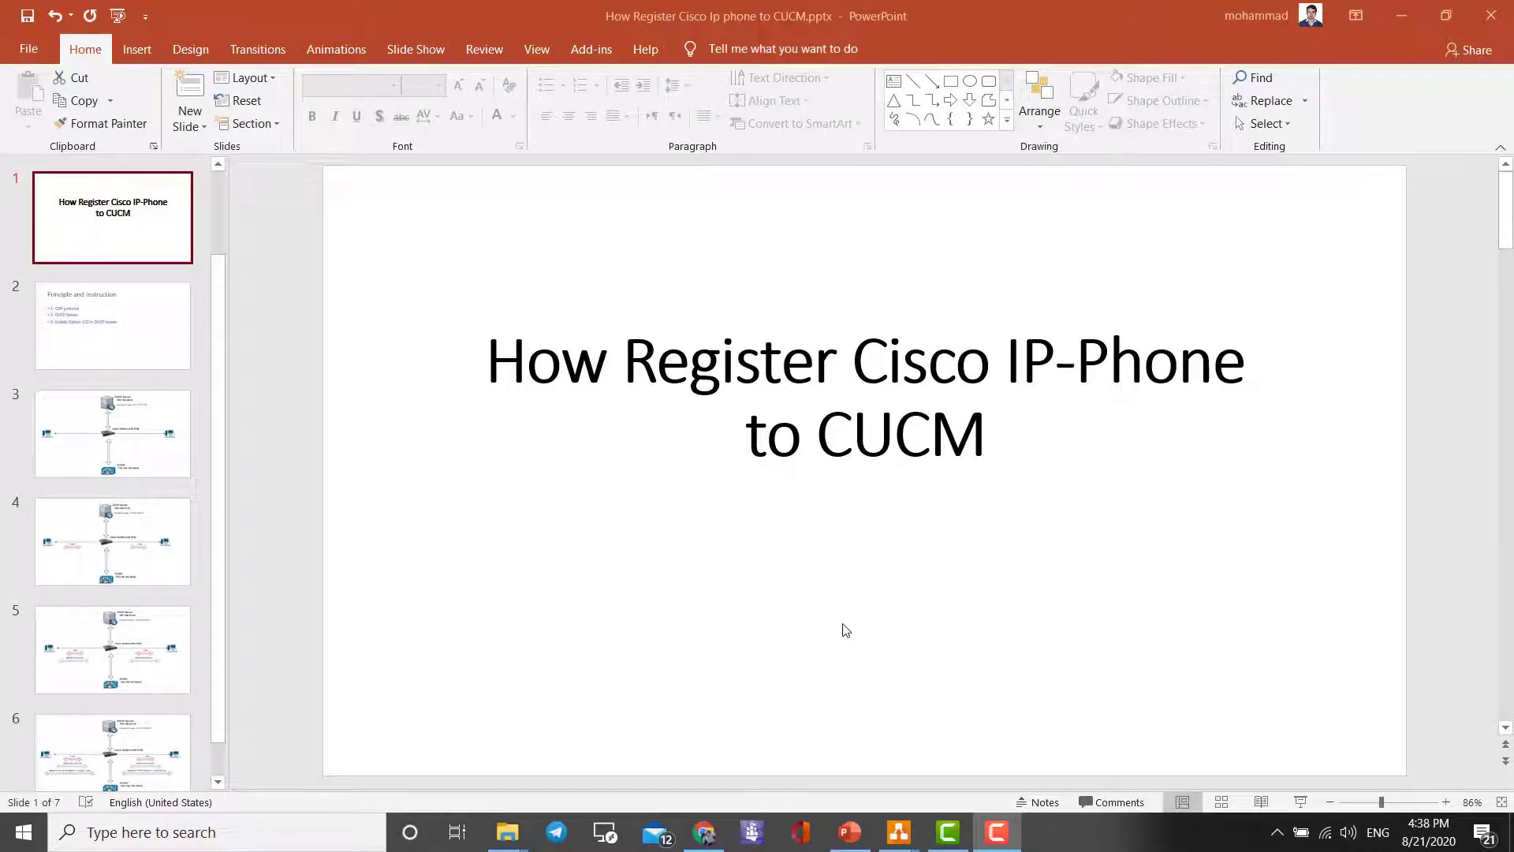
pyautogui.moveTo(836, 638)
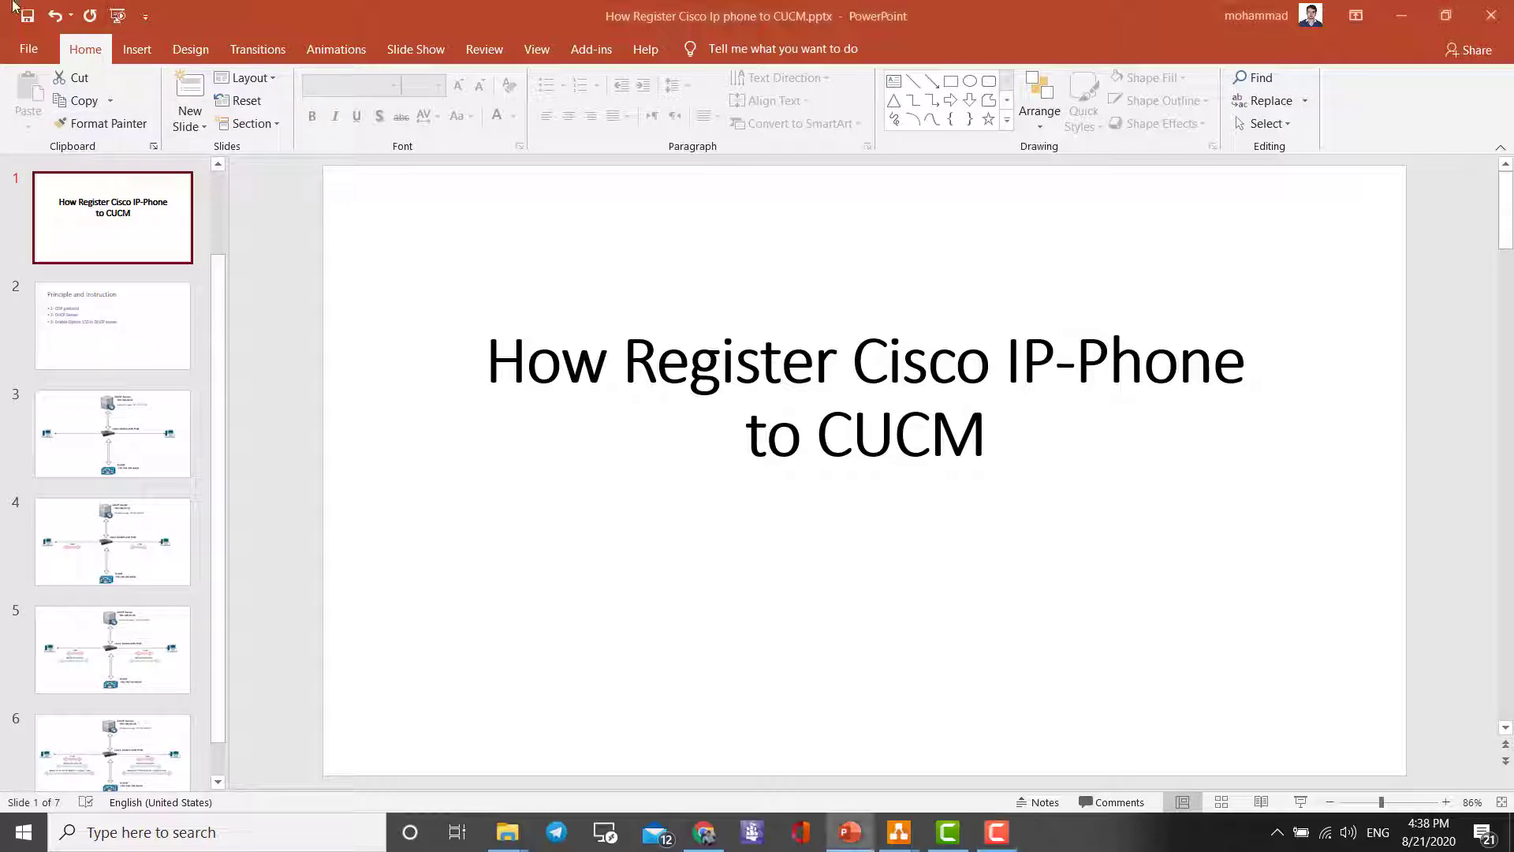
# Advance the presentation to slide 6, the CDP/DHCP/TFTP network diagram.
pyautogui.click(112, 610)
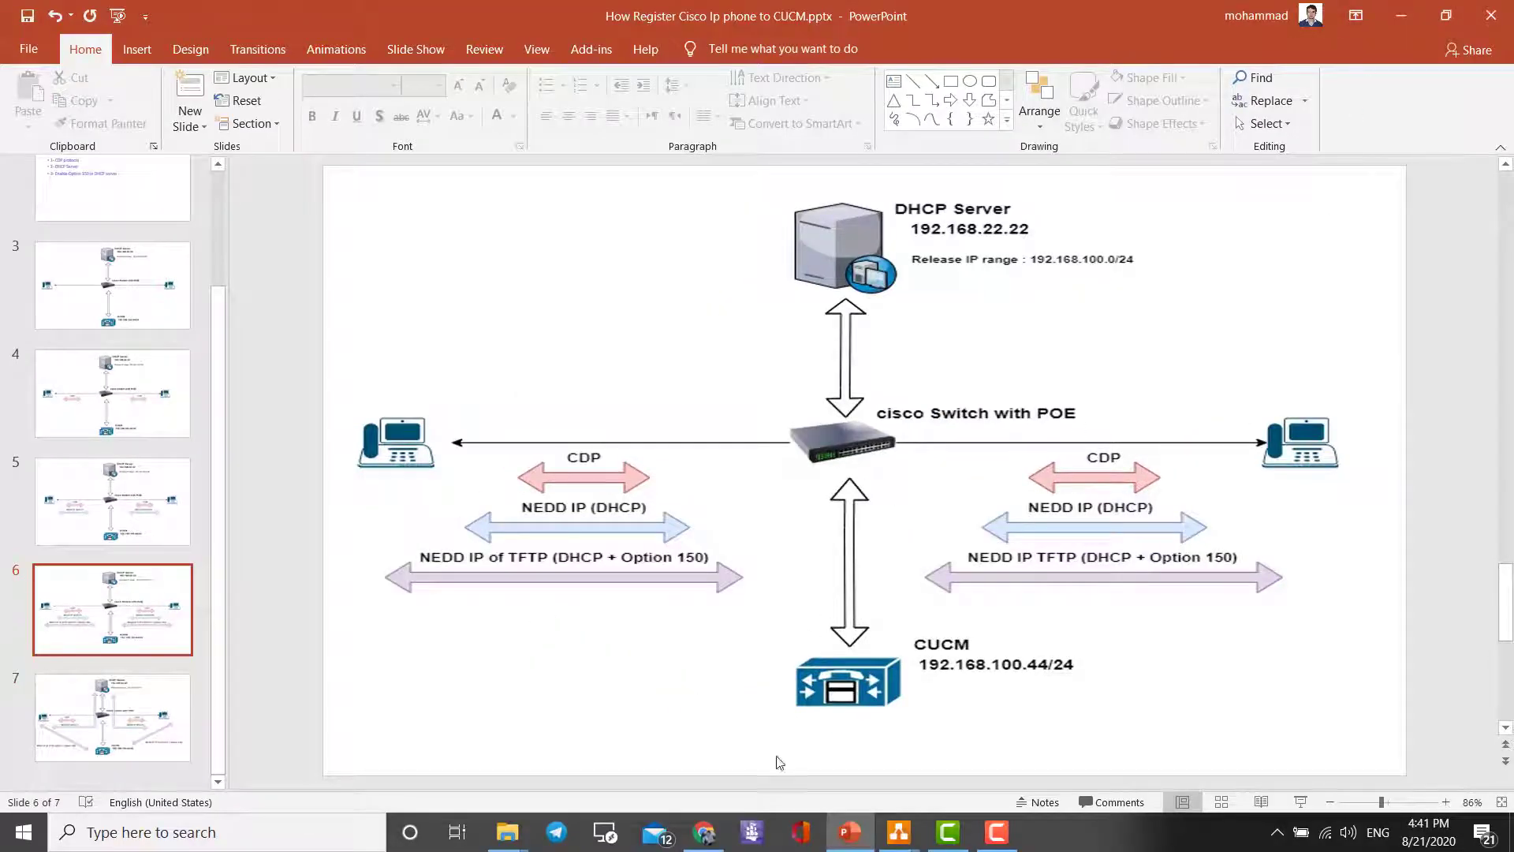
# Open Cisco Unified CM Administration in the browser and sign in as admin.
pyautogui.click(703, 831)
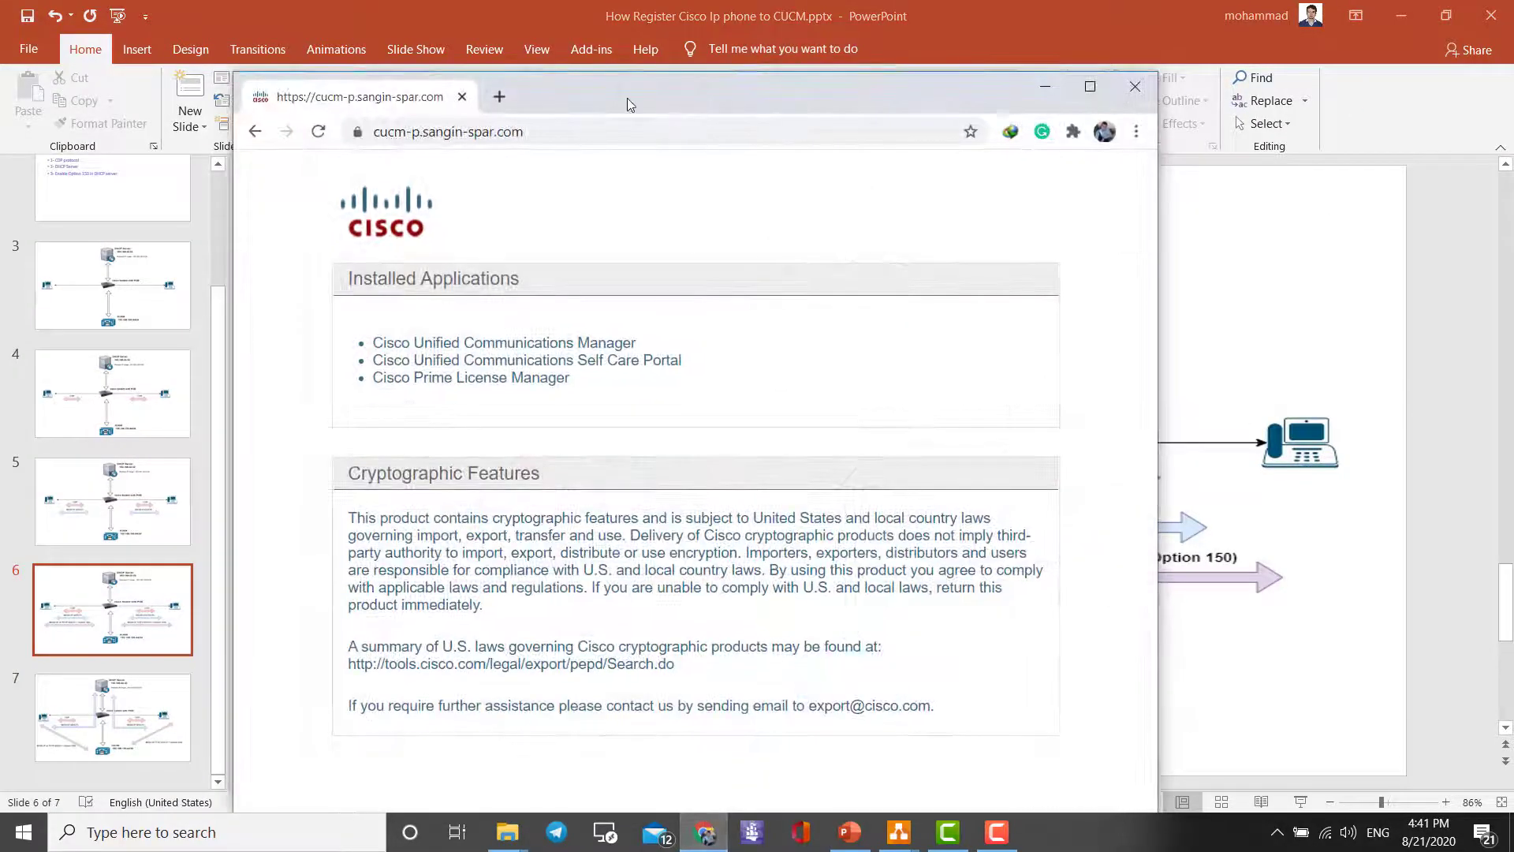
pyautogui.click(1089, 86)
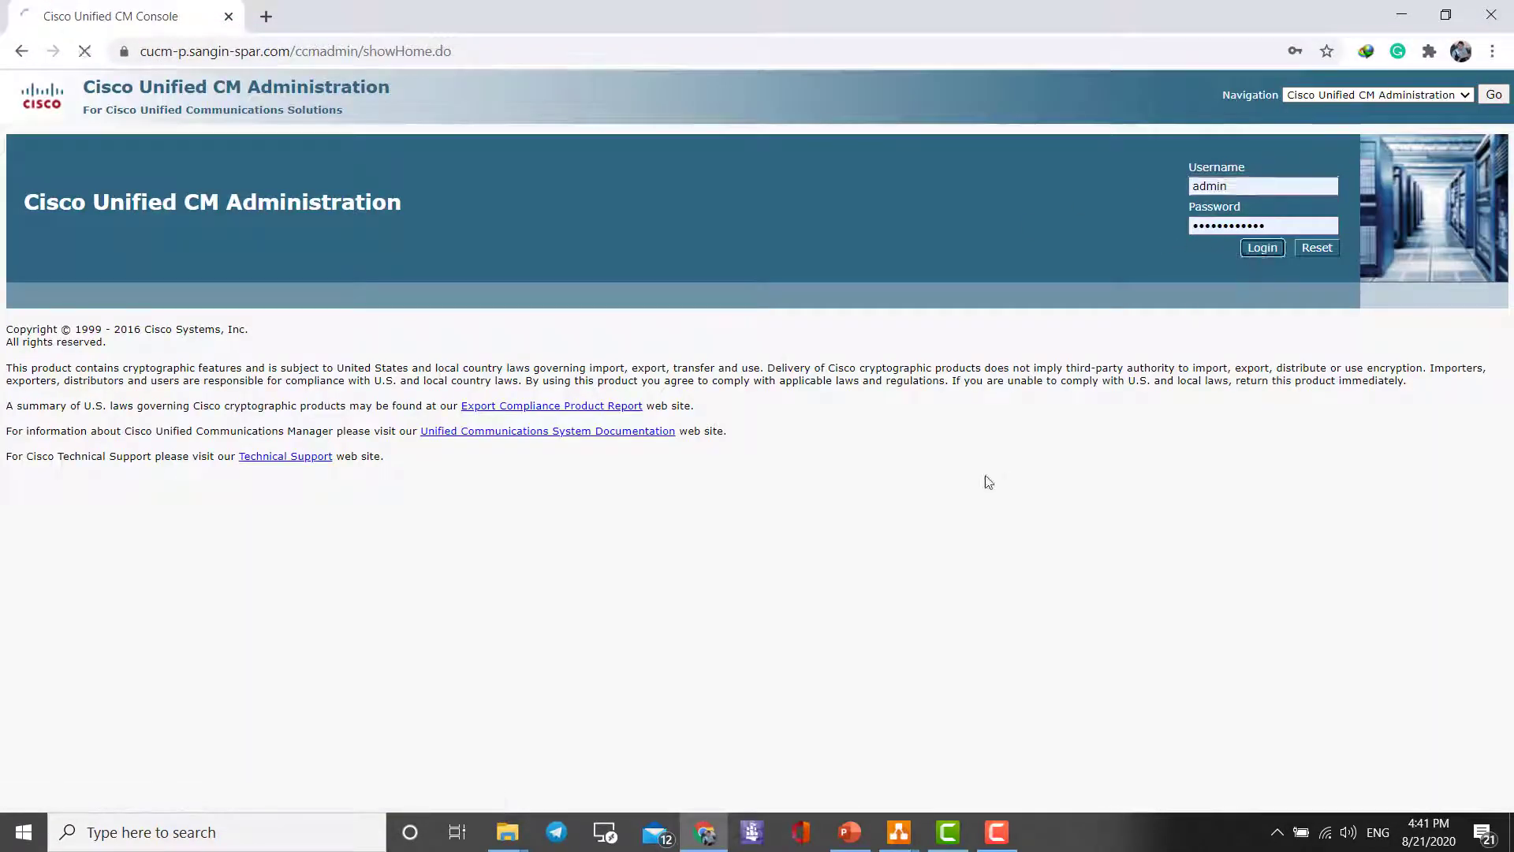
pyautogui.click(1261, 247)
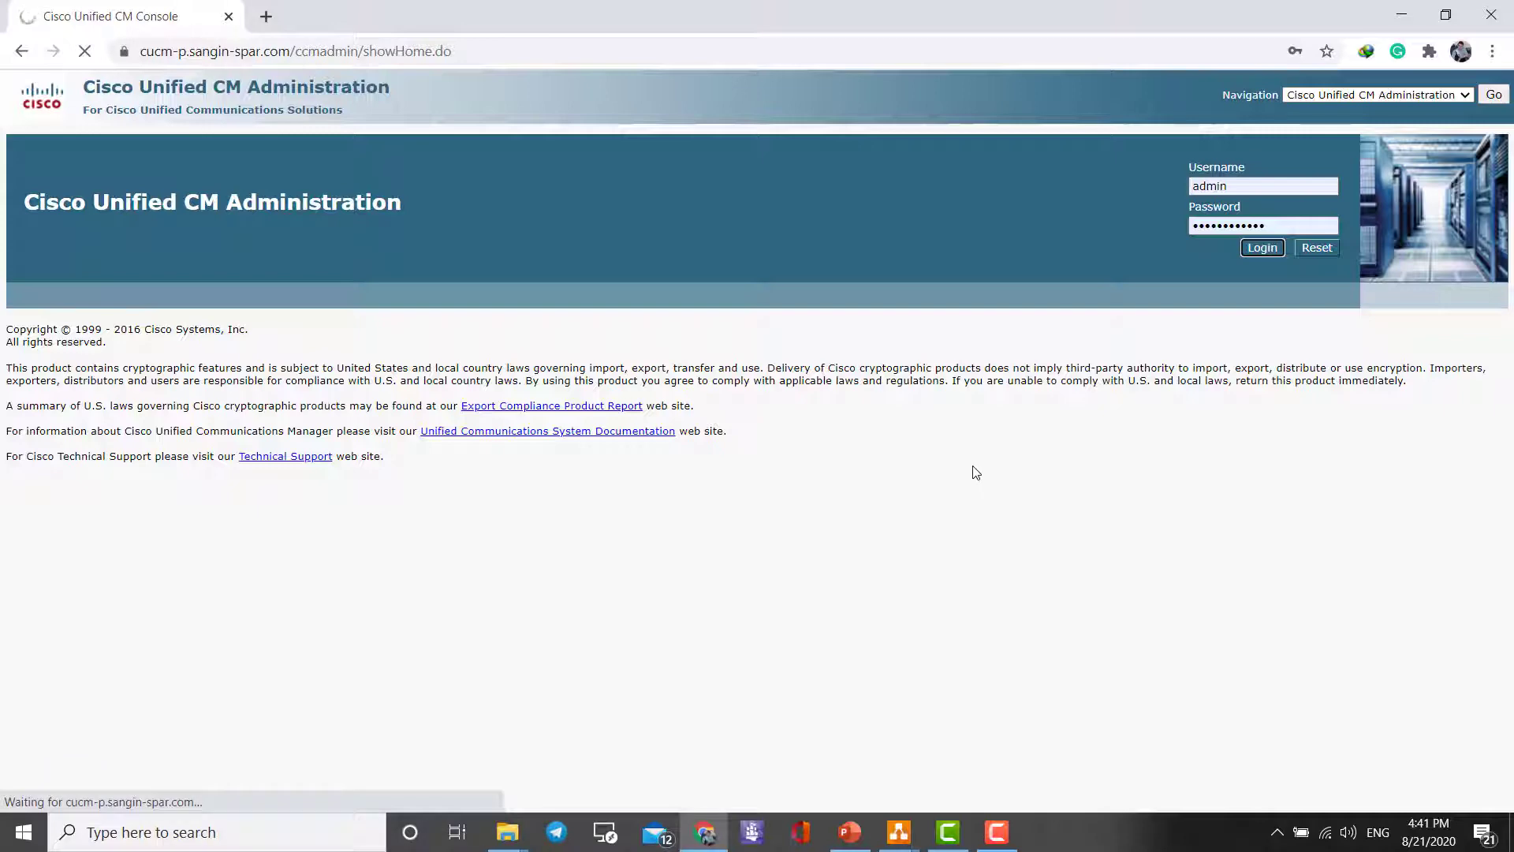
pyautogui.click(1261, 247)
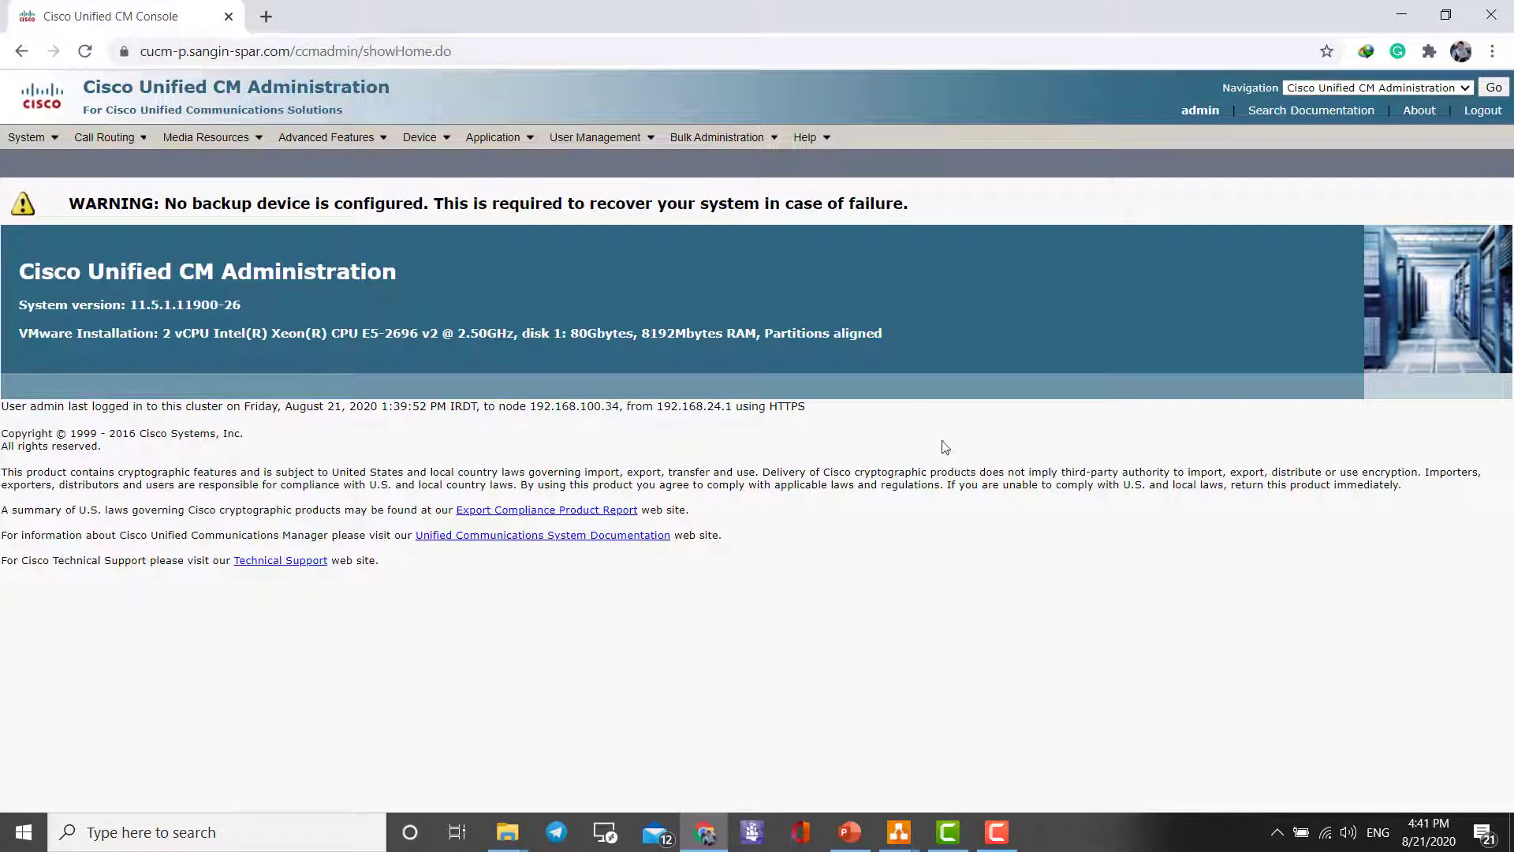
pyautogui.moveTo(934, 521)
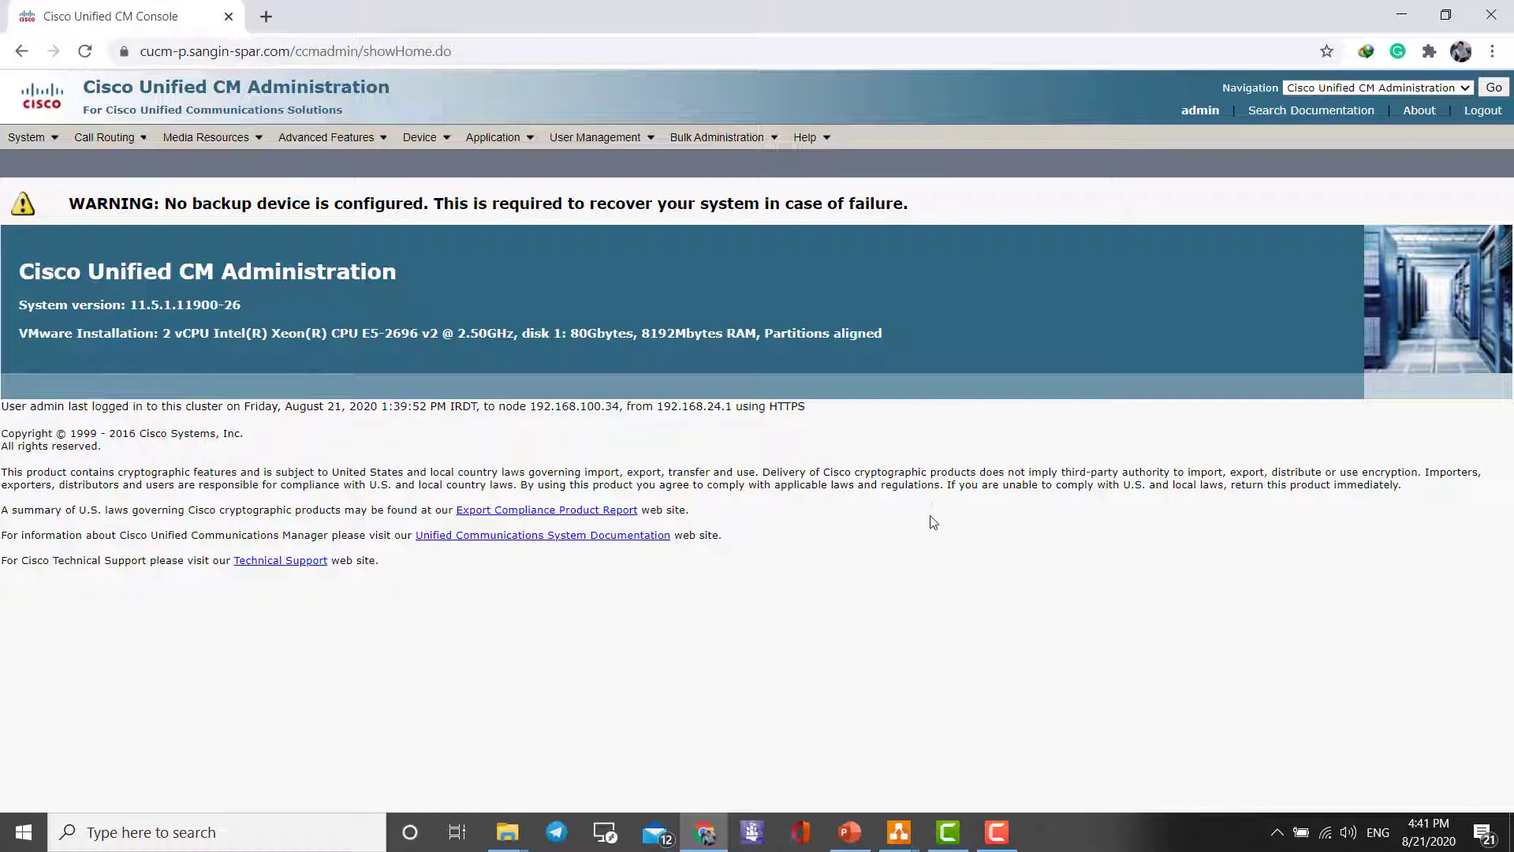
pyautogui.moveTo(959, 503)
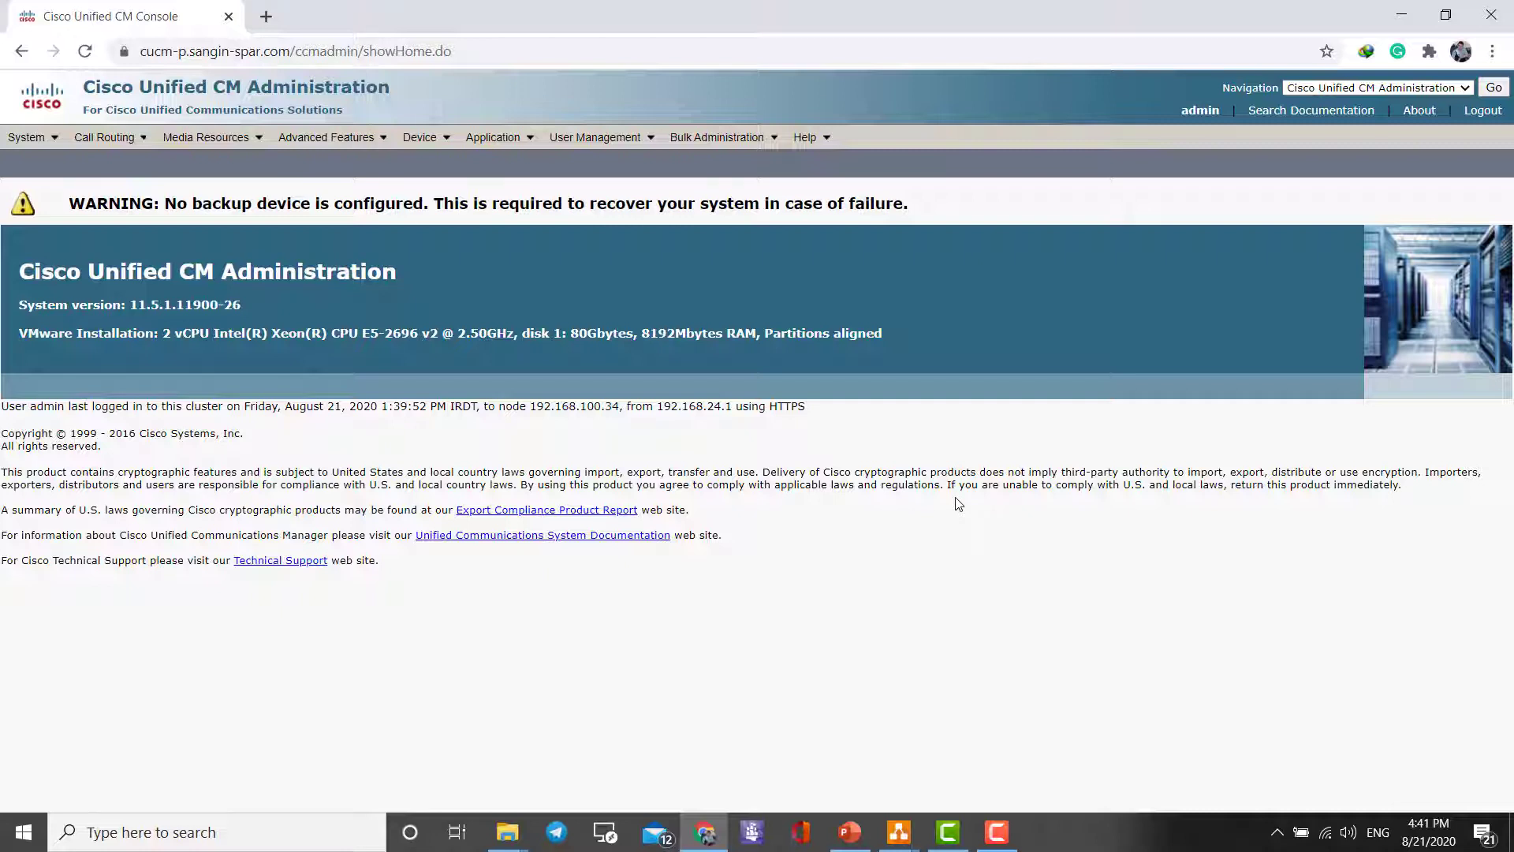
pyautogui.moveTo(500, 297)
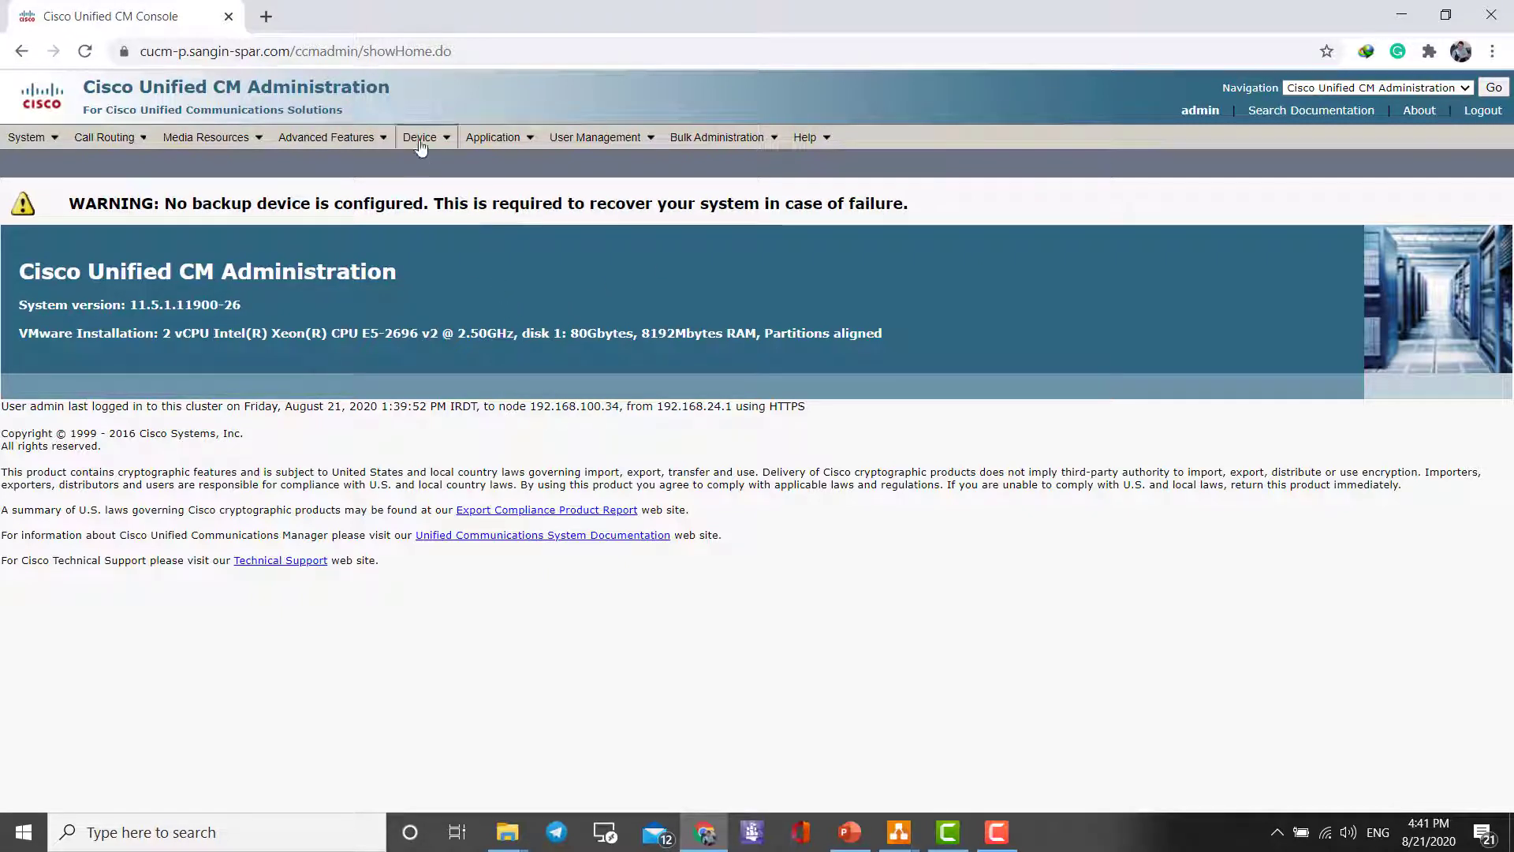
# Find all phones under Device > Phone, listing six records.
pyautogui.click(419, 138)
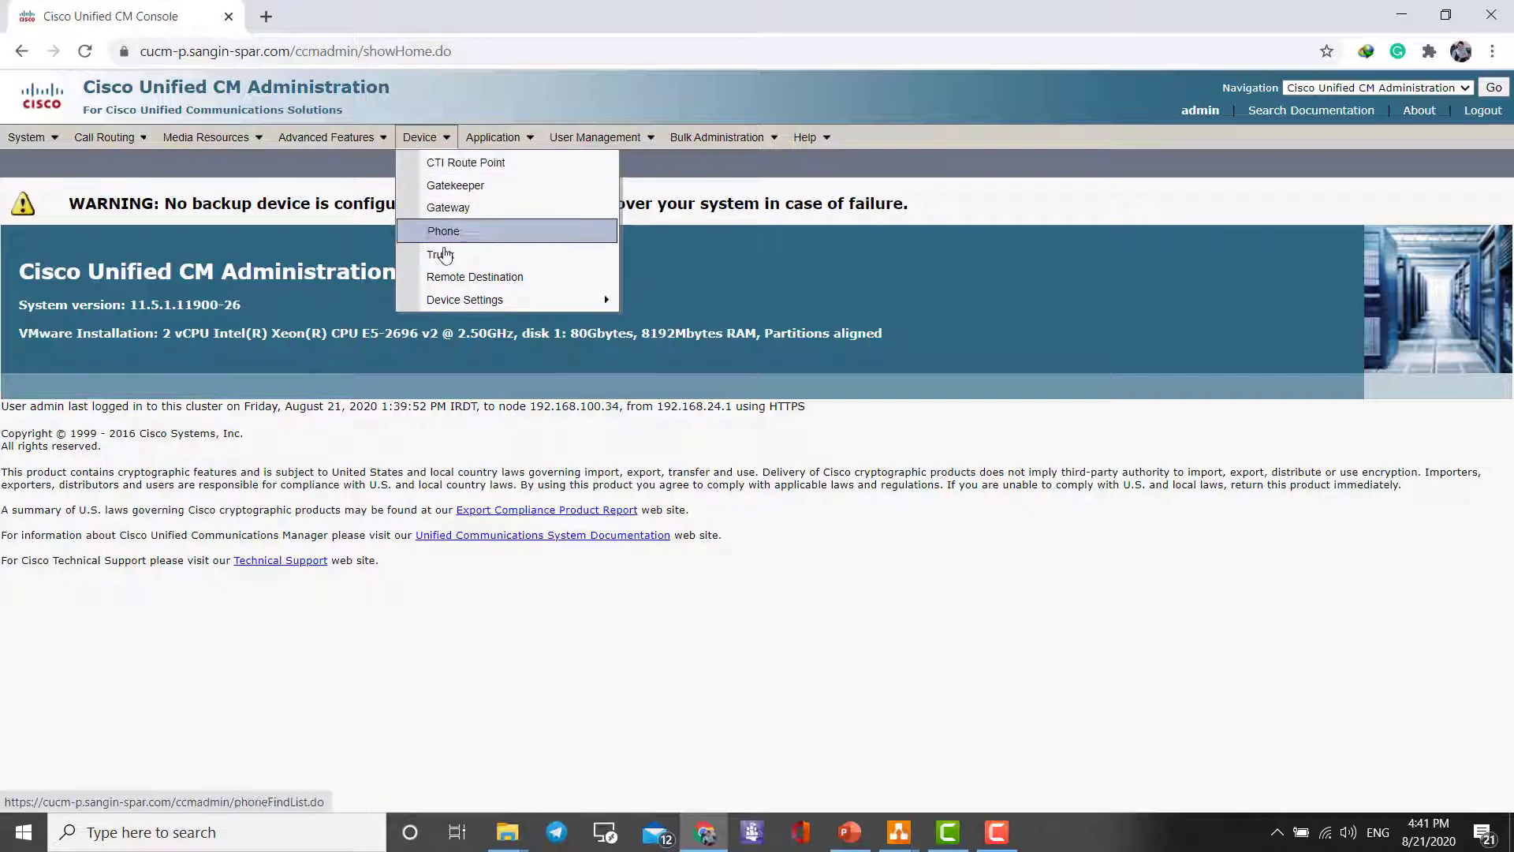
pyautogui.moveTo(464, 237)
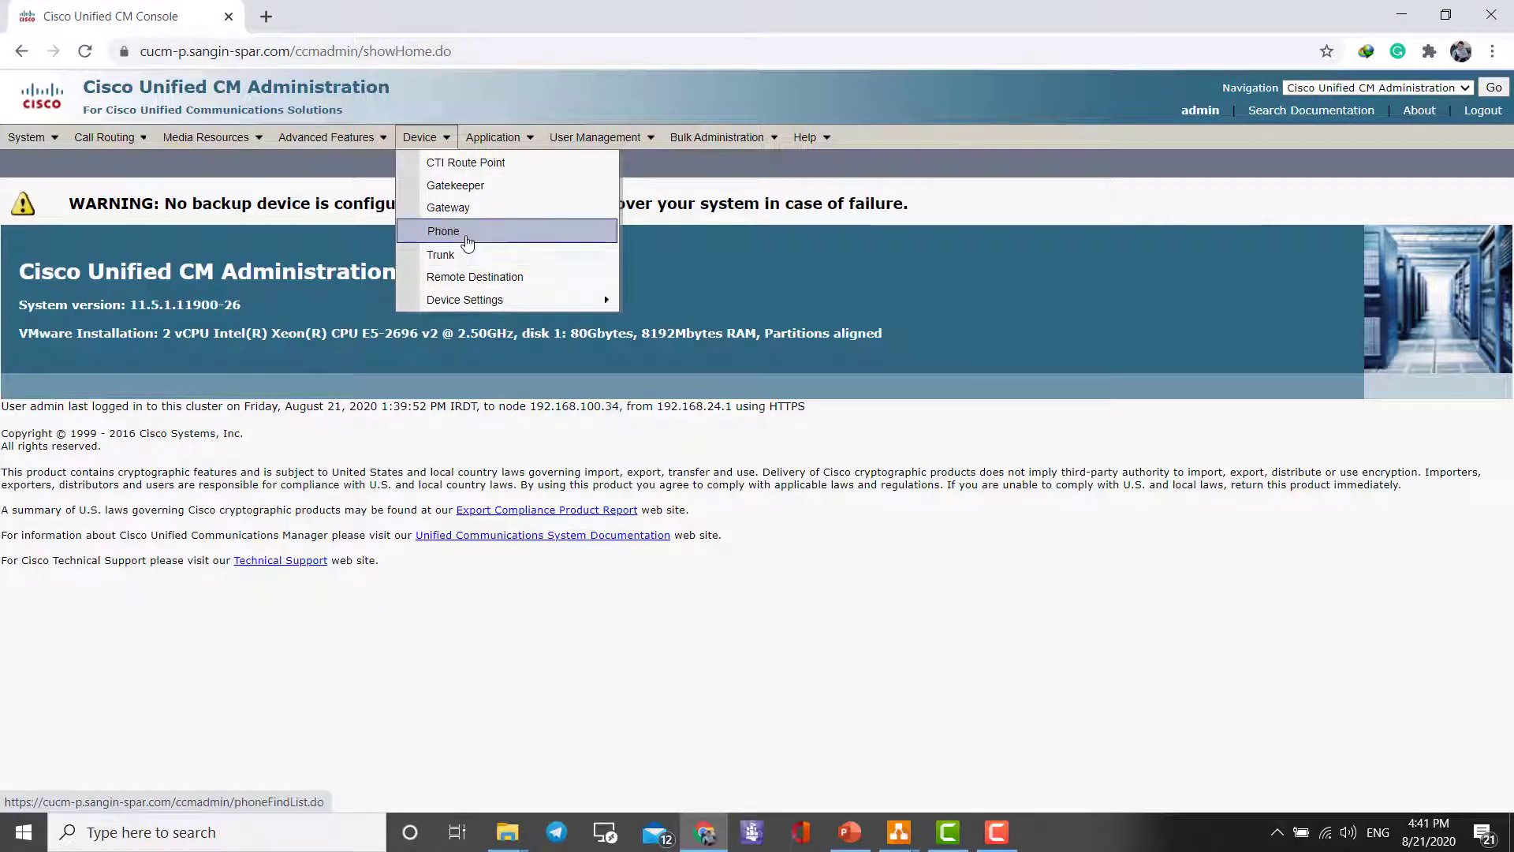
pyautogui.click(443, 231)
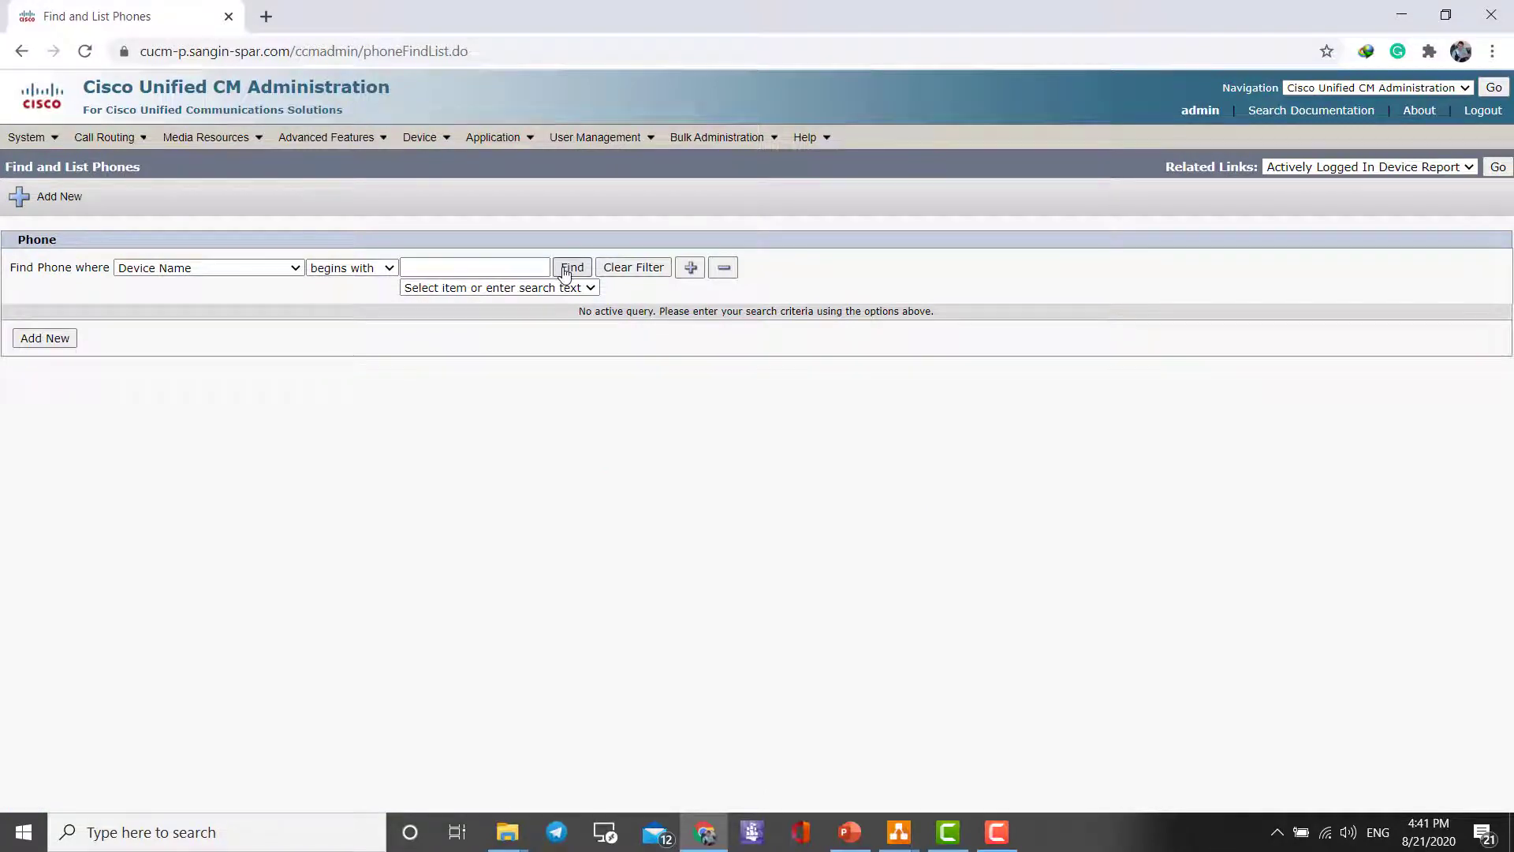
pyautogui.click(572, 267)
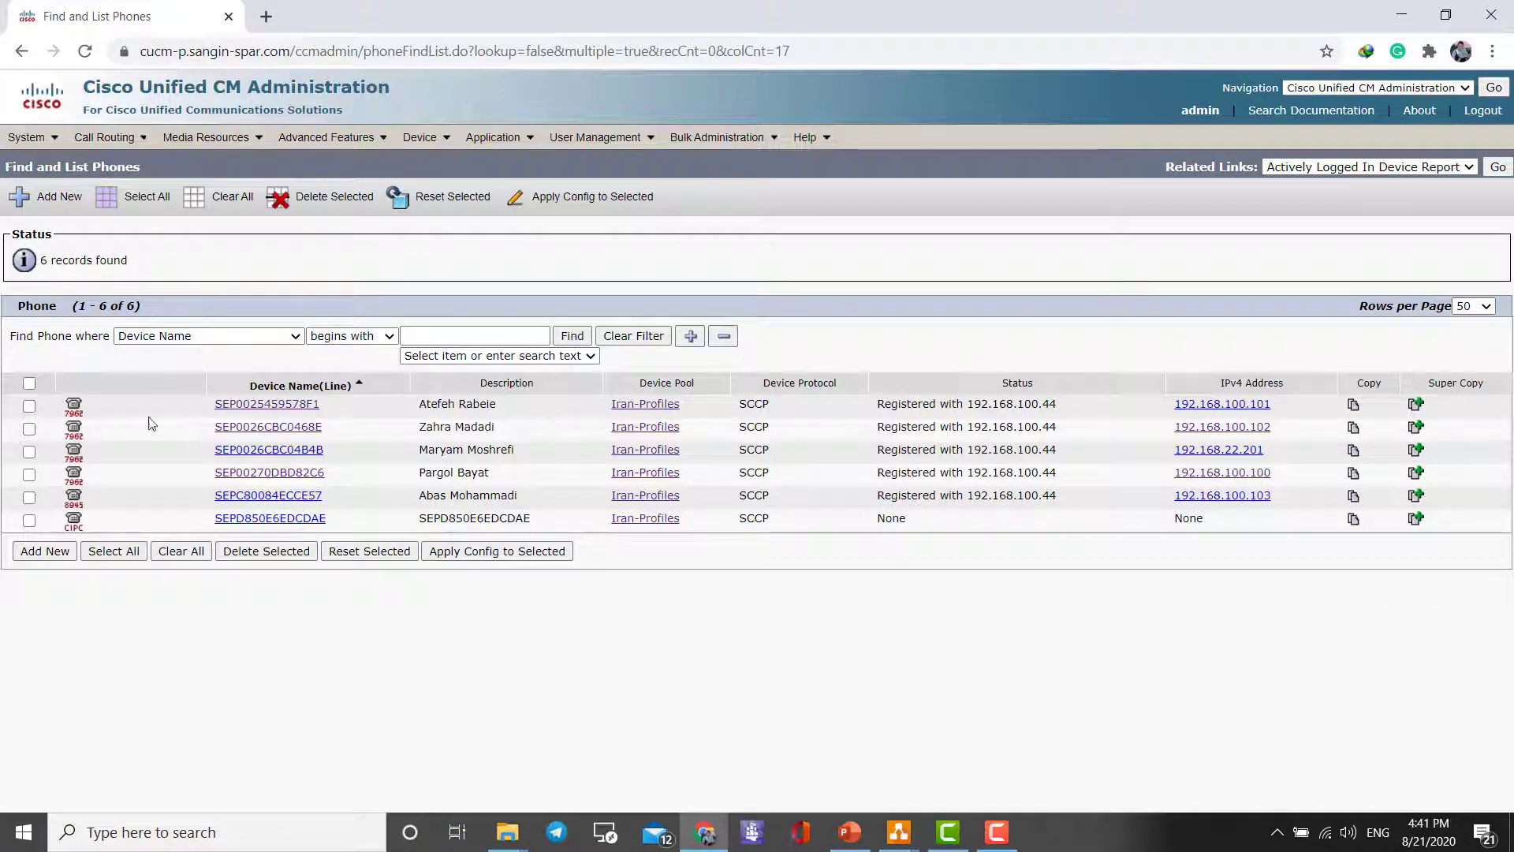
pyautogui.moveTo(451, 385)
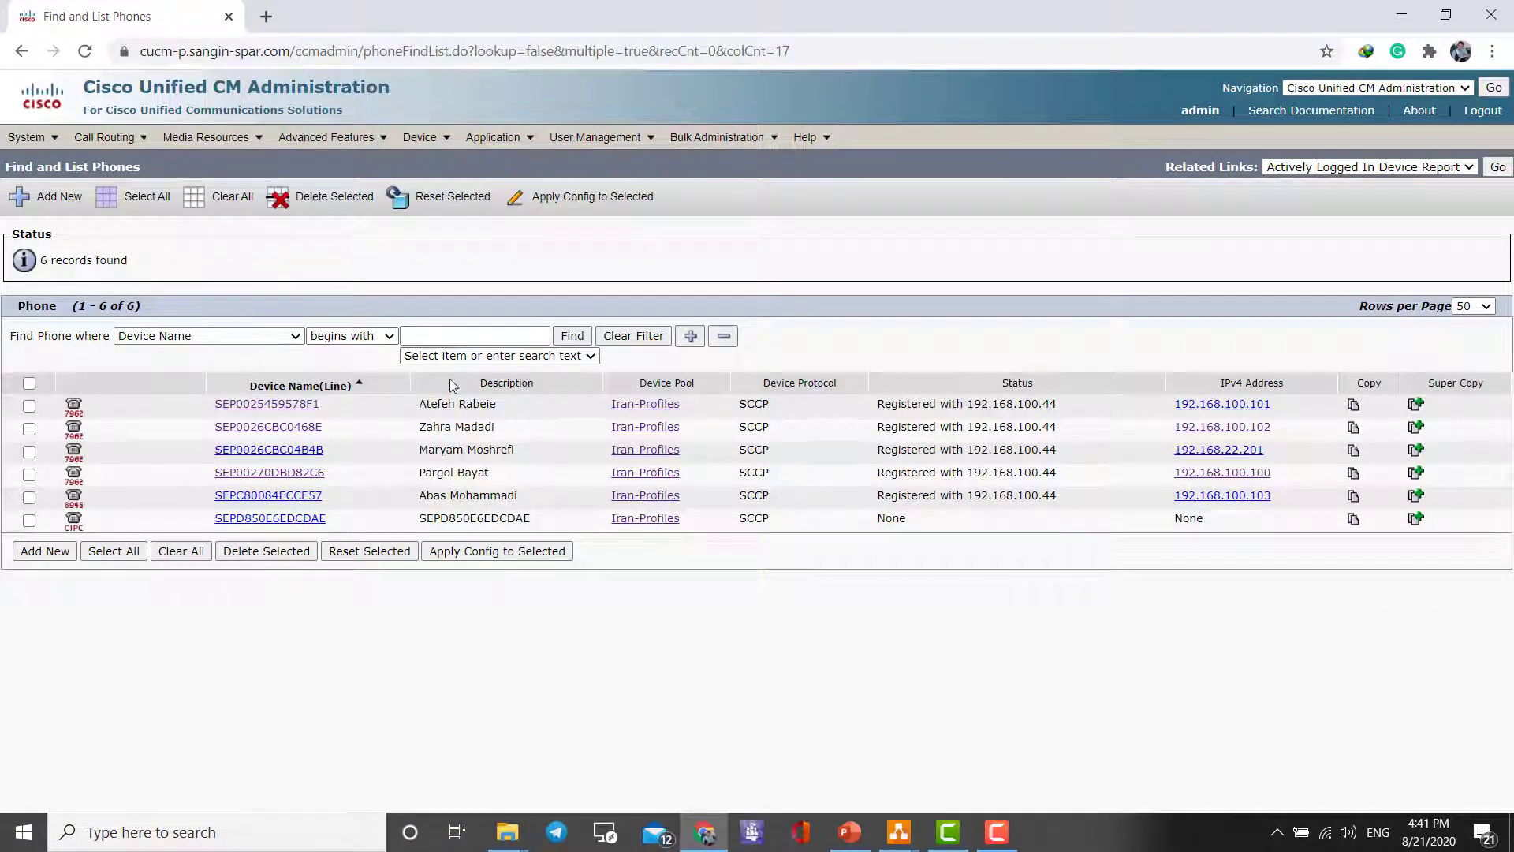
pyautogui.moveTo(306, 291)
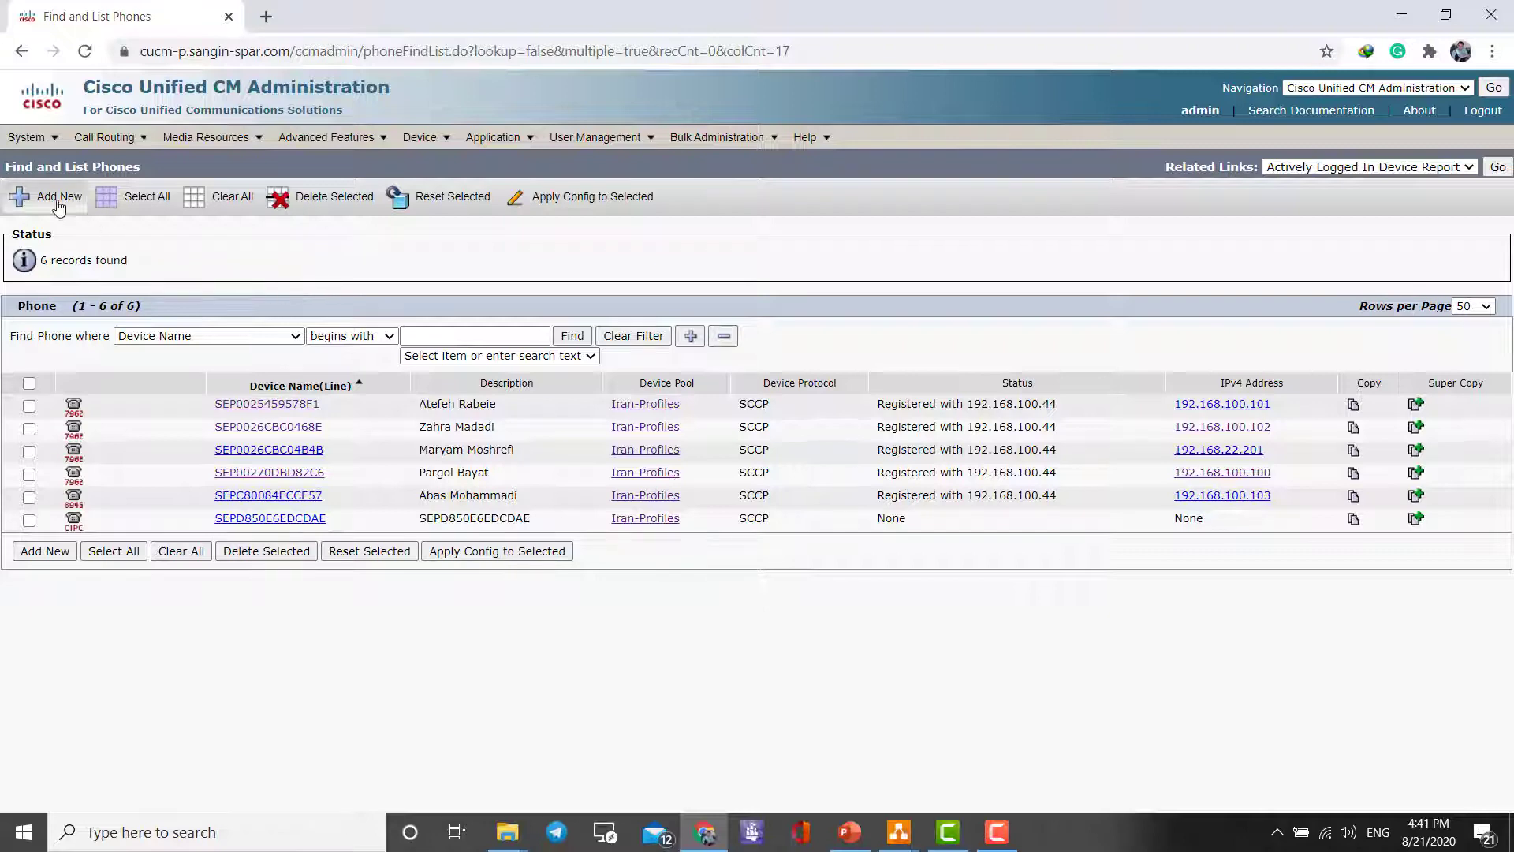
# Start adding a new phone and choose Cisco 7962 as the phone type.
pyautogui.click(58, 198)
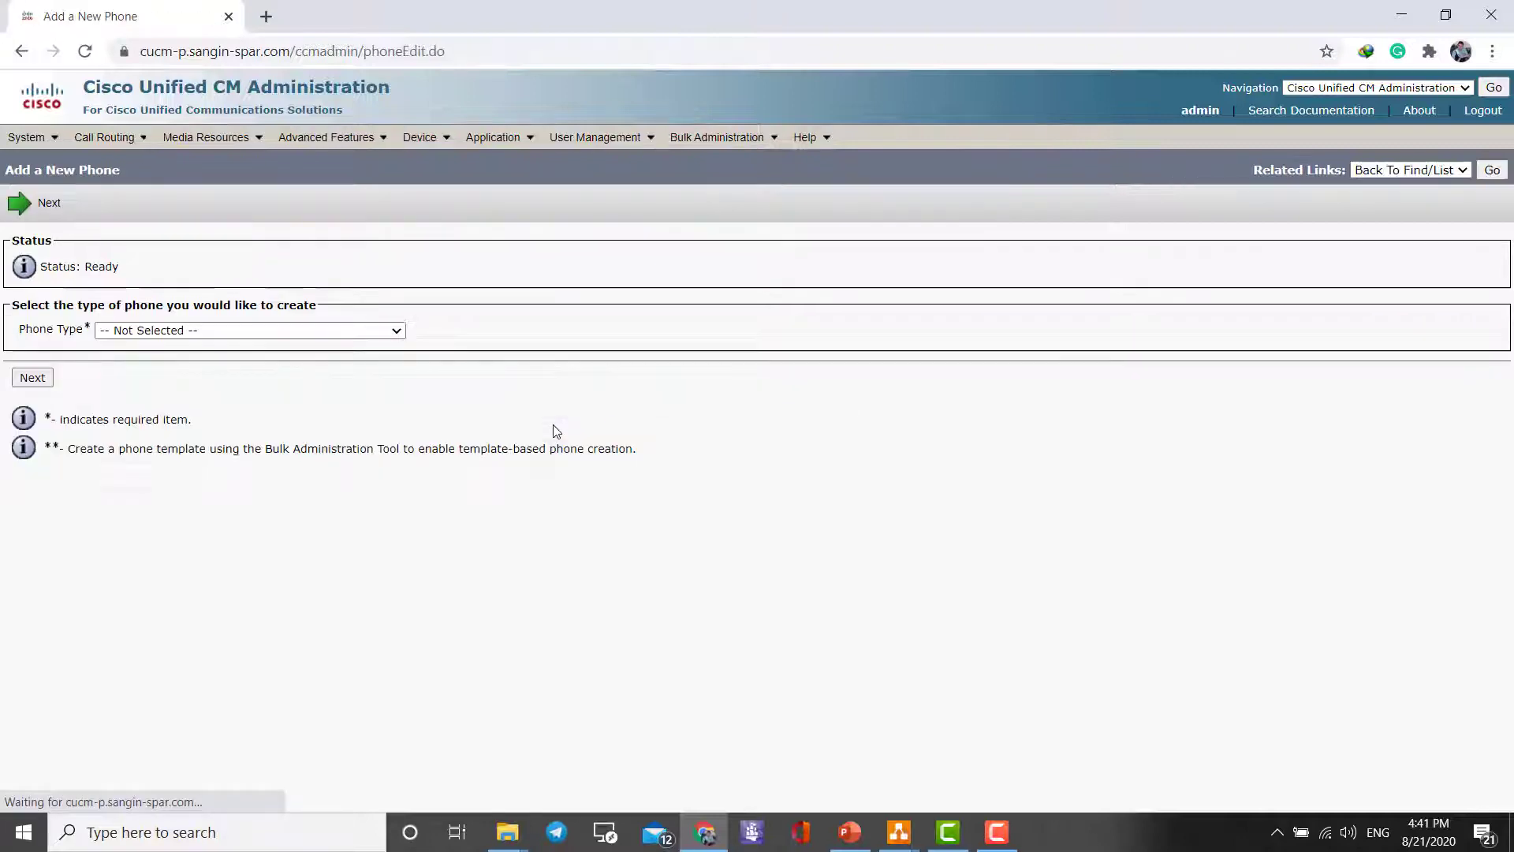
pyautogui.click(249, 330)
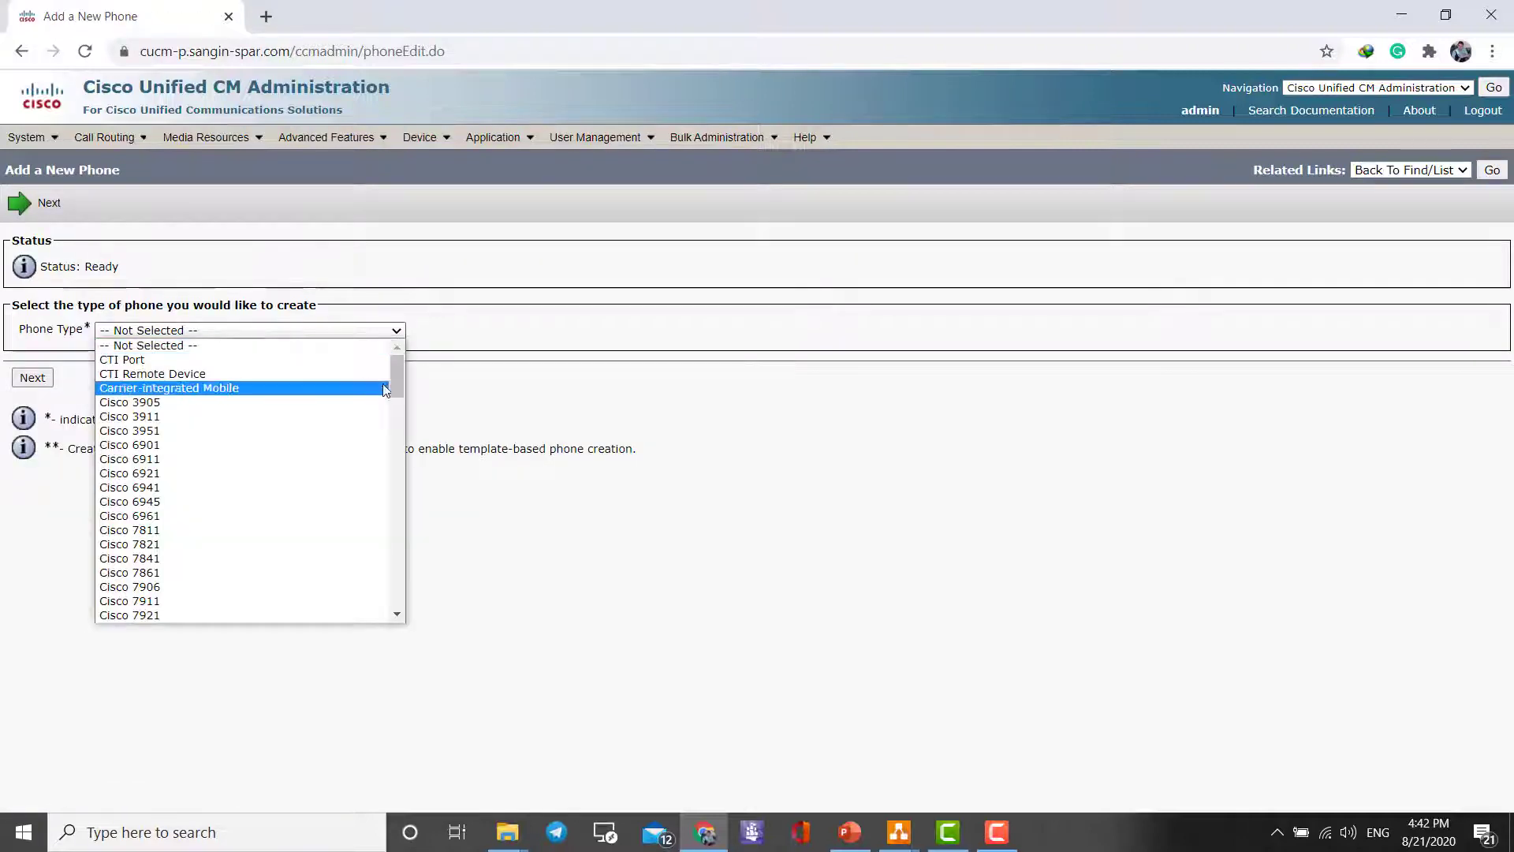
pyautogui.scroll(-3)
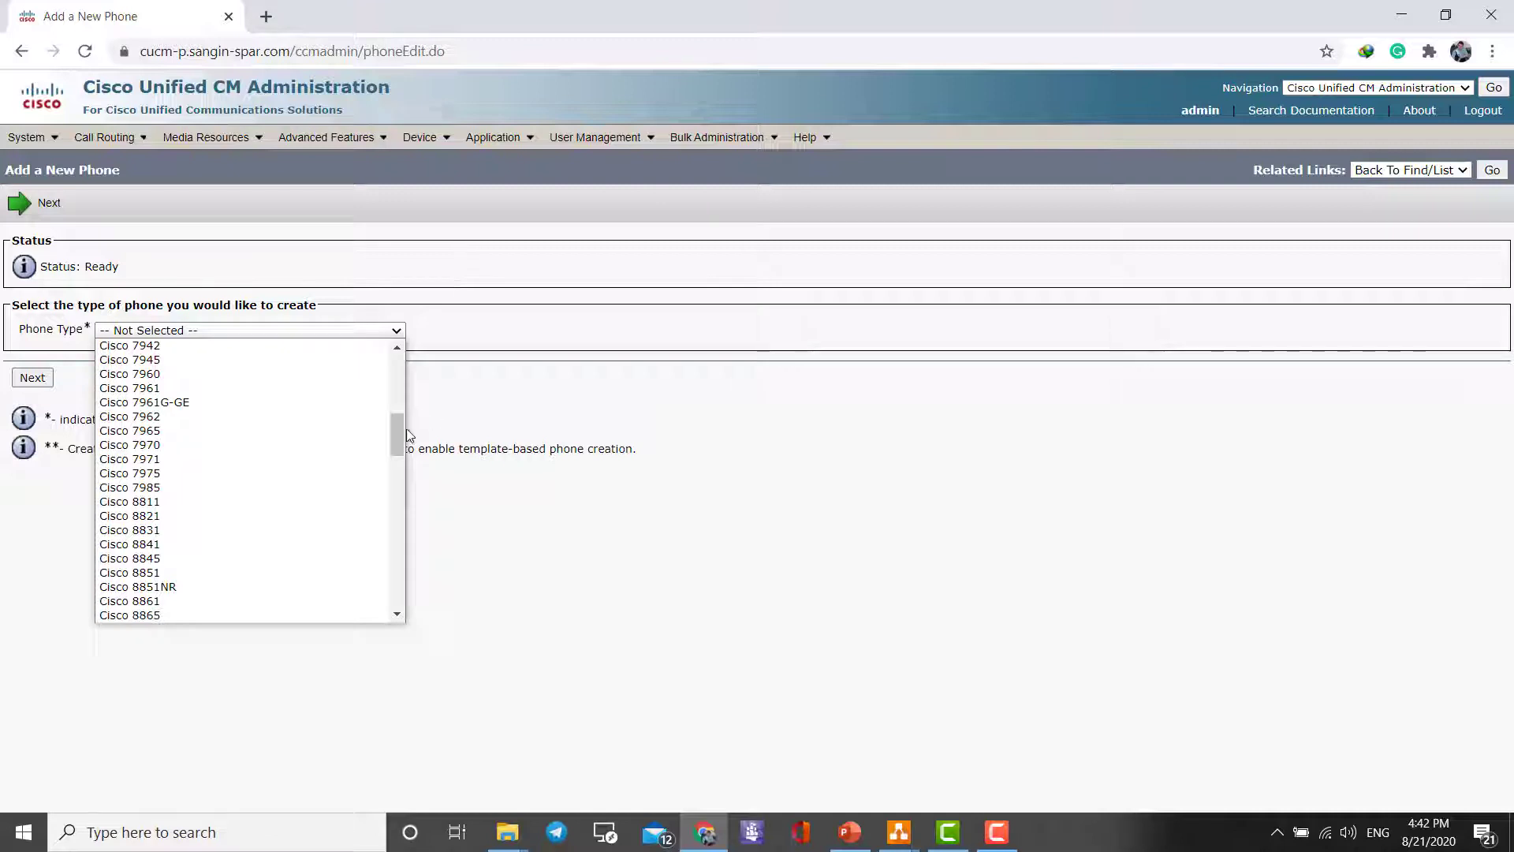
pyautogui.scroll(-3)
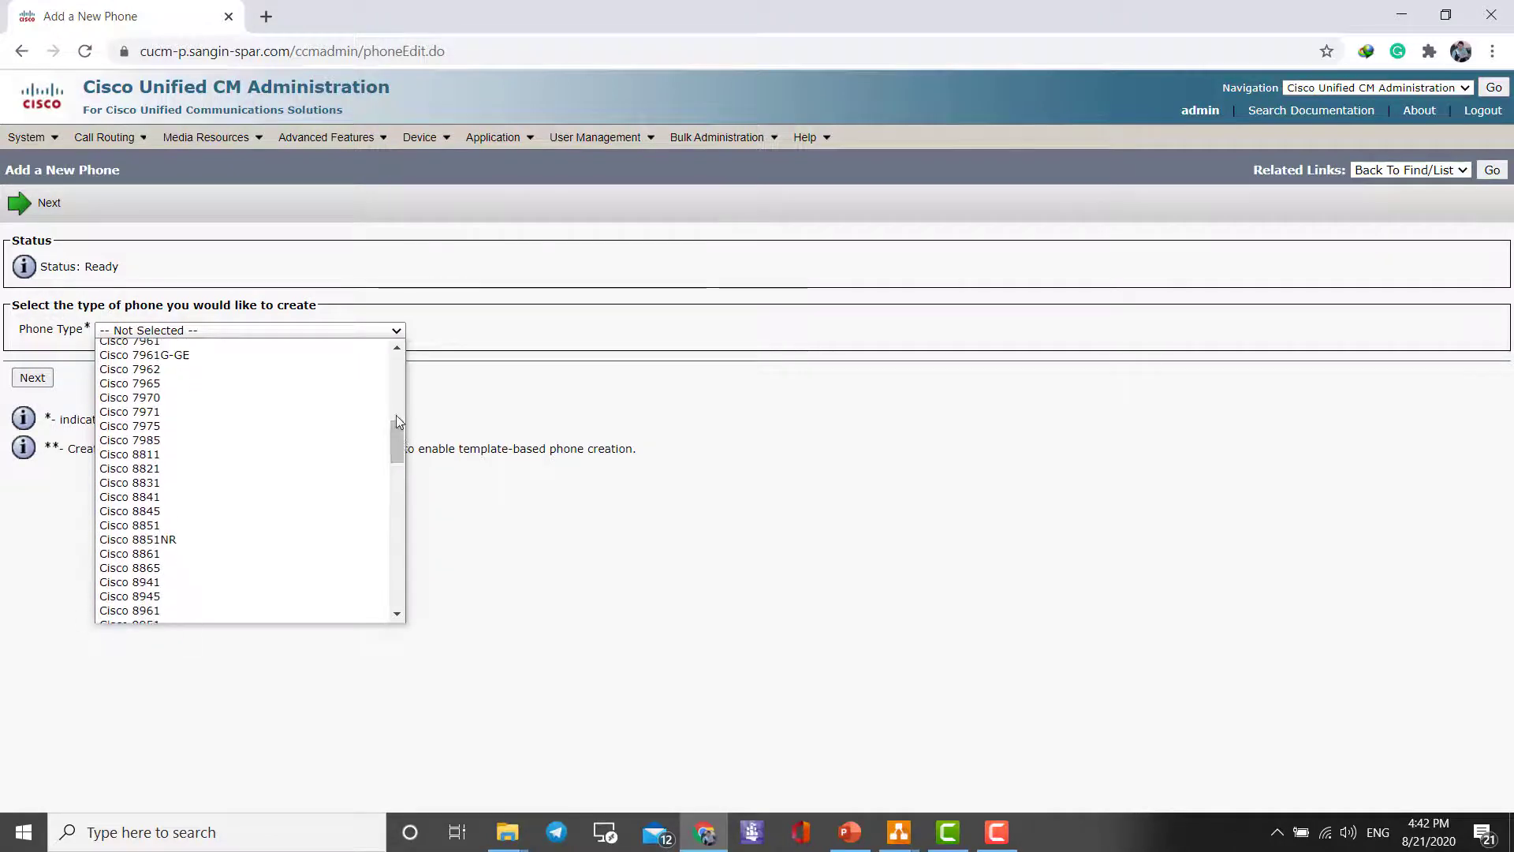
pyautogui.moveTo(129, 426)
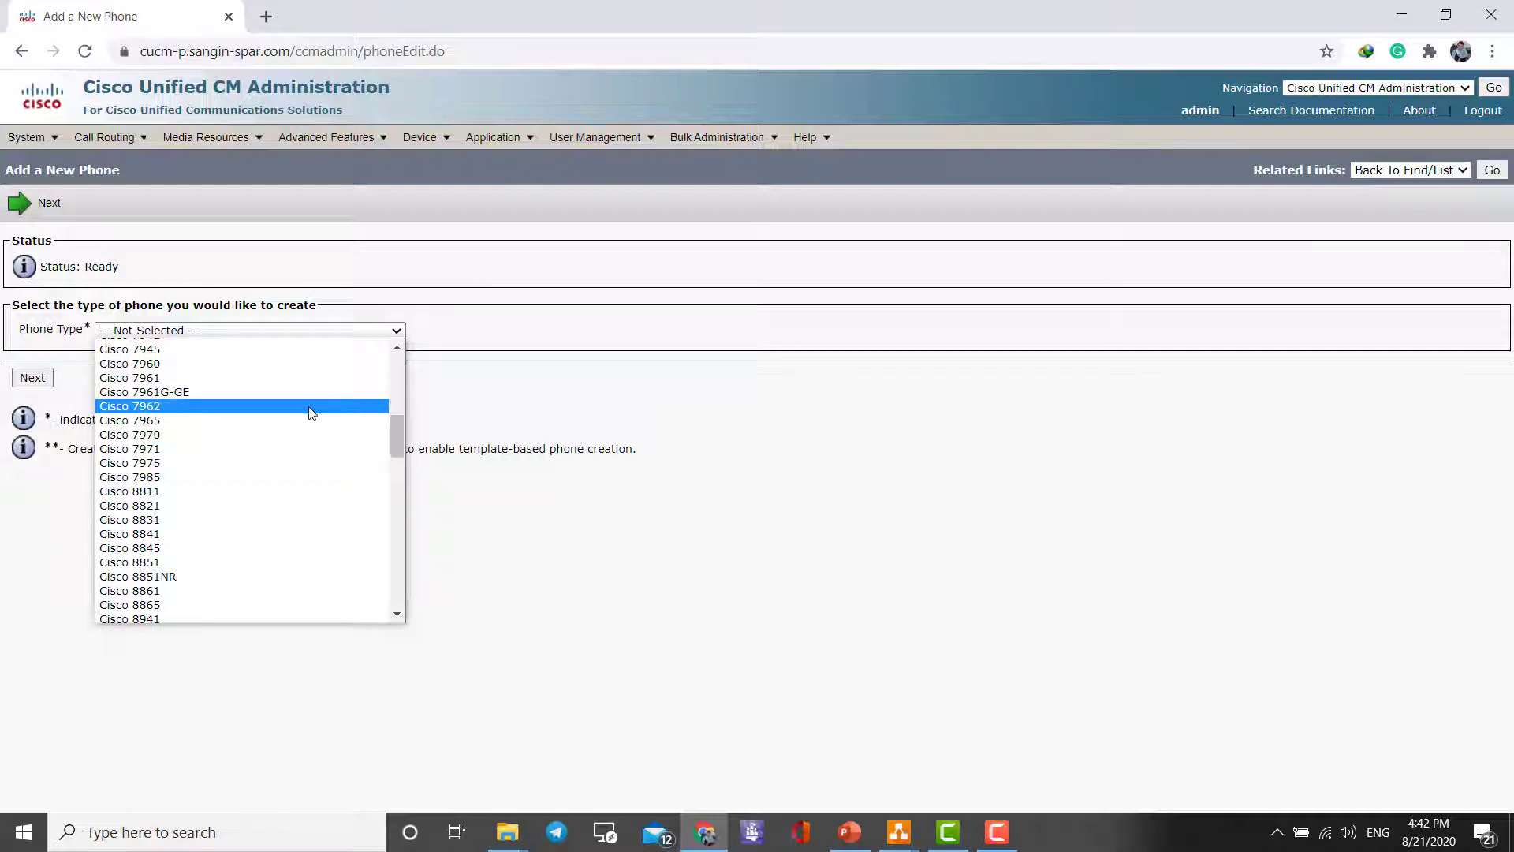
pyautogui.click(130, 405)
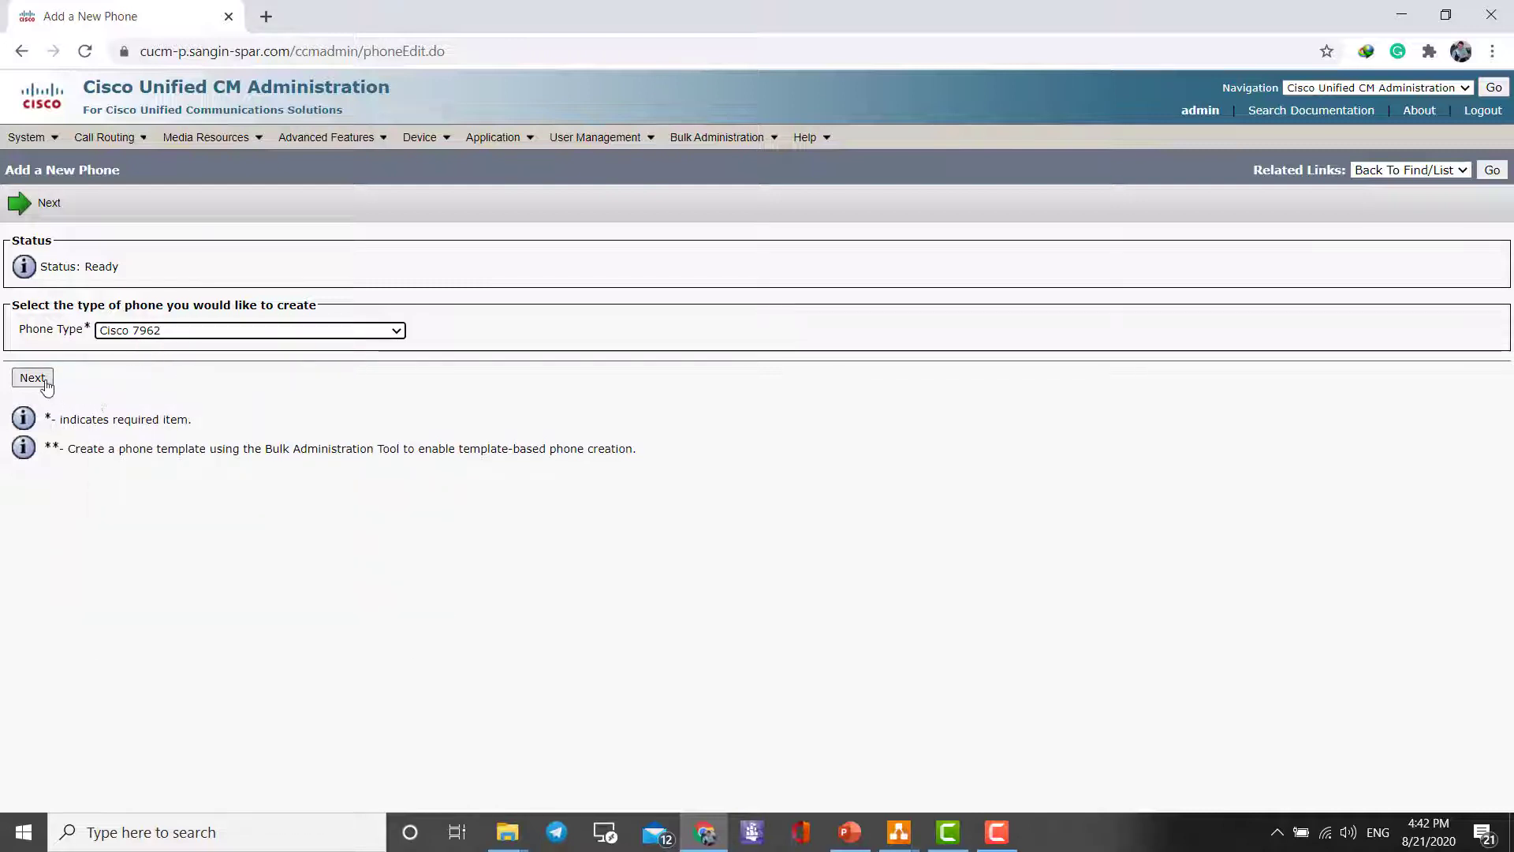
pyautogui.click(32, 378)
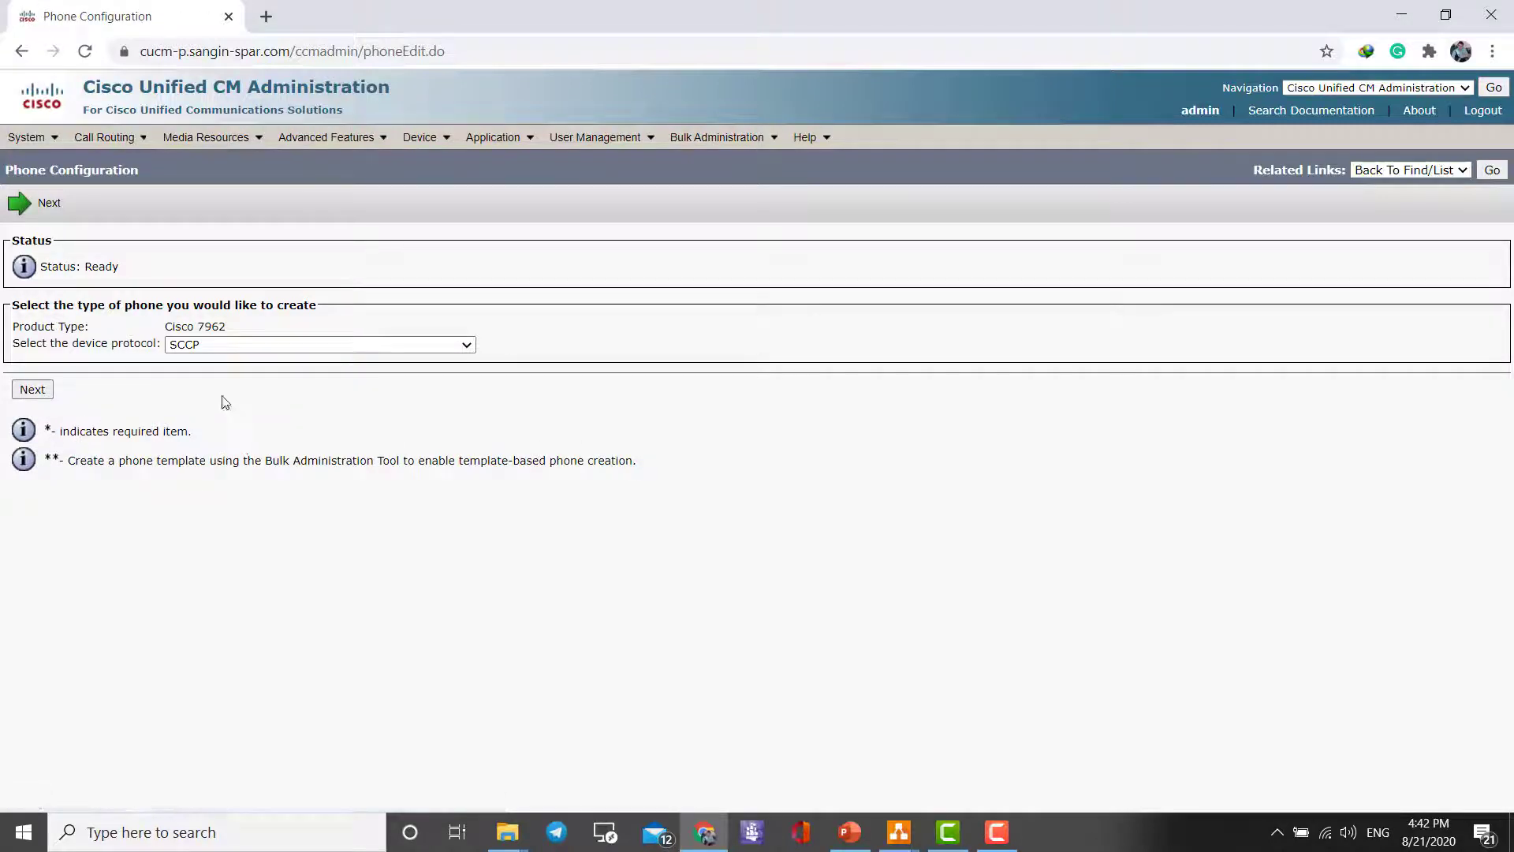
# Keep SCCP as the protocol to reach the blank form, then search for Tera Term.
pyautogui.click(319, 344)
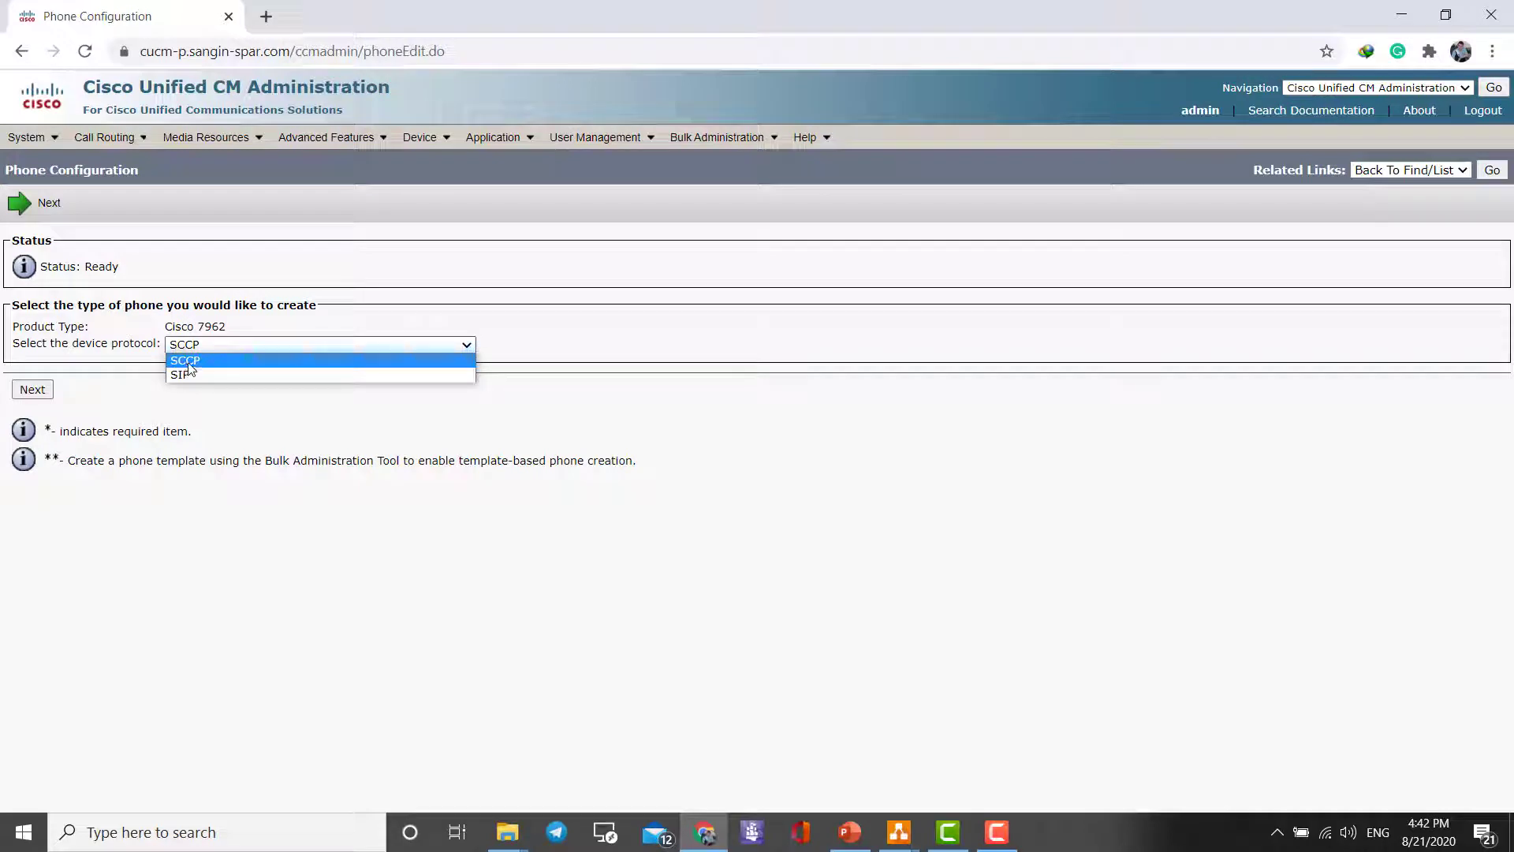
pyautogui.click(184, 360)
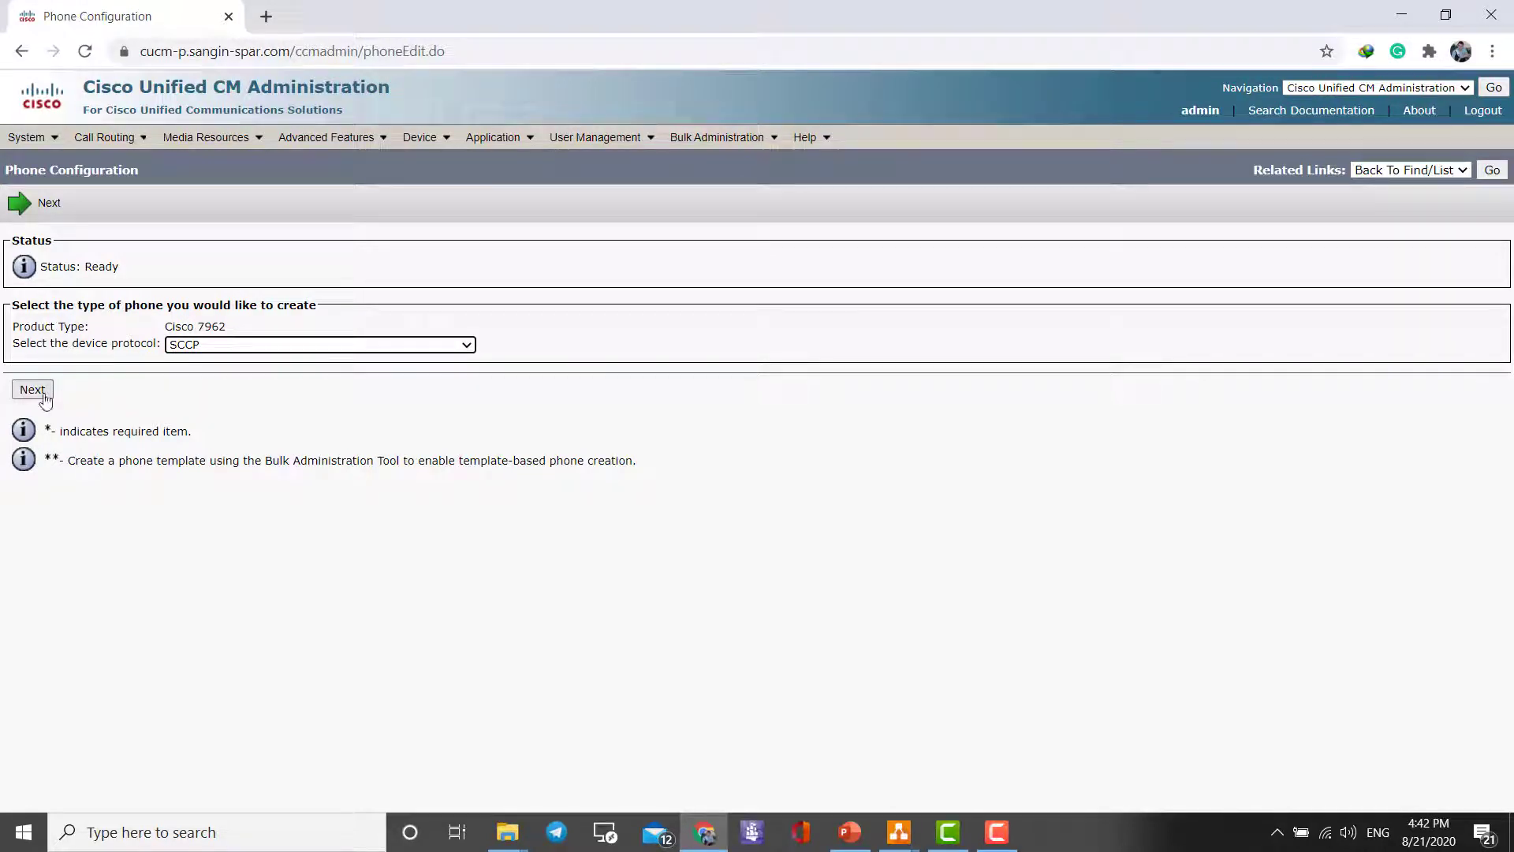
pyautogui.click(32, 389)
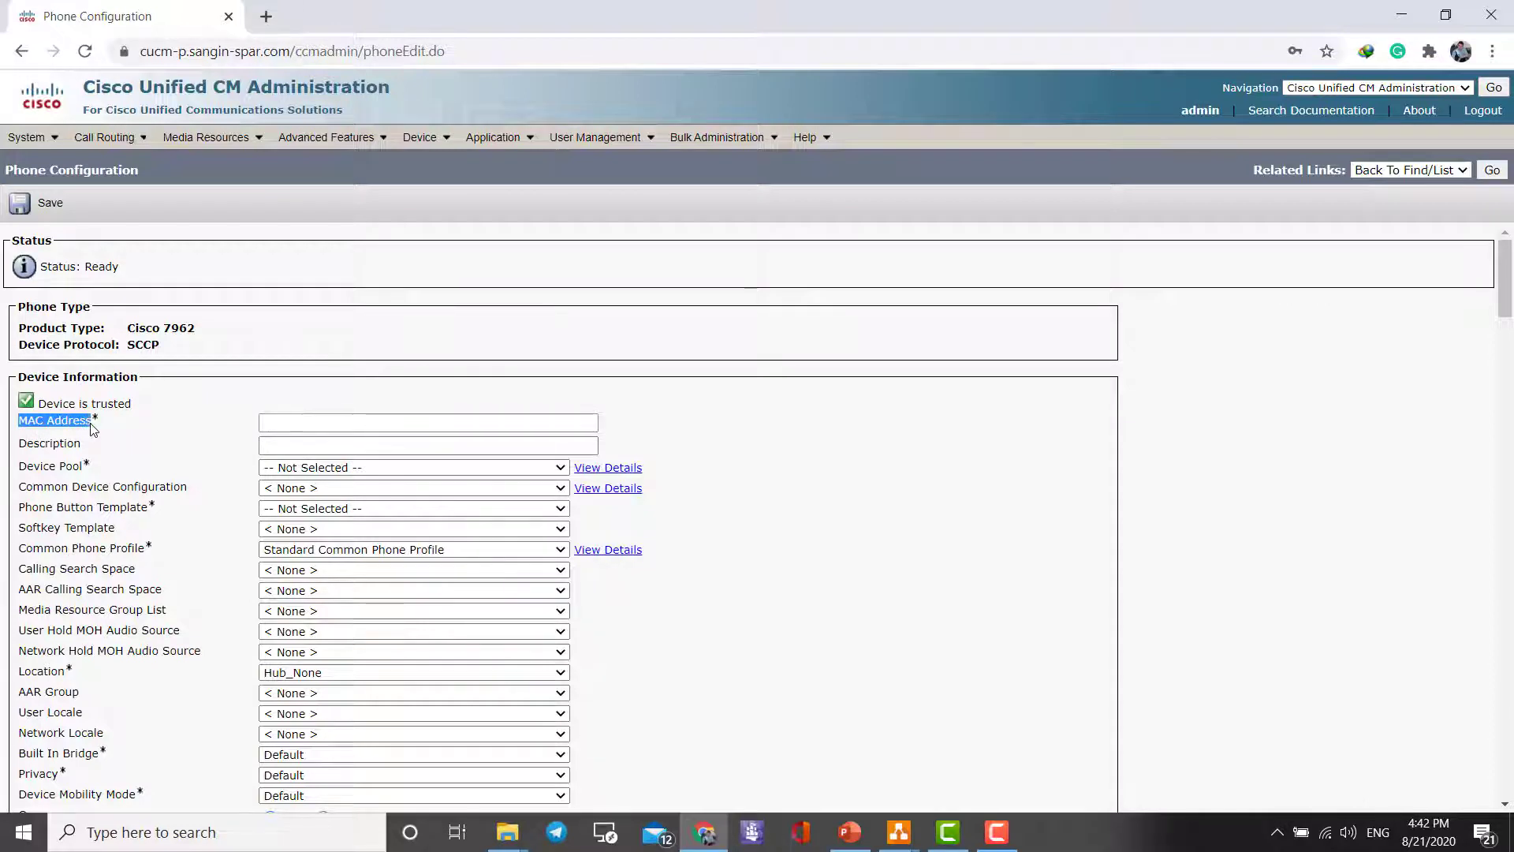
pyautogui.click(427, 422)
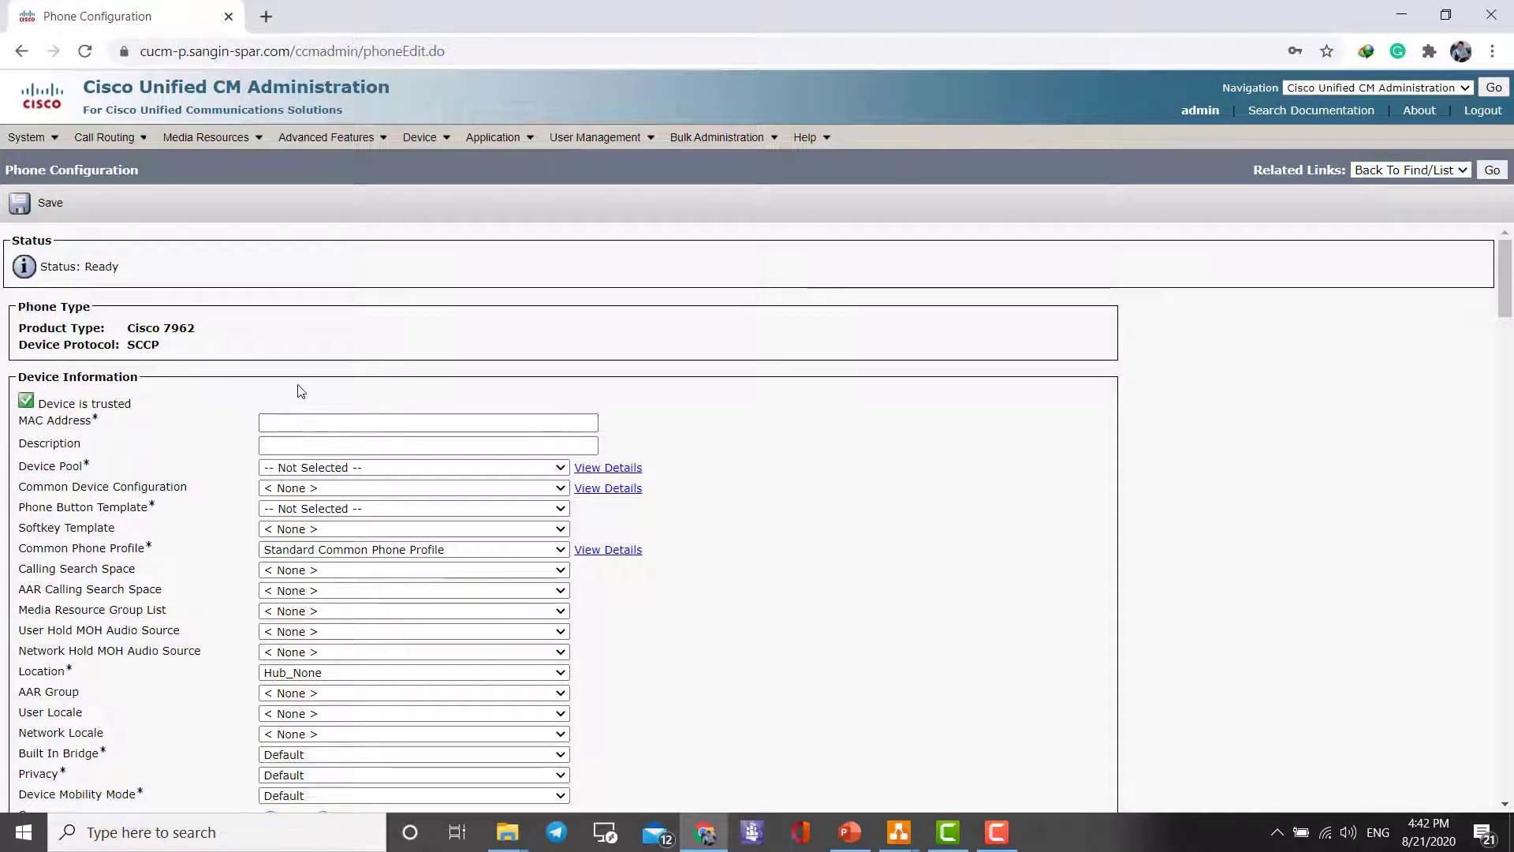
pyautogui.moveTo(294, 398)
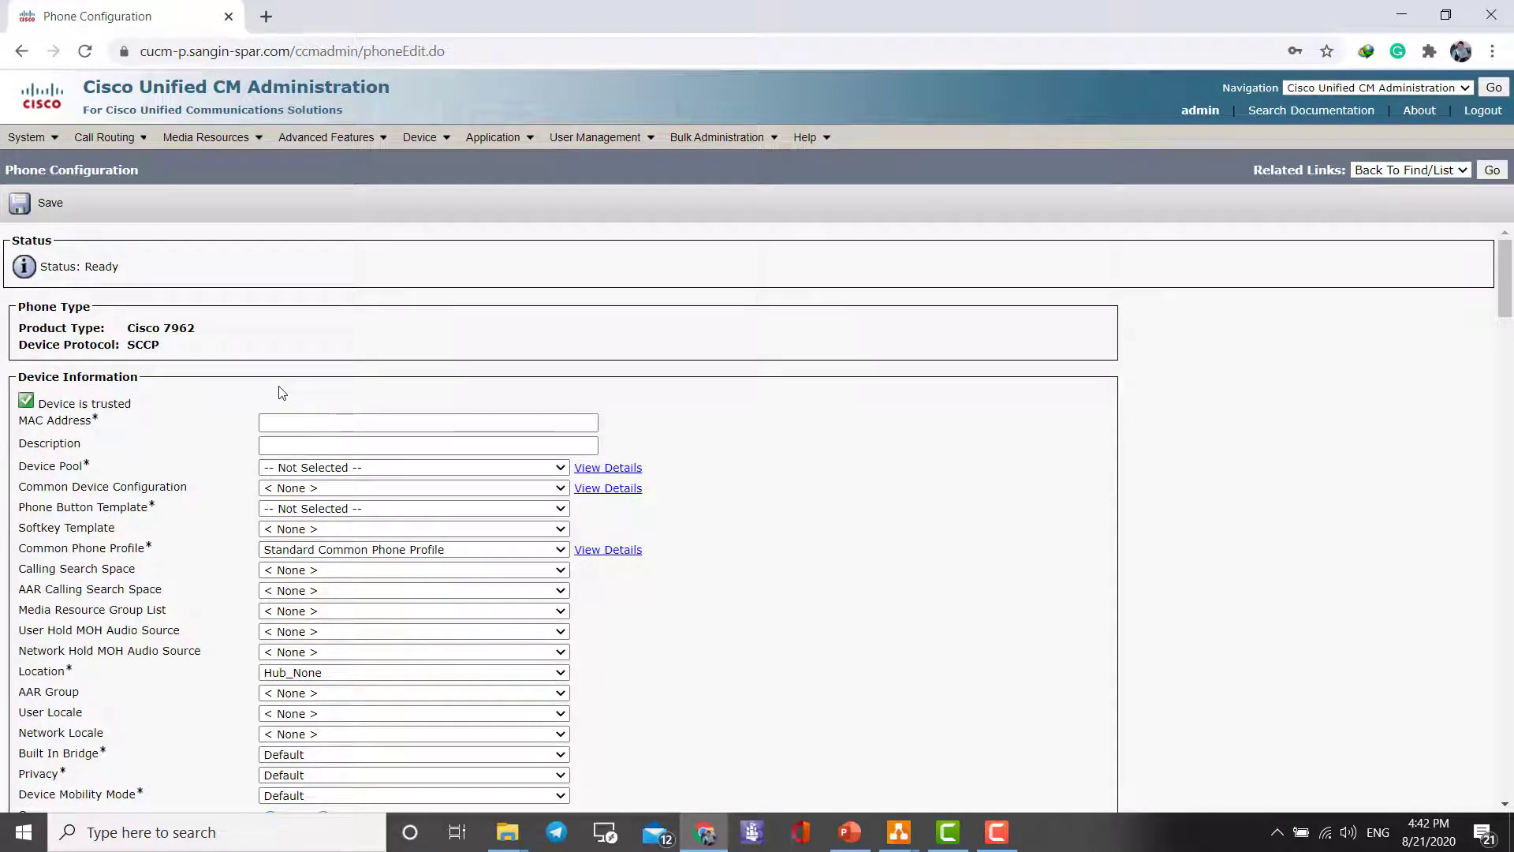
pyautogui.click(427, 422)
pyautogui.write('ter')
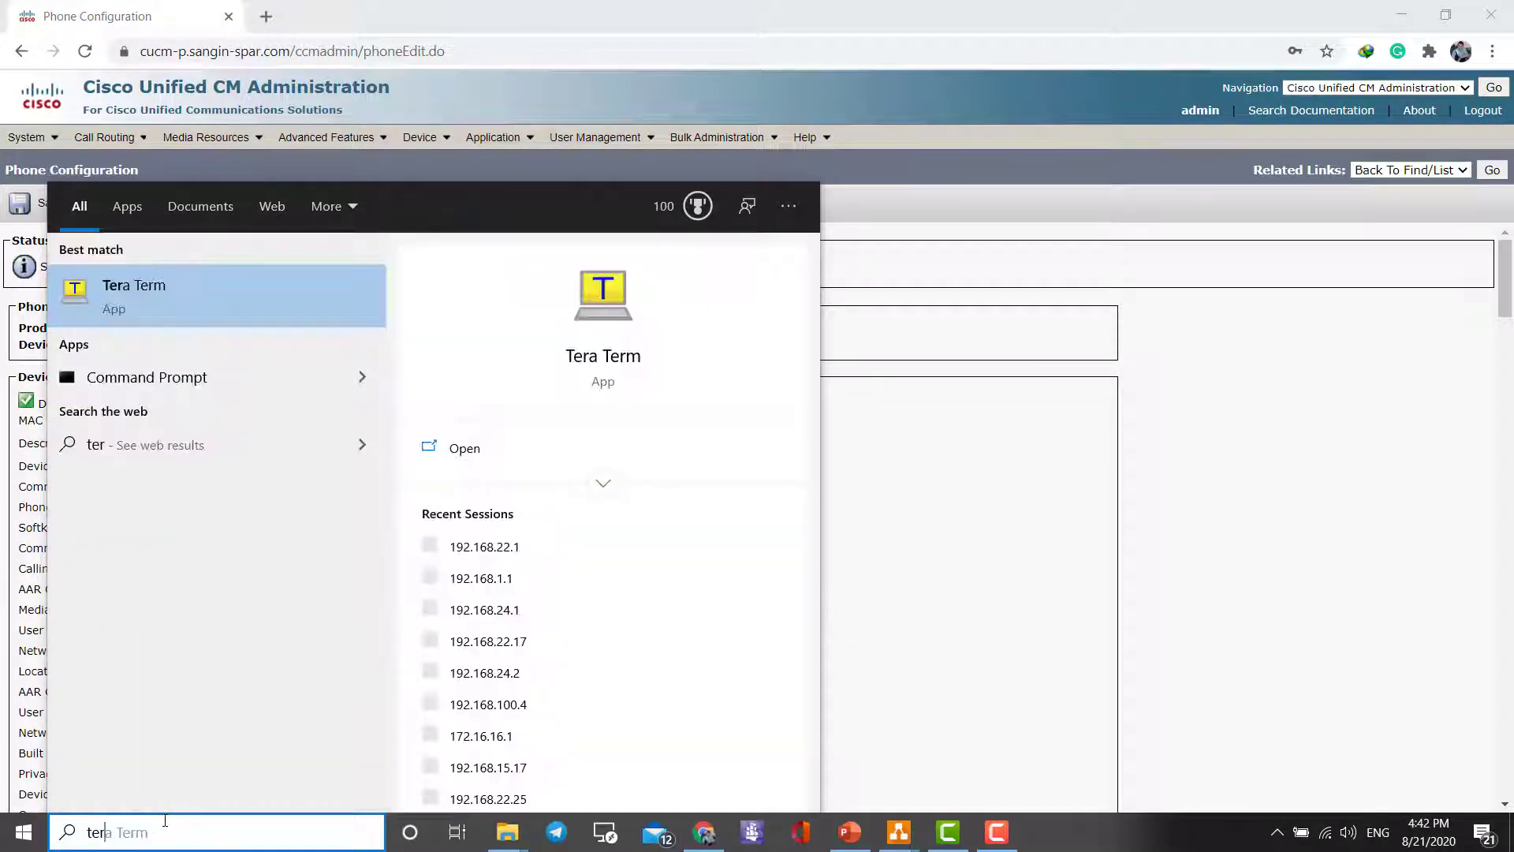
# Launch Tera Term and log in to the switch at 192.168.22.1 over SSH.
pyautogui.click(133, 294)
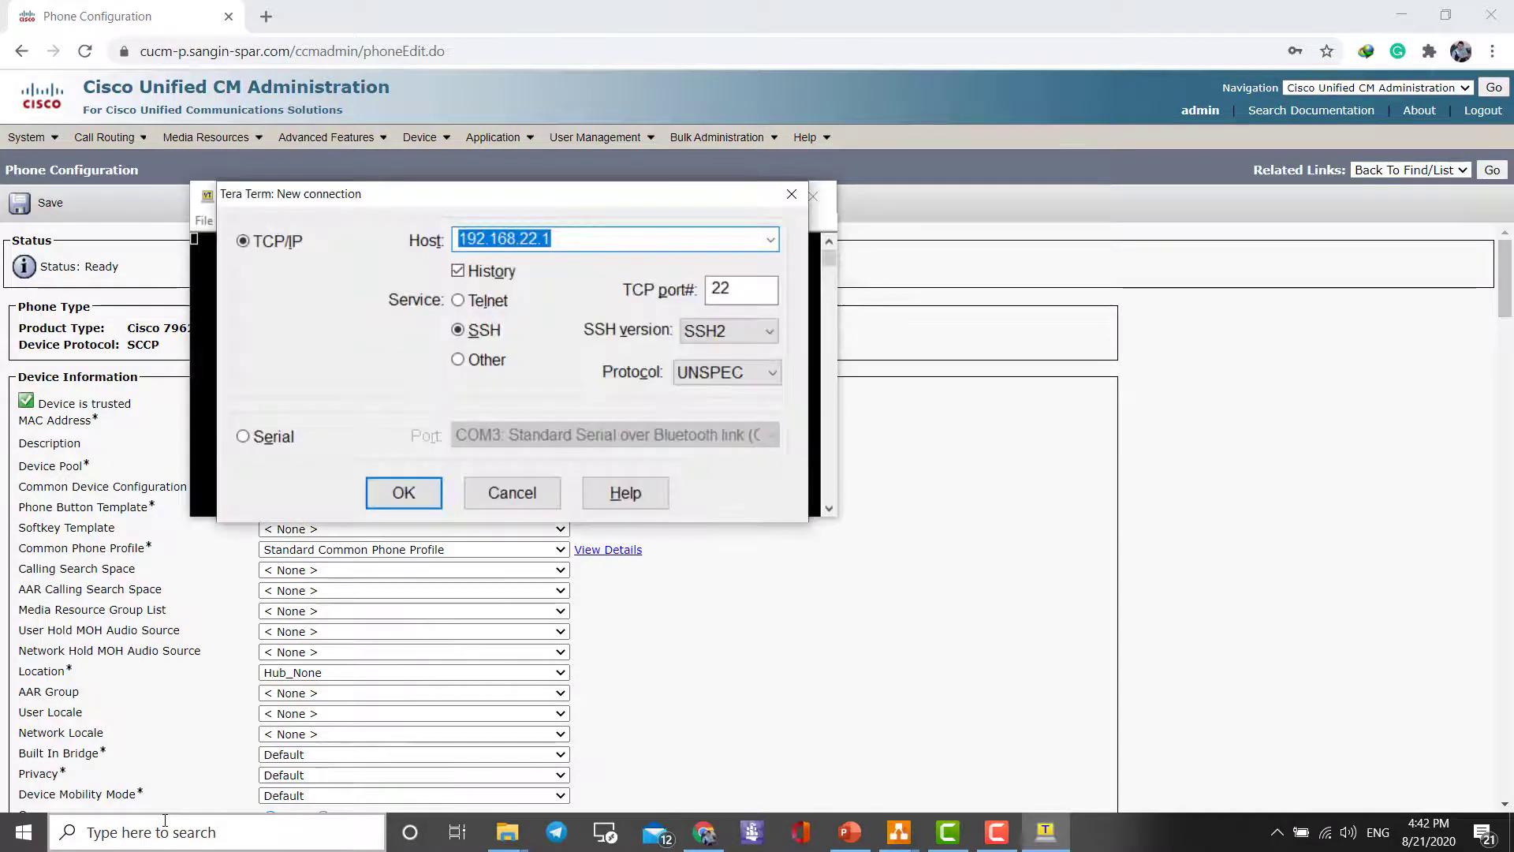
pyautogui.click(403, 493)
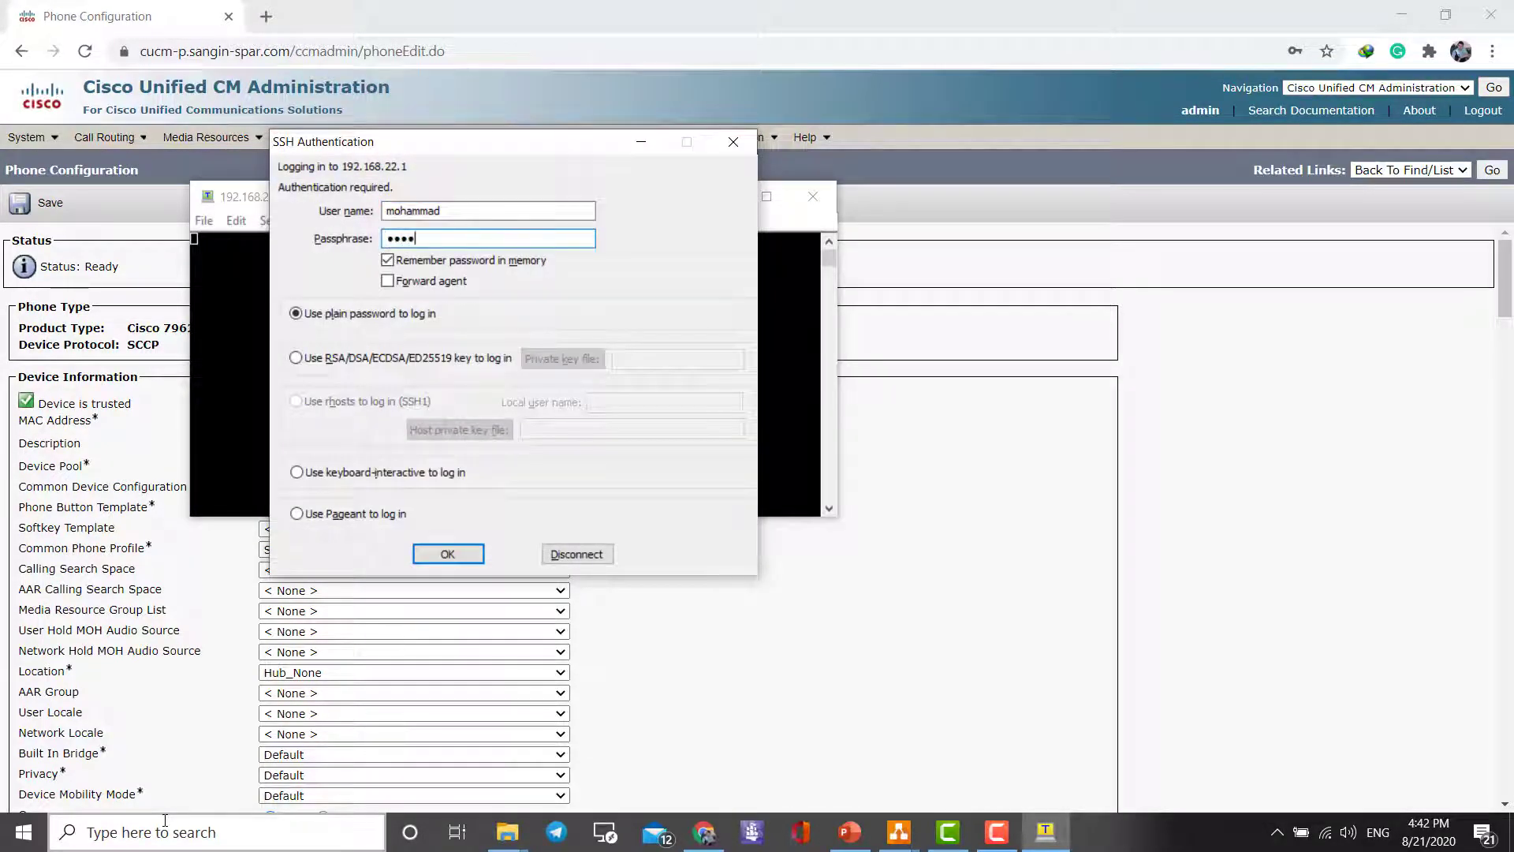
pyautogui.click(447, 554)
pyautogui.write('en')
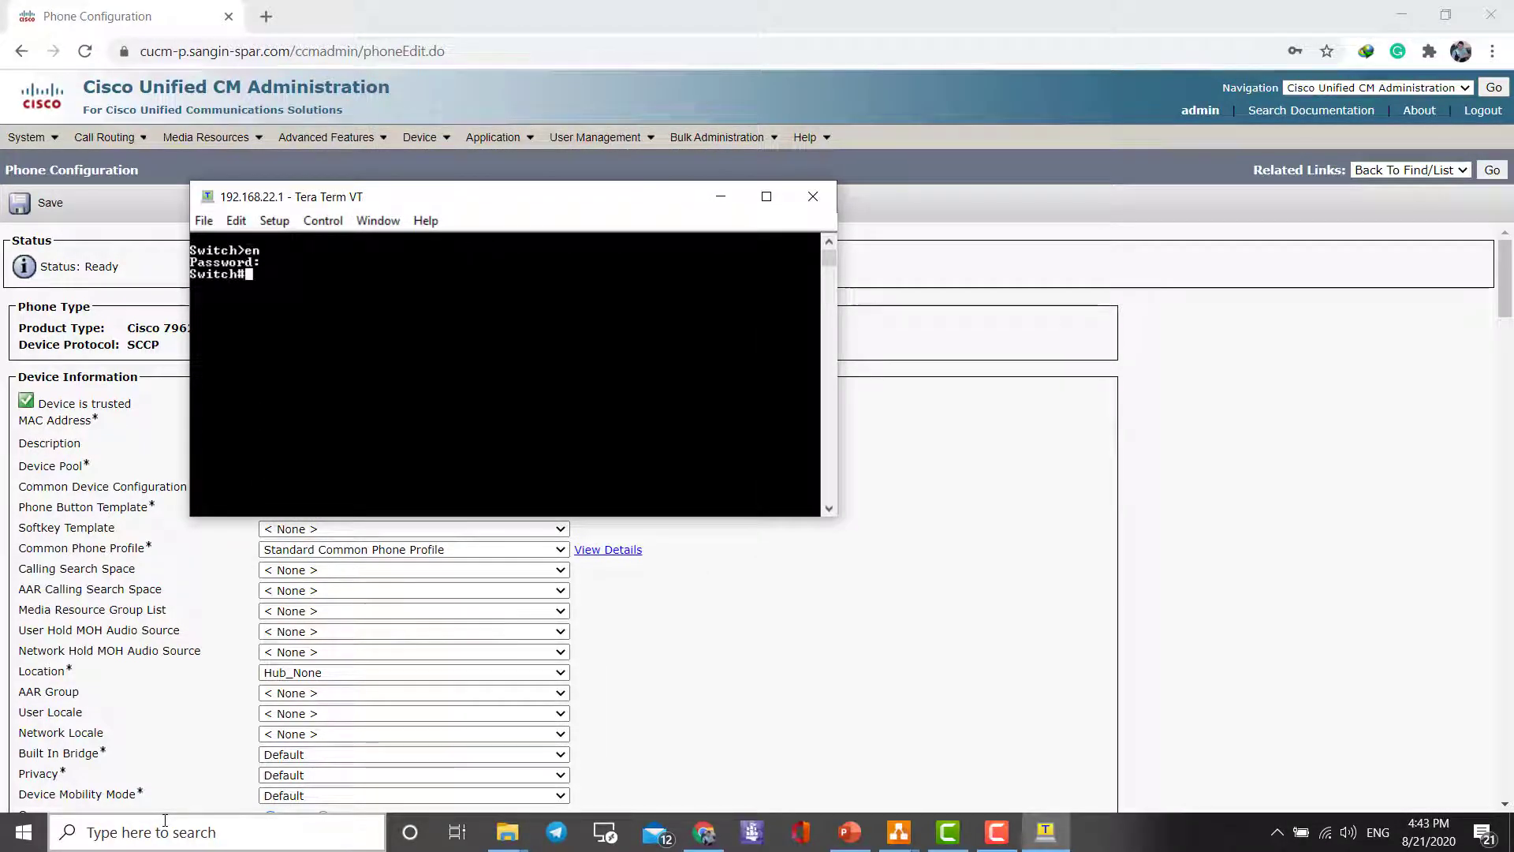
# Show the MAC address table and note MAC 0050.5690.8b2c in Notepad without dots.
pyautogui.write('show mac ?')
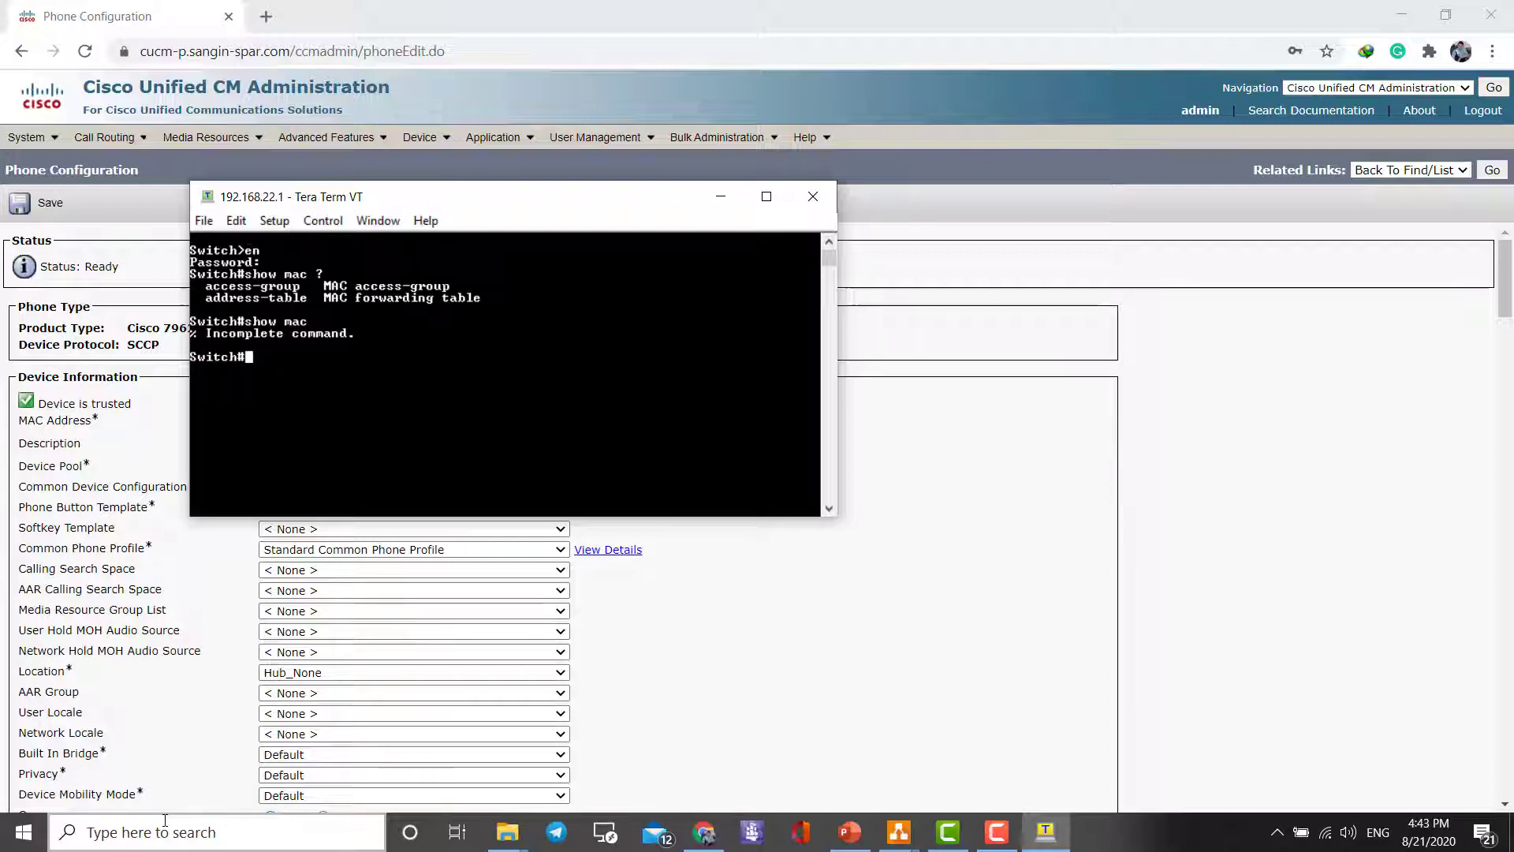
pyautogui.write('show mac')
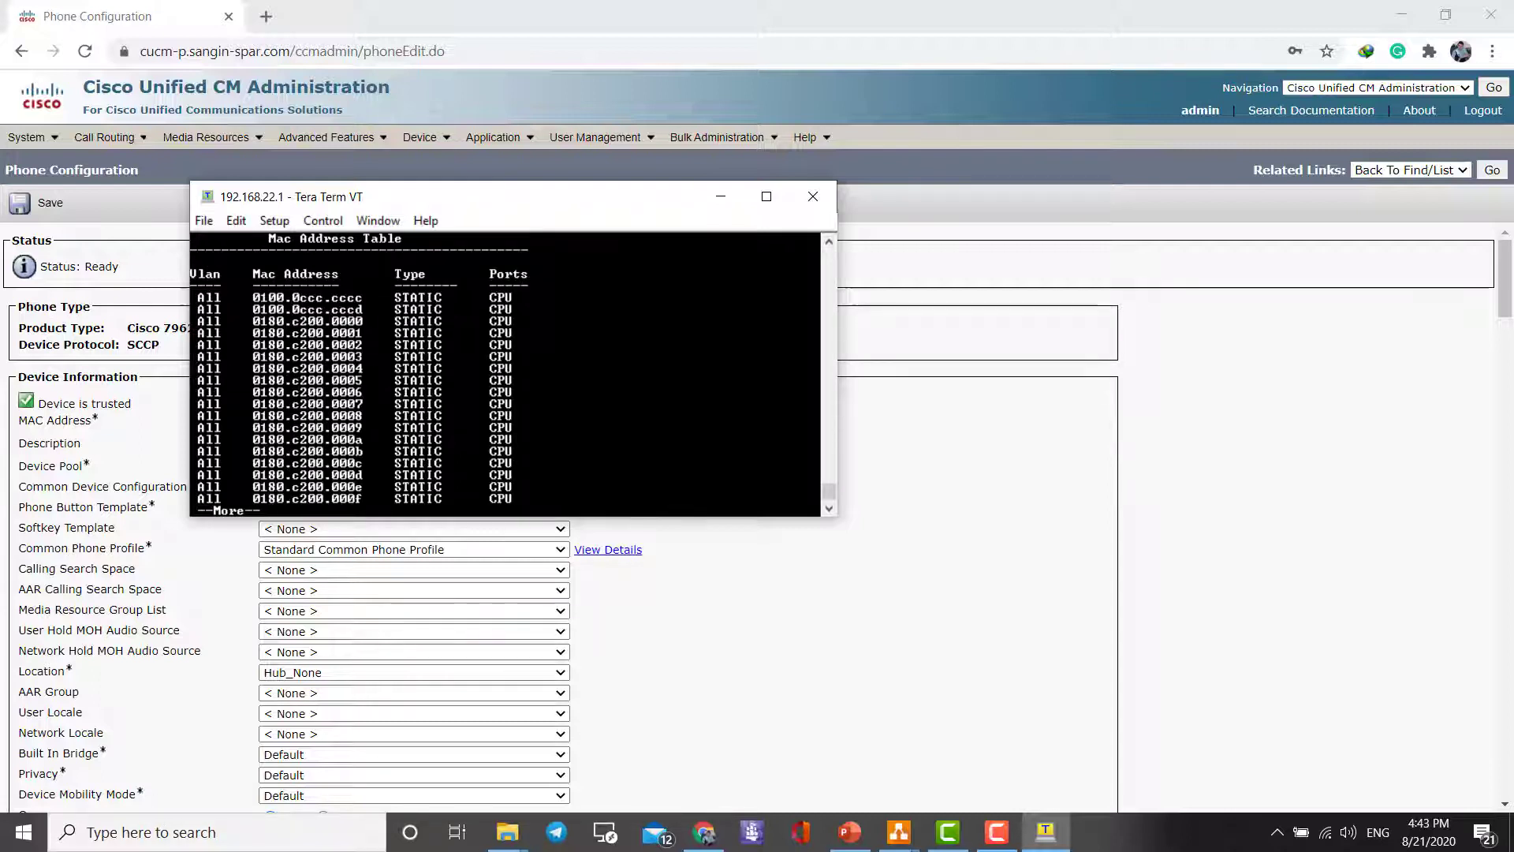
pyautogui.press('space')
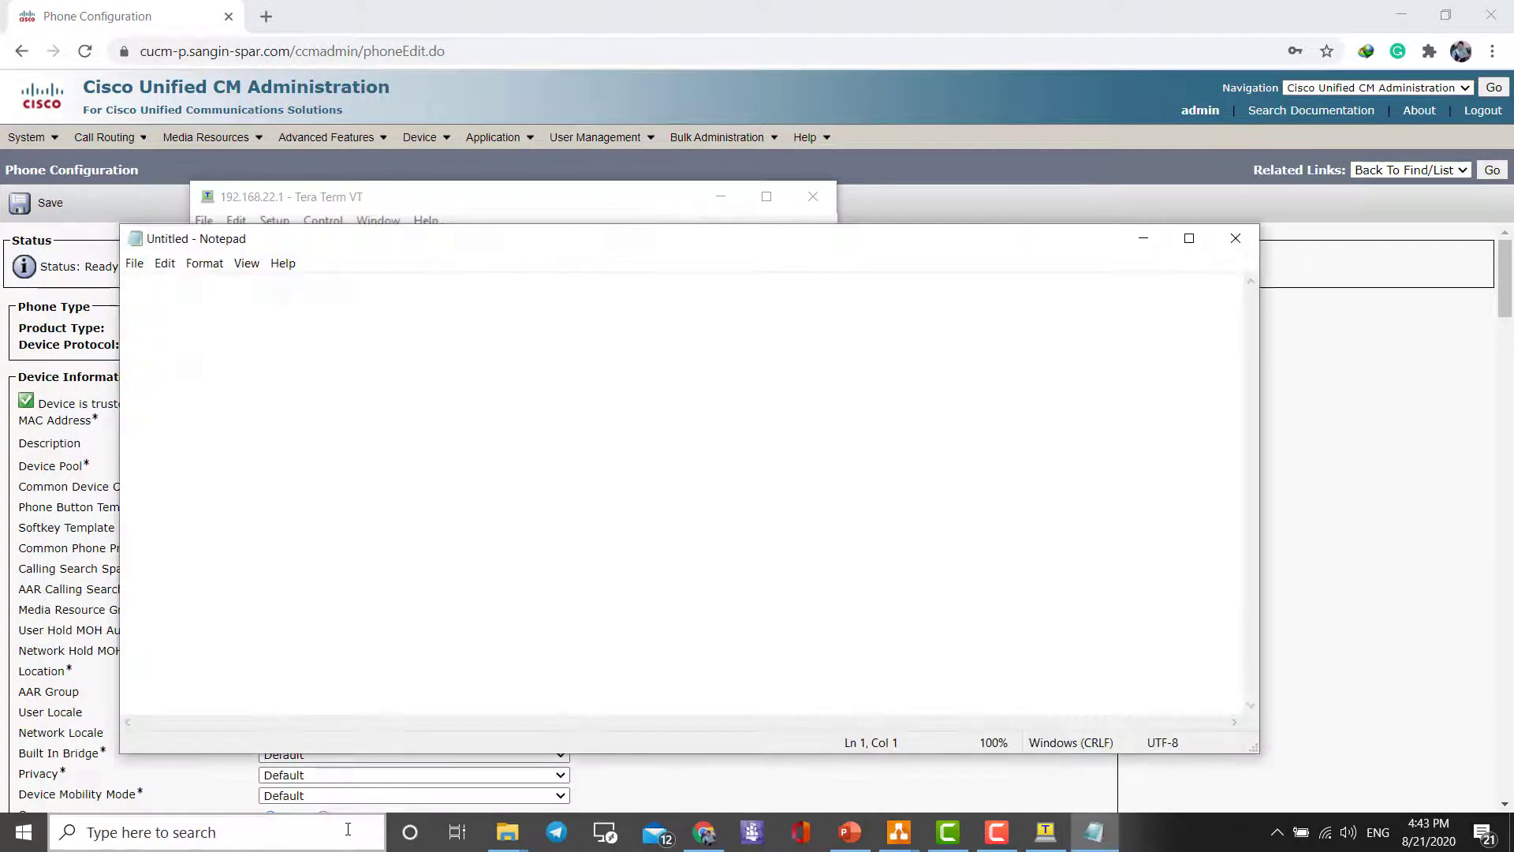
pyautogui.write('0050.5690.8b2c')
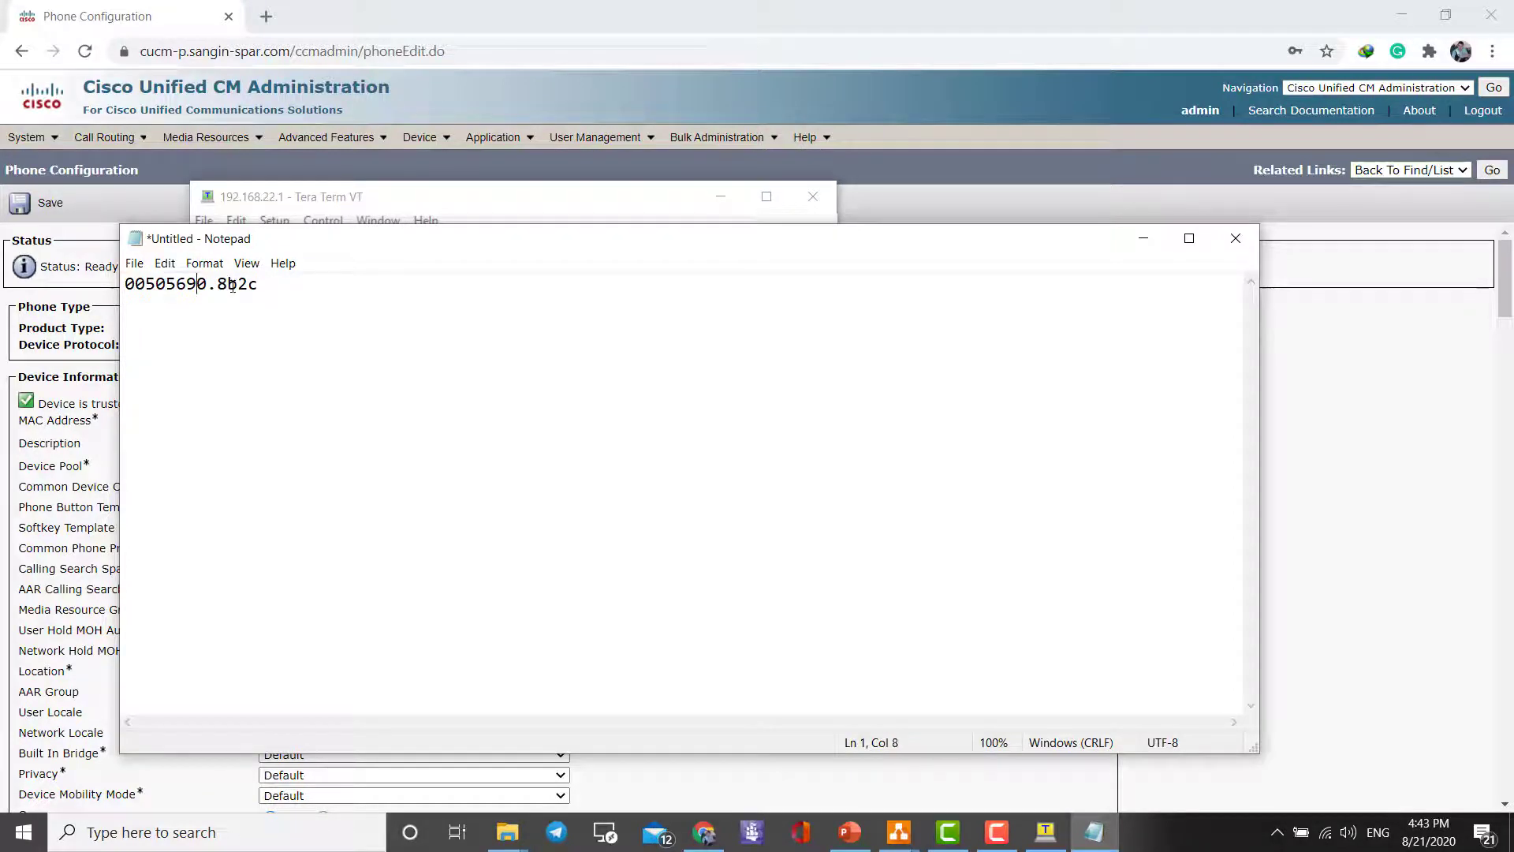
pyautogui.press('Backspace')
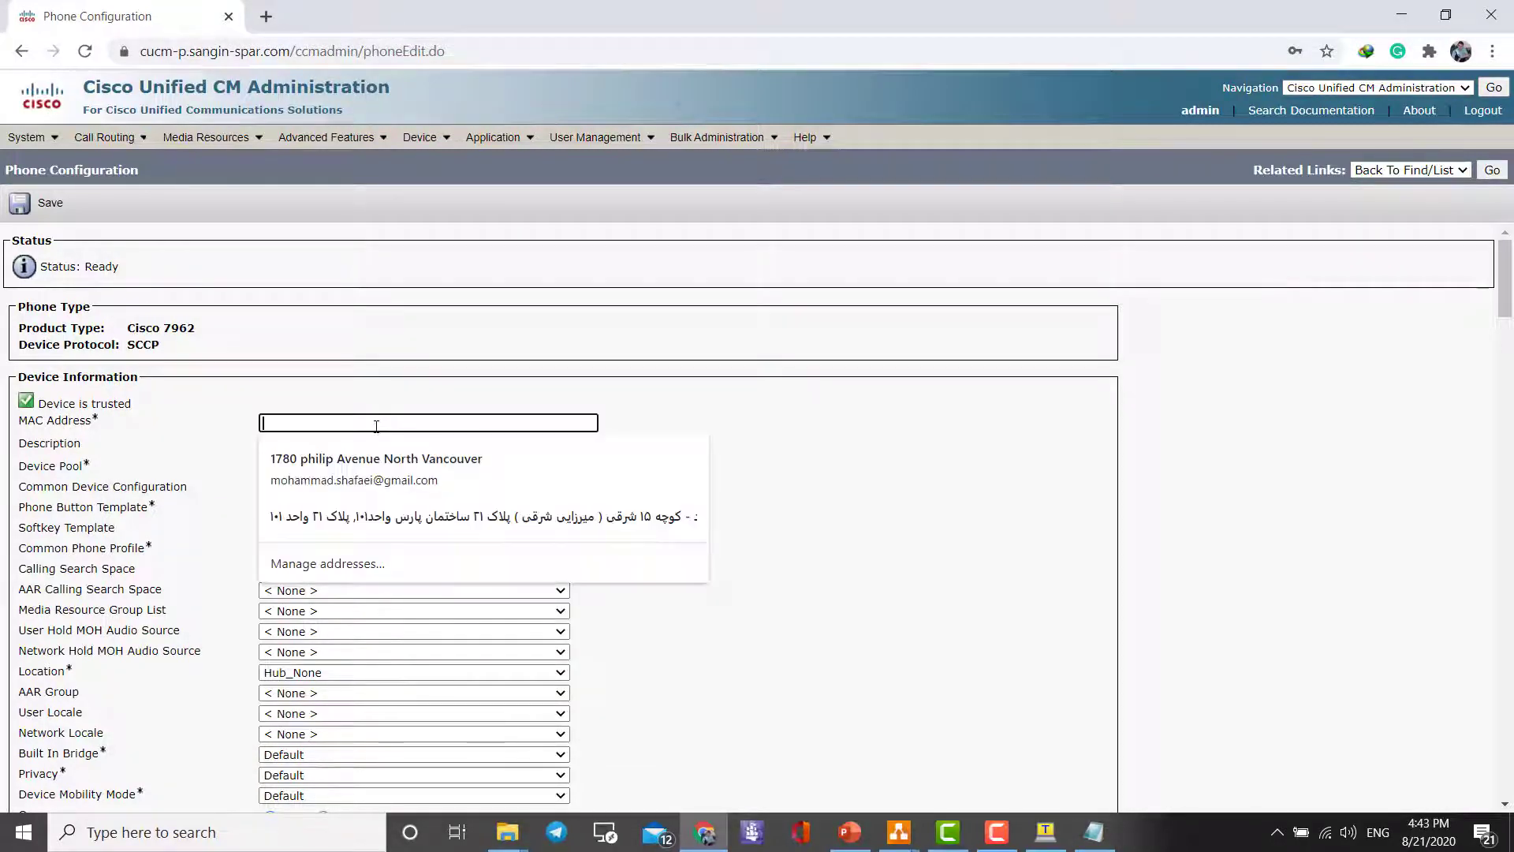
pyautogui.write('005056908B2C')
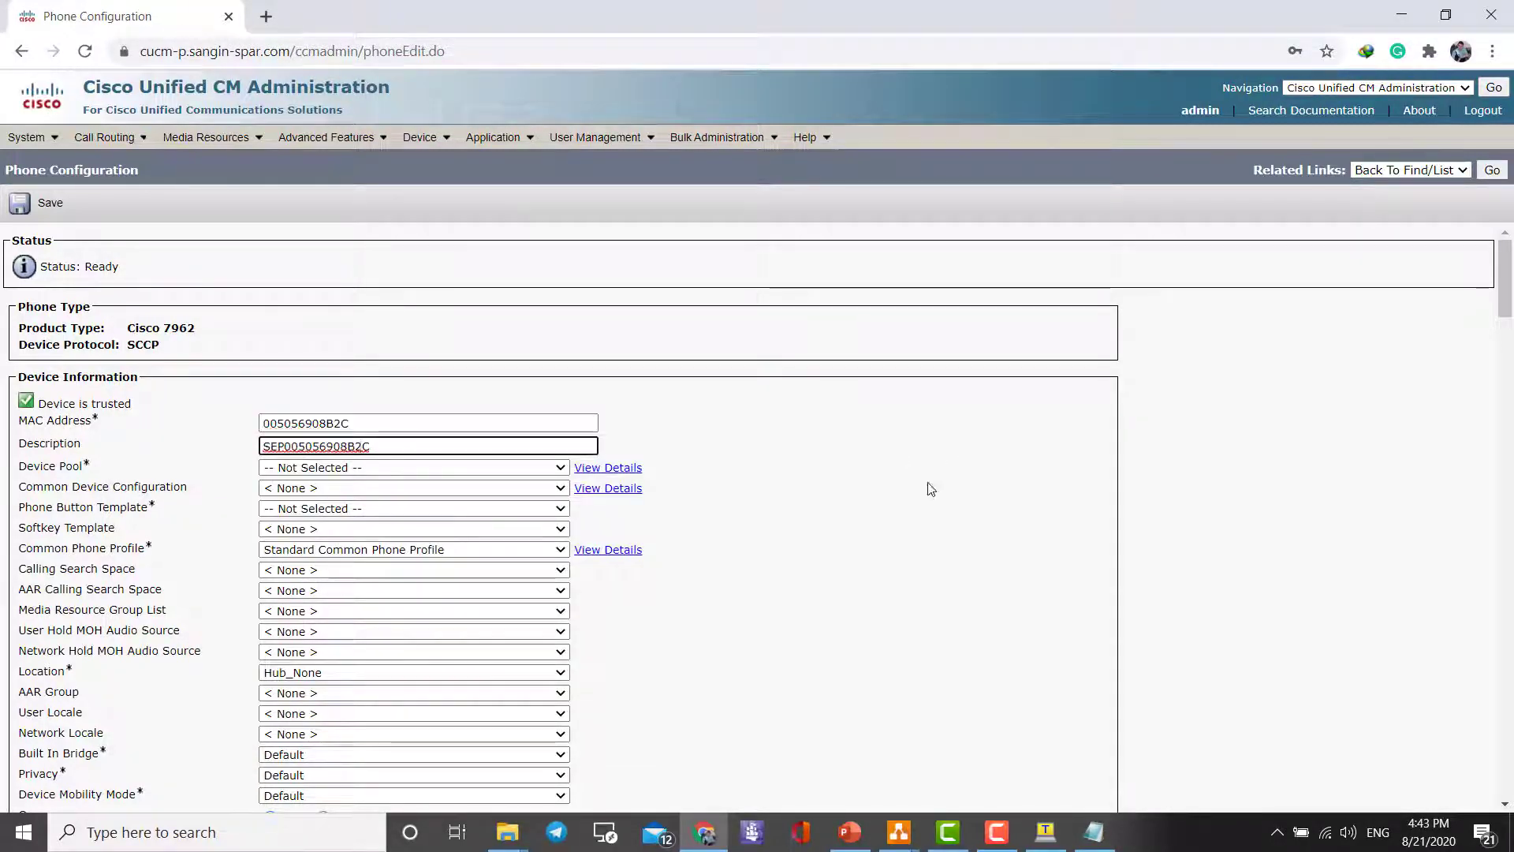
pyautogui.tripleClick(427, 445)
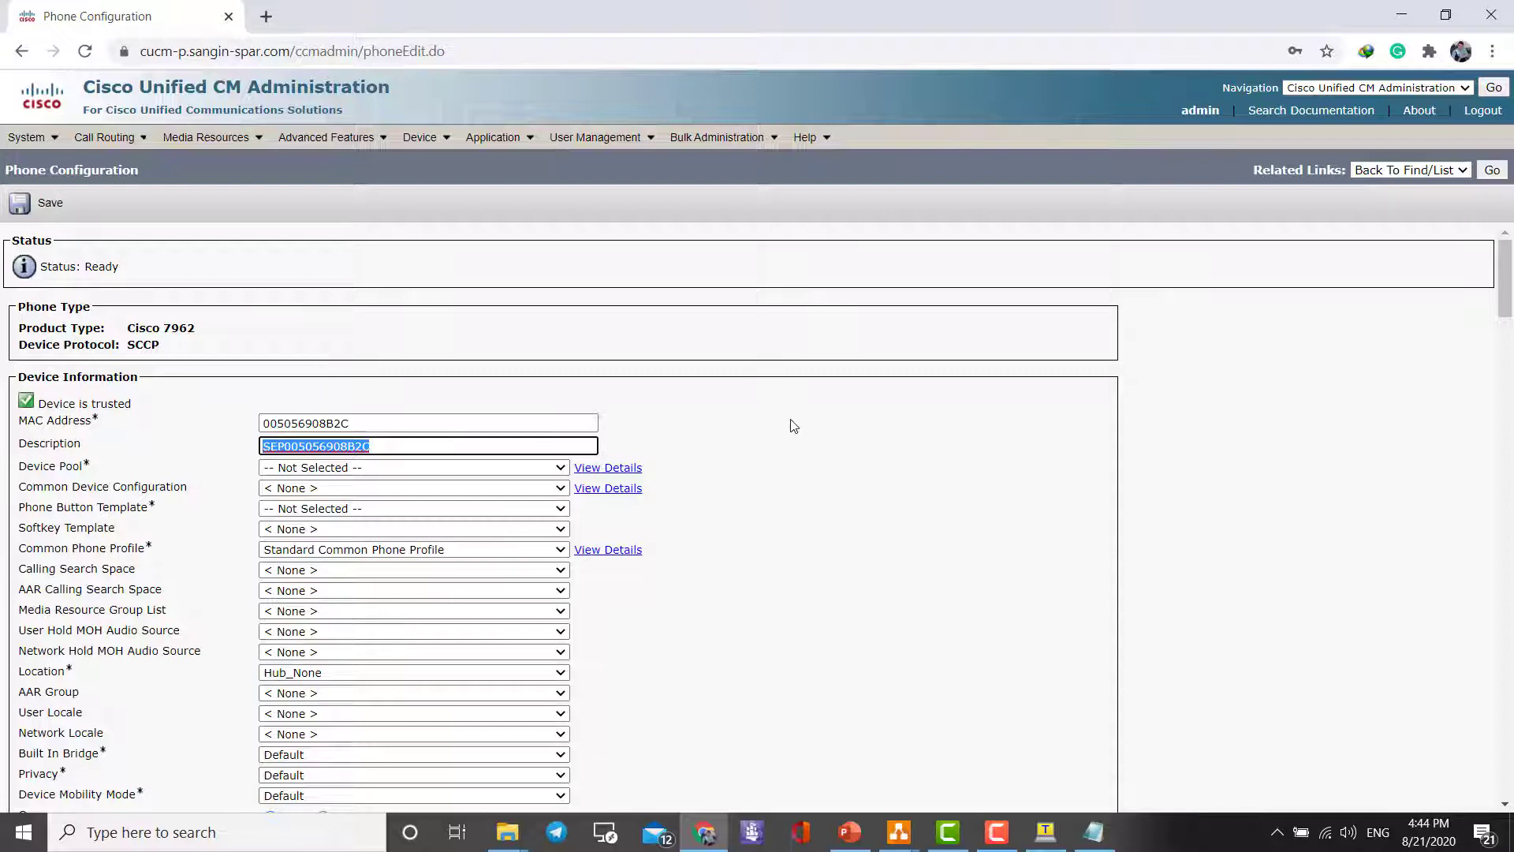
pyautogui.write('Atiyeh')
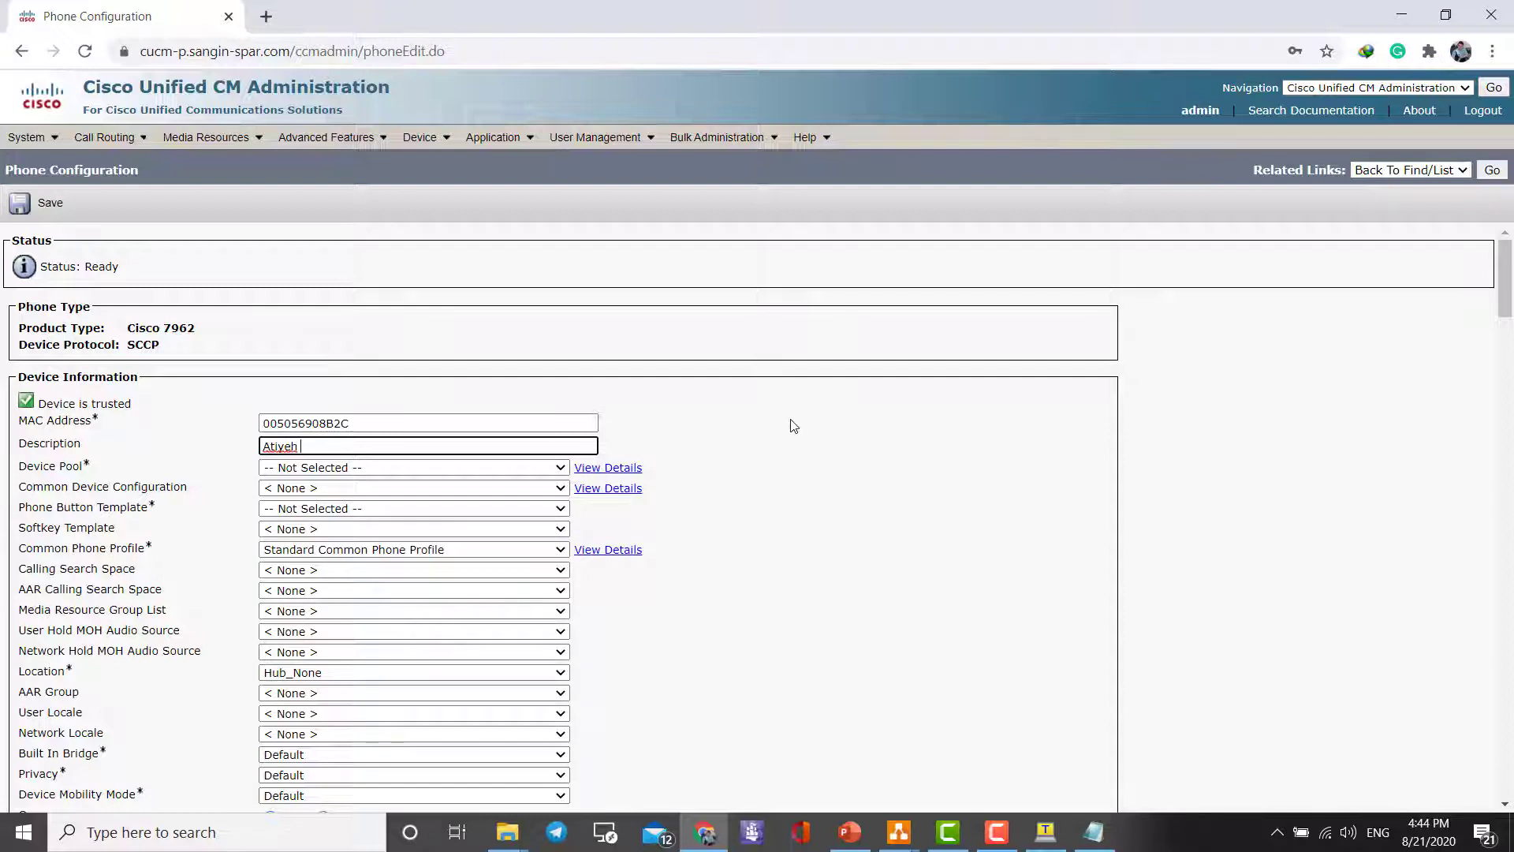
pyautogui.write('Moshrefi')
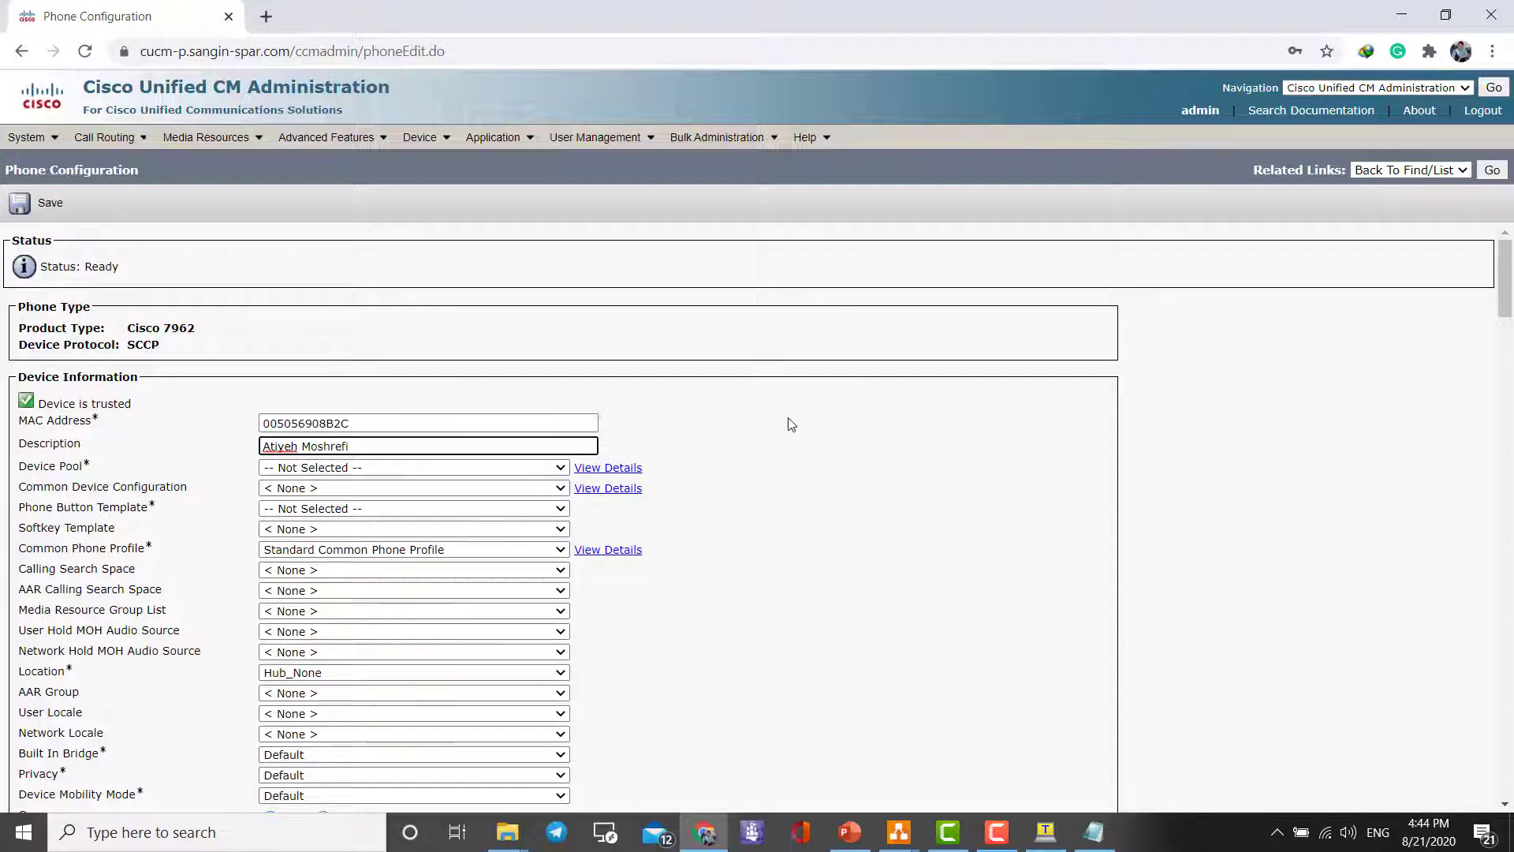
# Put the phone in the Iran-Profiles device pool.
pyautogui.click(413, 466)
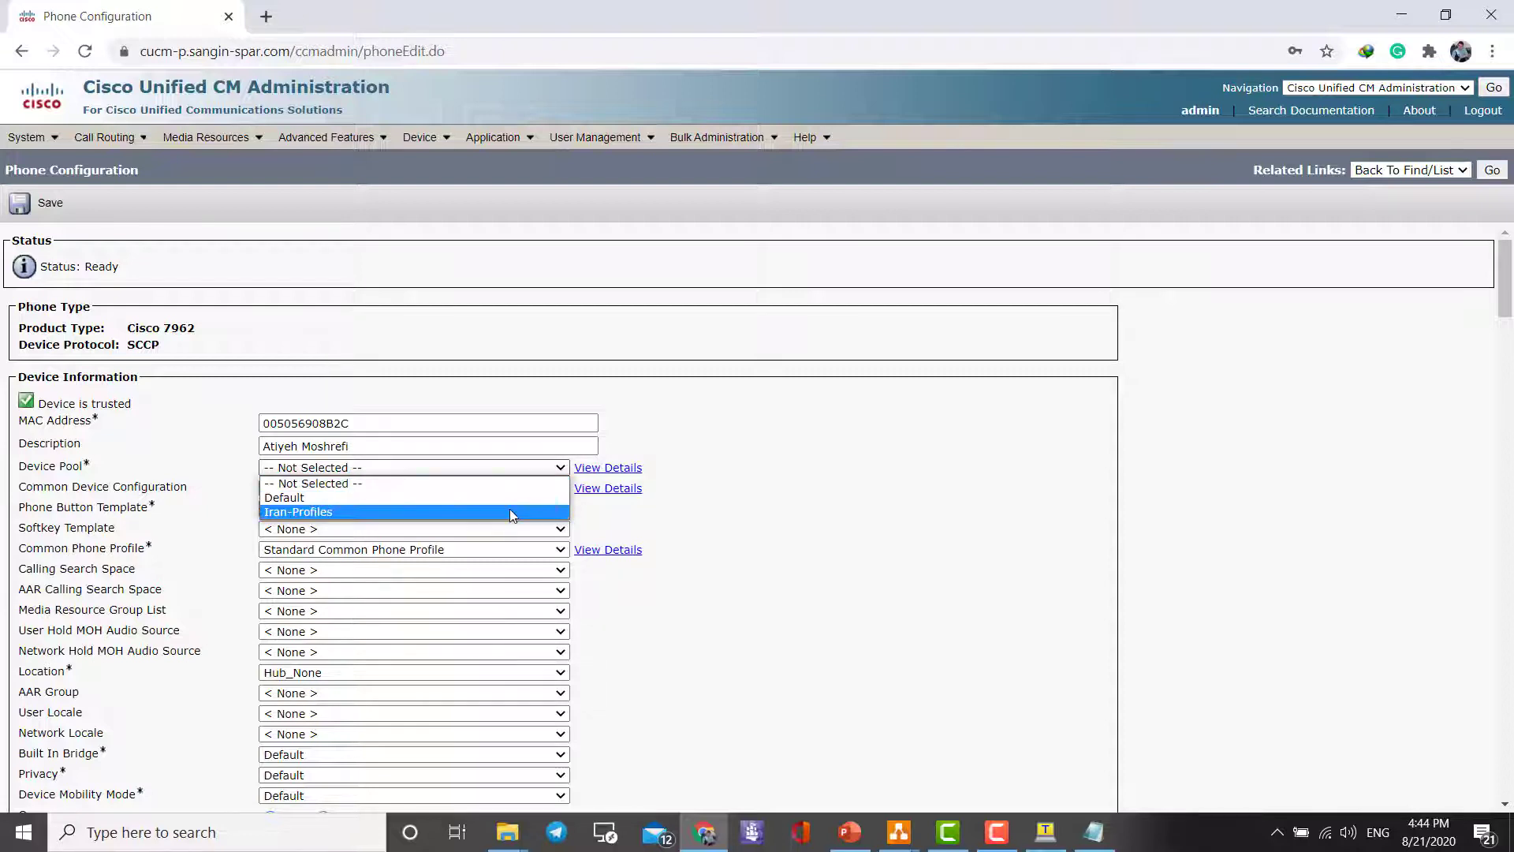
pyautogui.click(298, 512)
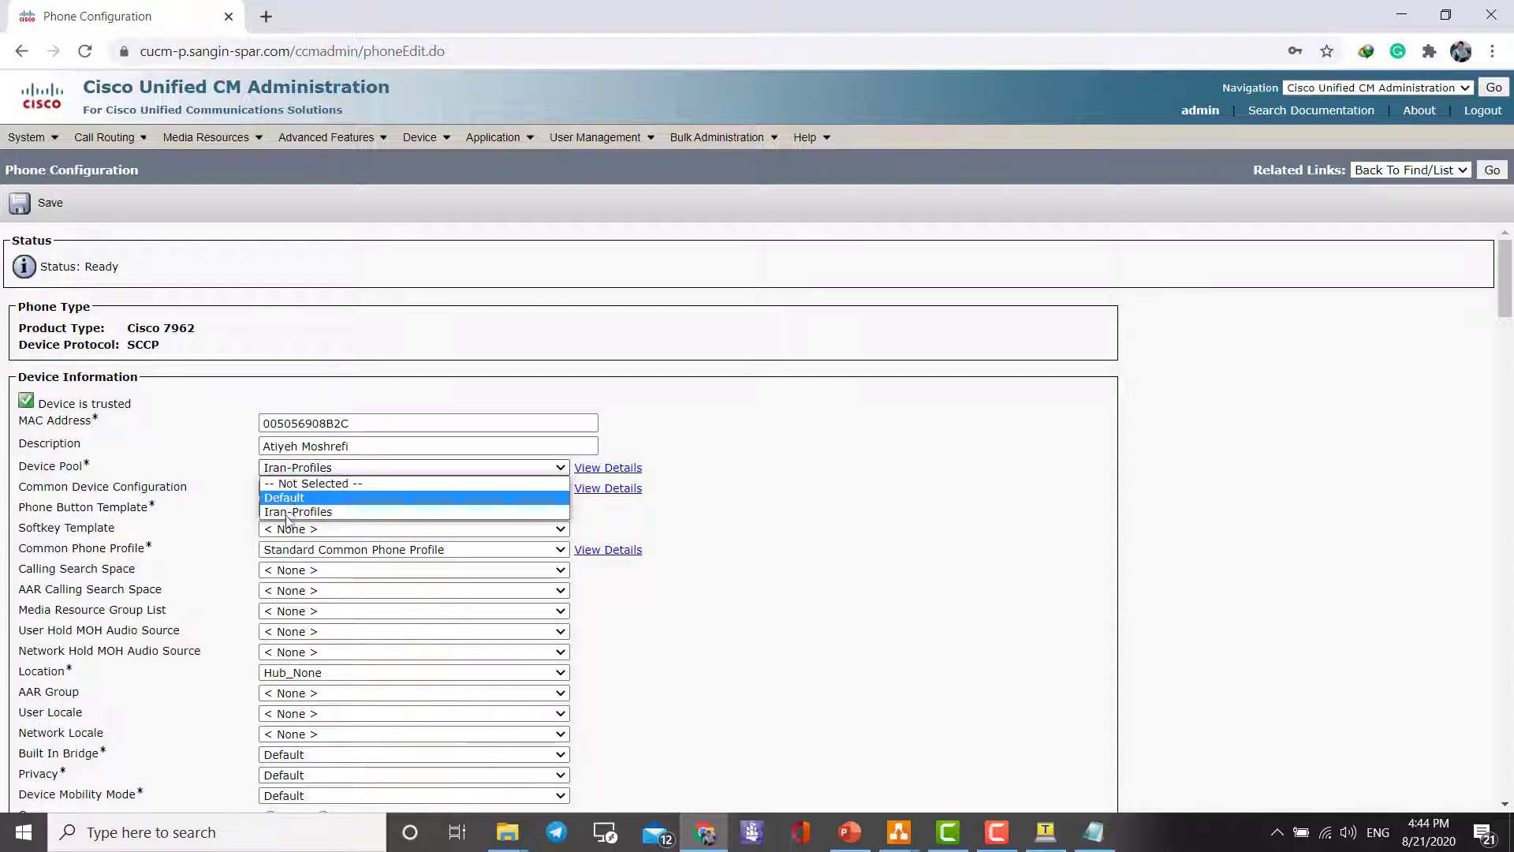
pyautogui.click(298, 512)
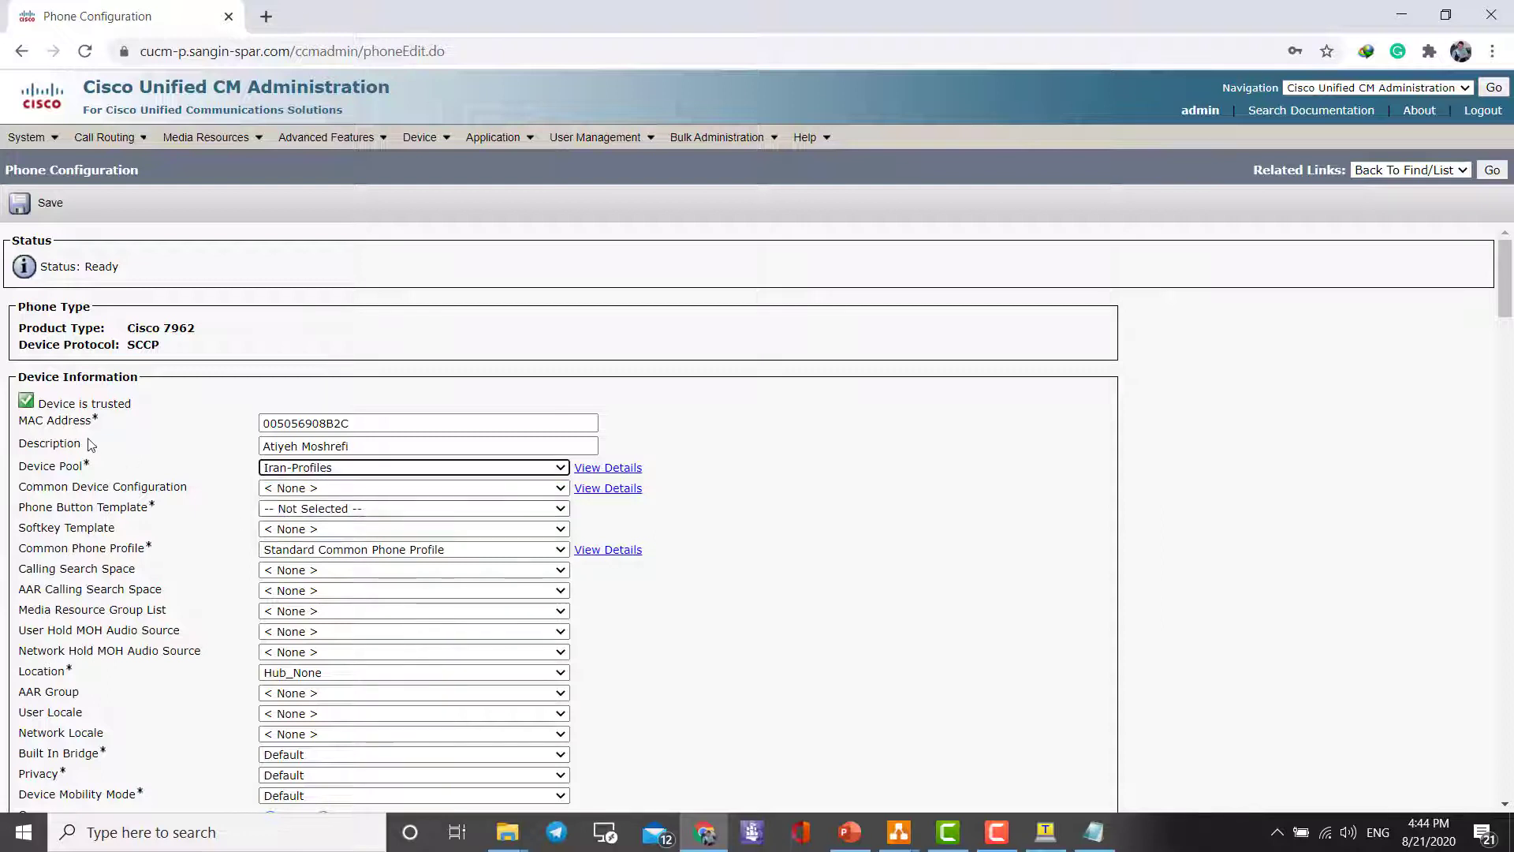
pyautogui.moveTo(110, 469)
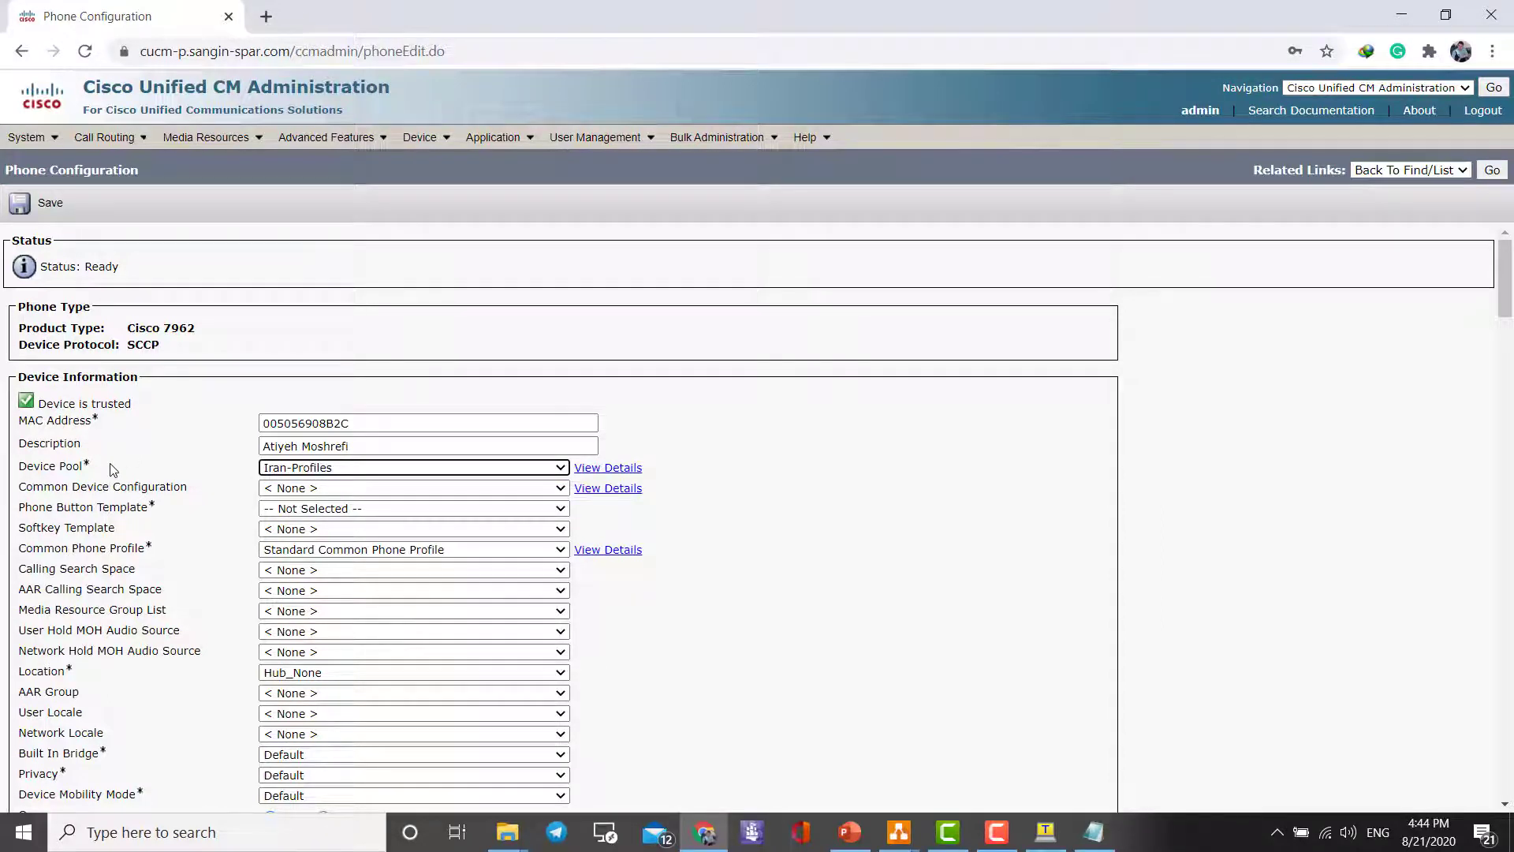
pyautogui.moveTo(249, 504)
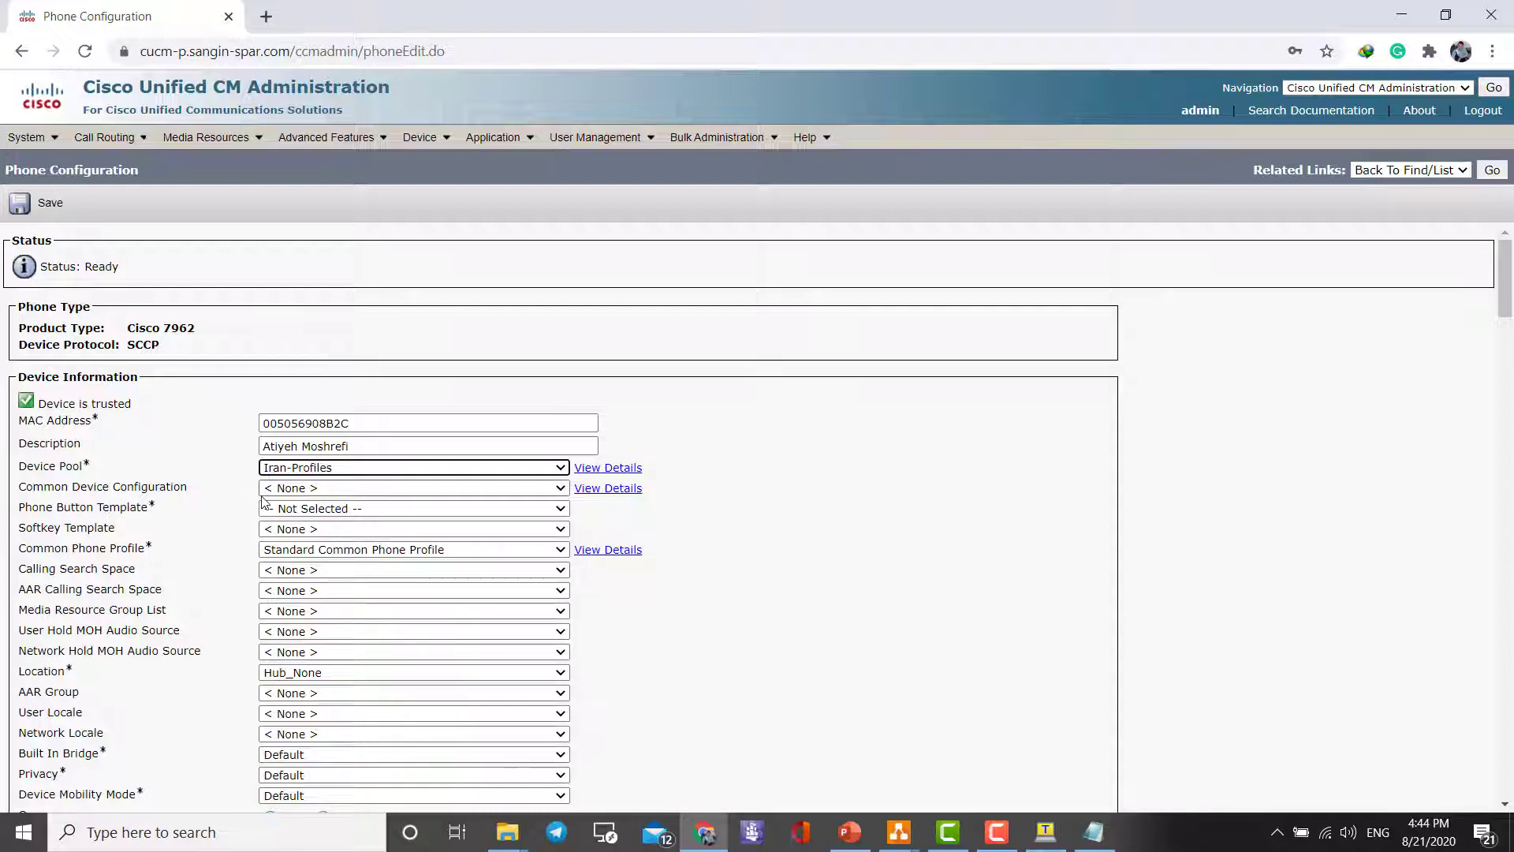
# Choose the Standard 7962G SCCP button template and Standard User softkey template.
pyautogui.click(413, 508)
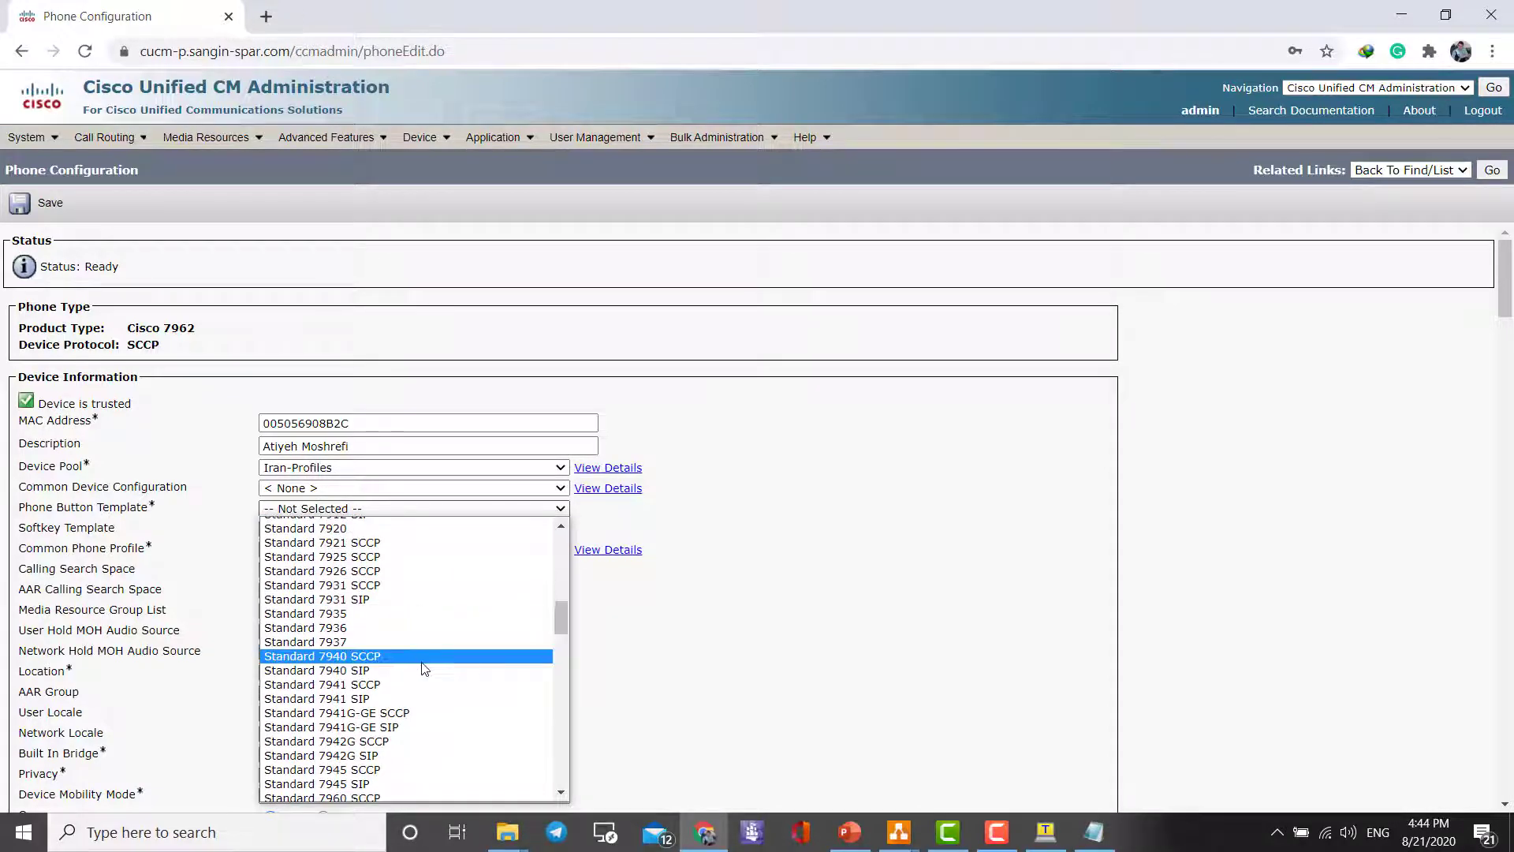
pyautogui.scroll(-3)
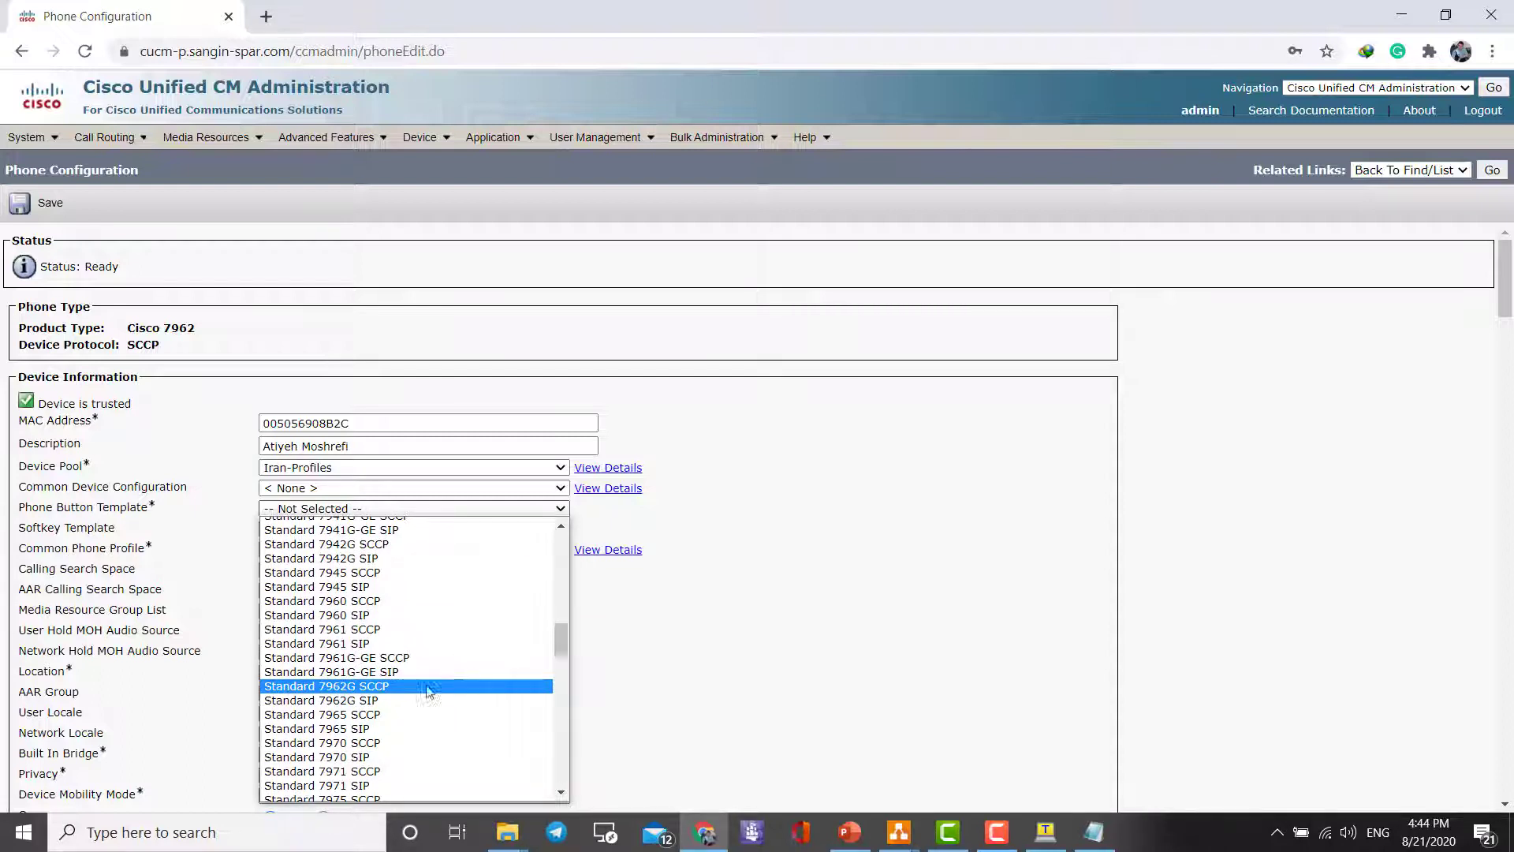
pyautogui.moveTo(328, 693)
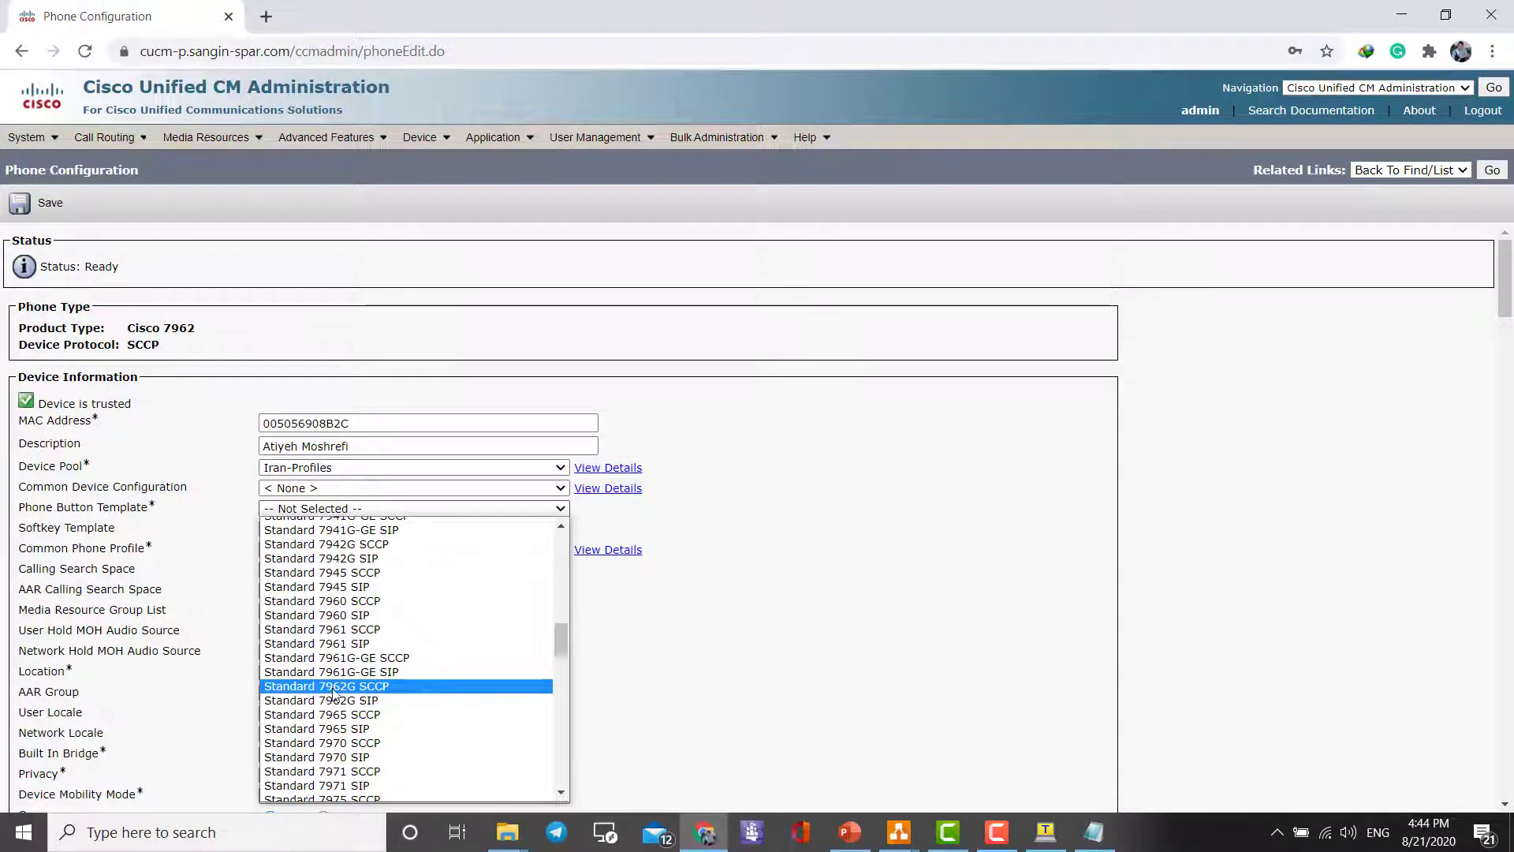
pyautogui.click(327, 685)
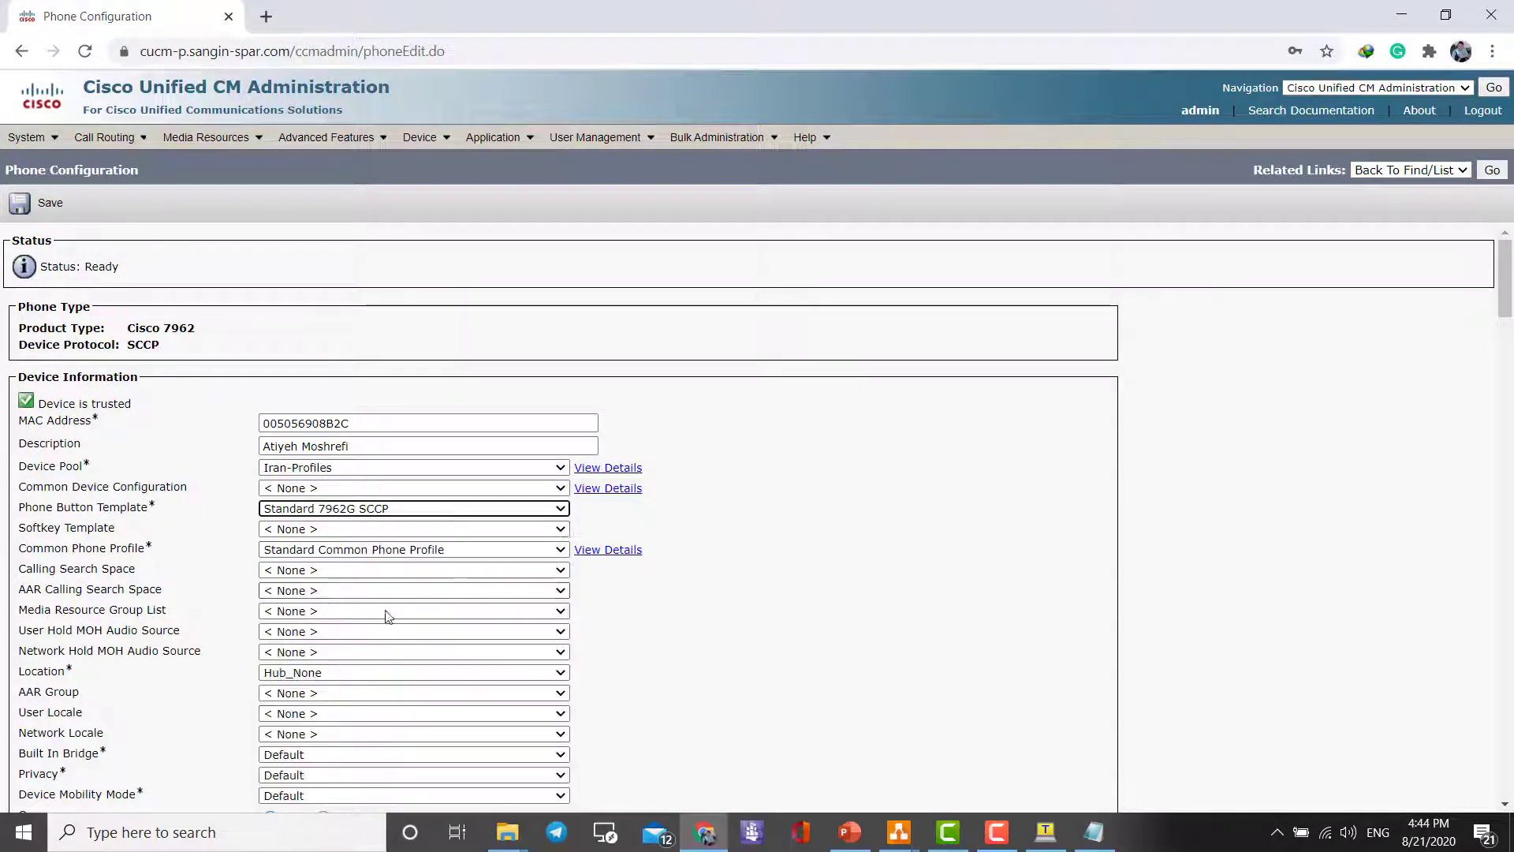
pyautogui.click(413, 528)
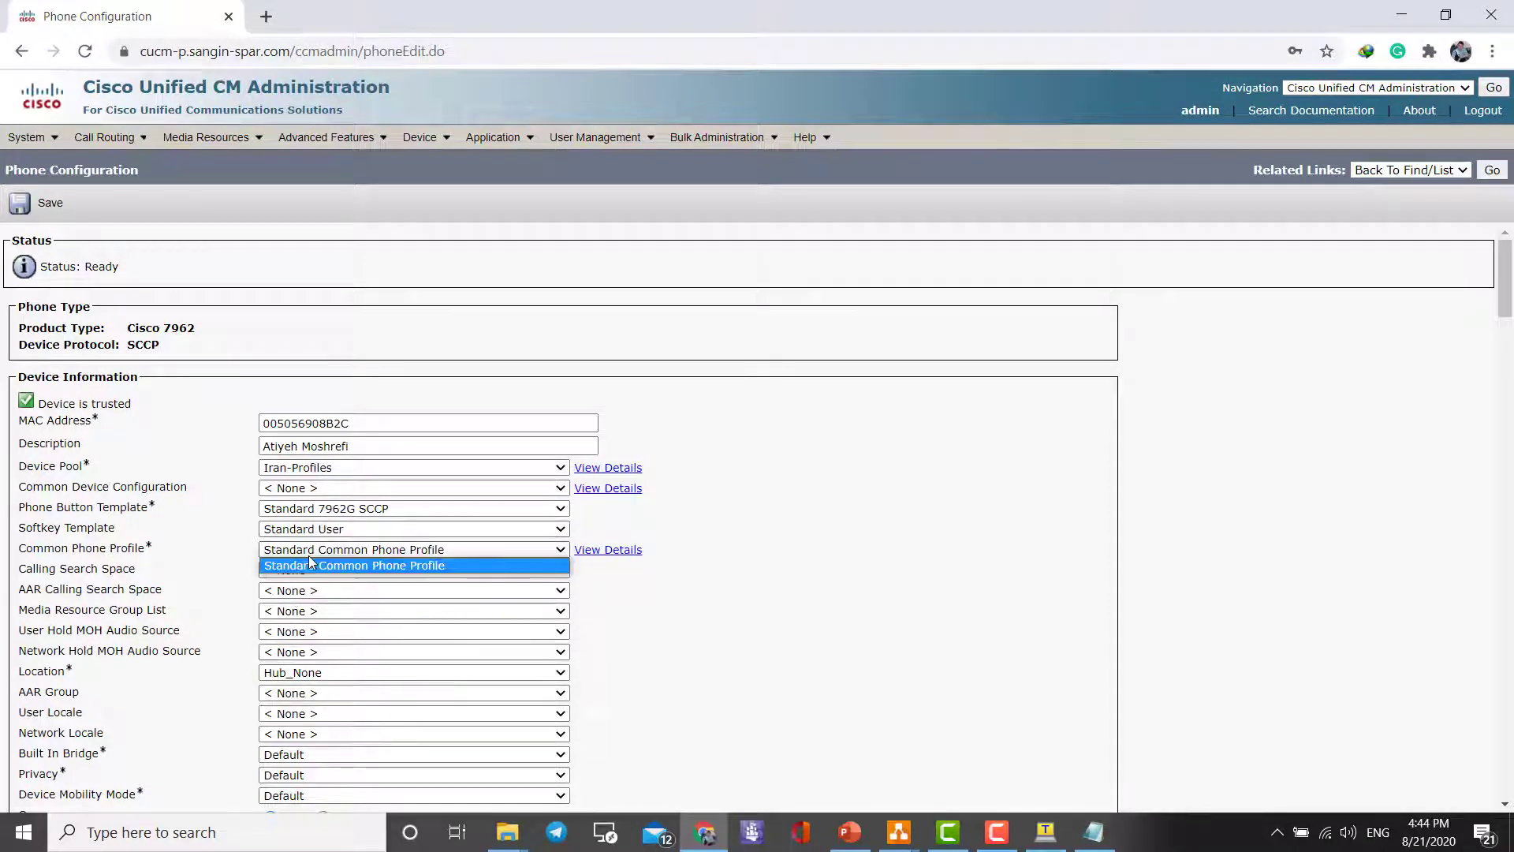
# Keep Standard Common Phone Profile and select Anonymous (Public/Shared Space) as owner.
pyautogui.click(413, 564)
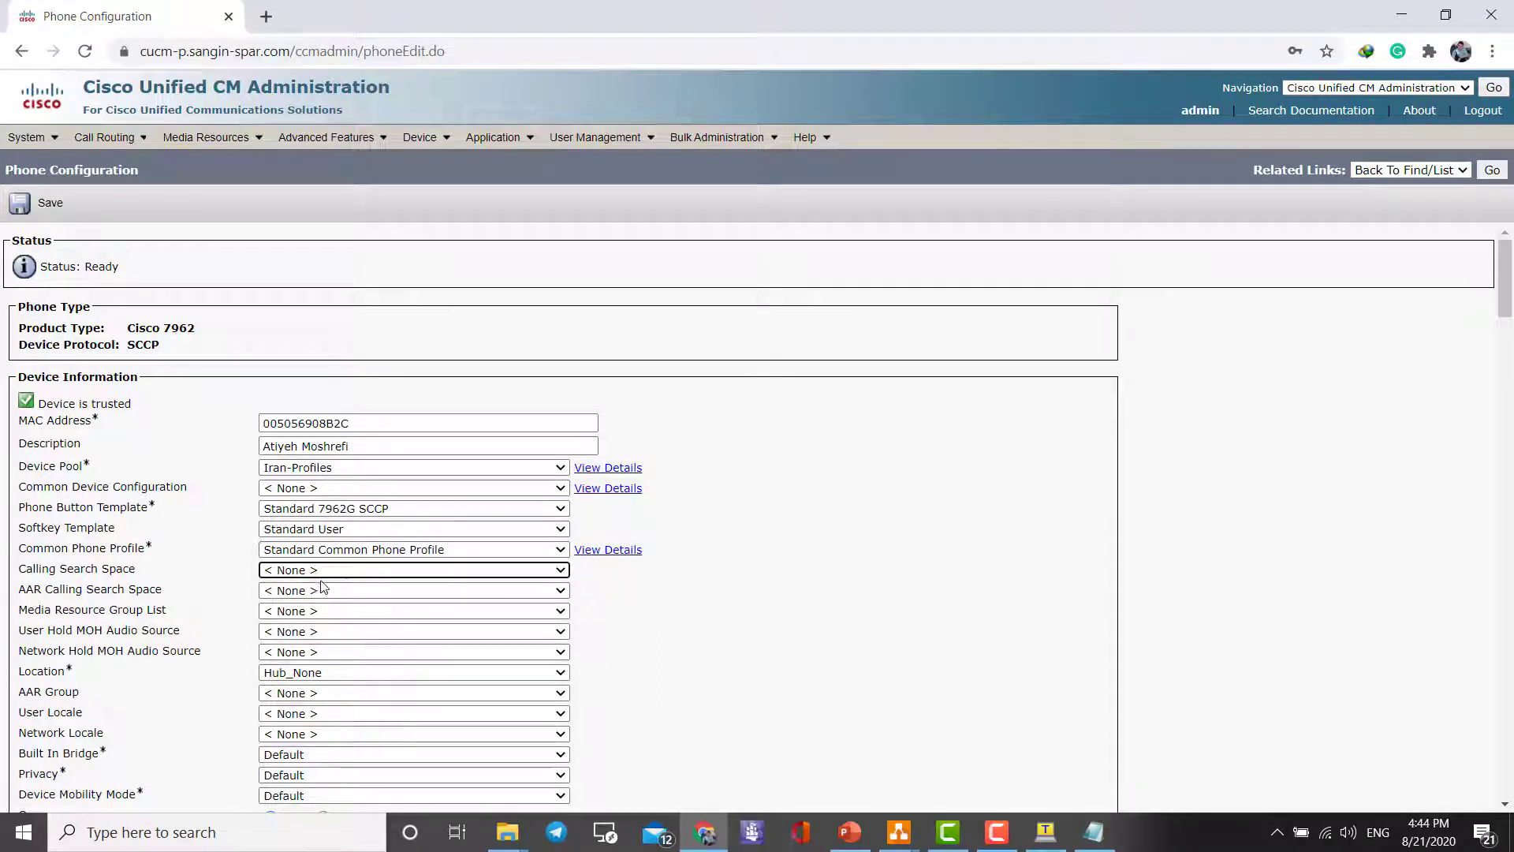
pyautogui.scroll(-3)
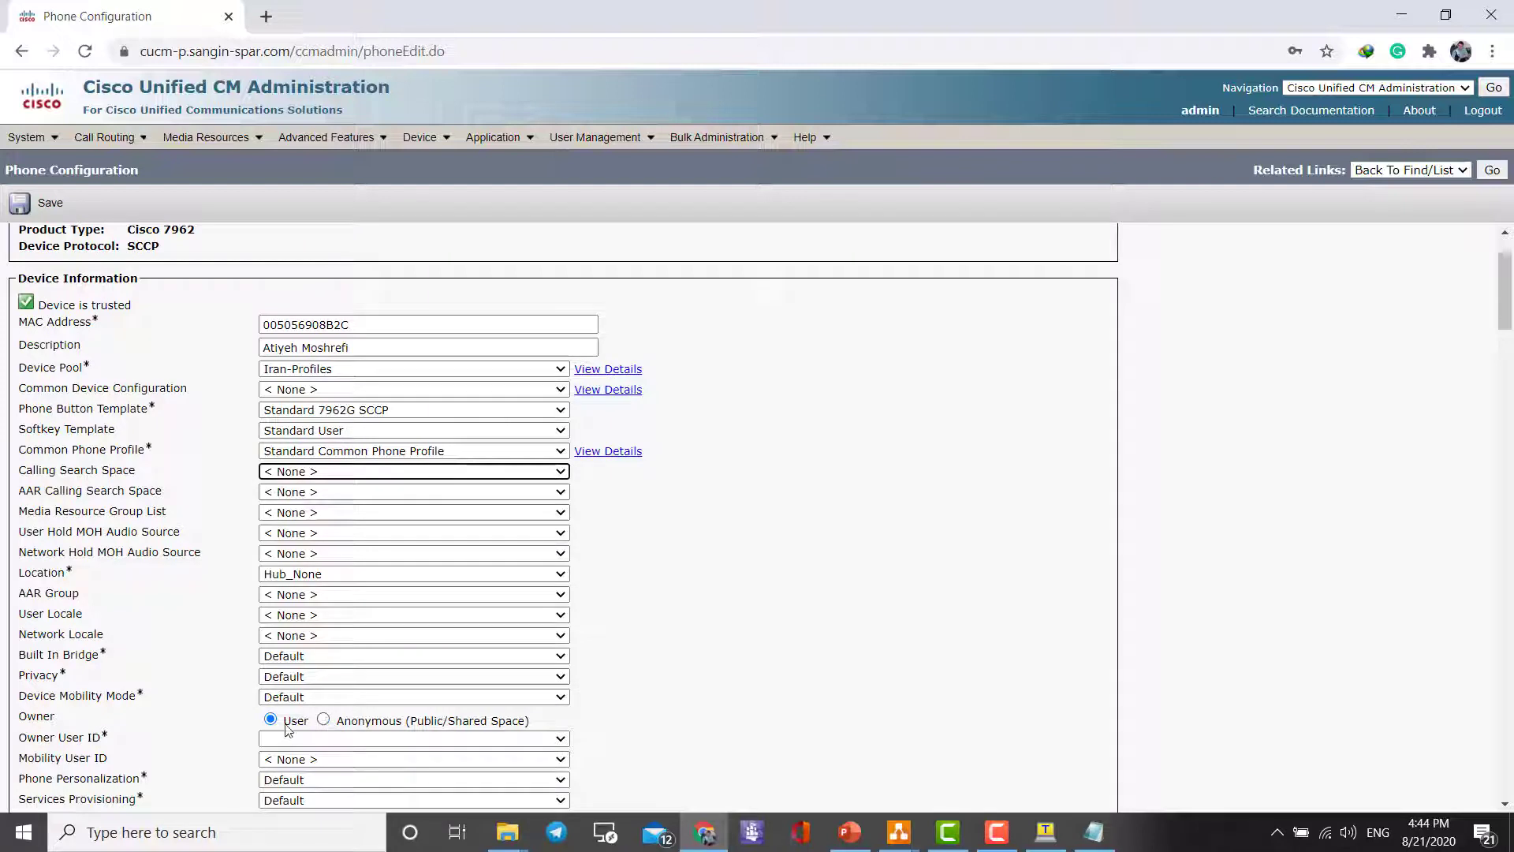
pyautogui.click(412, 739)
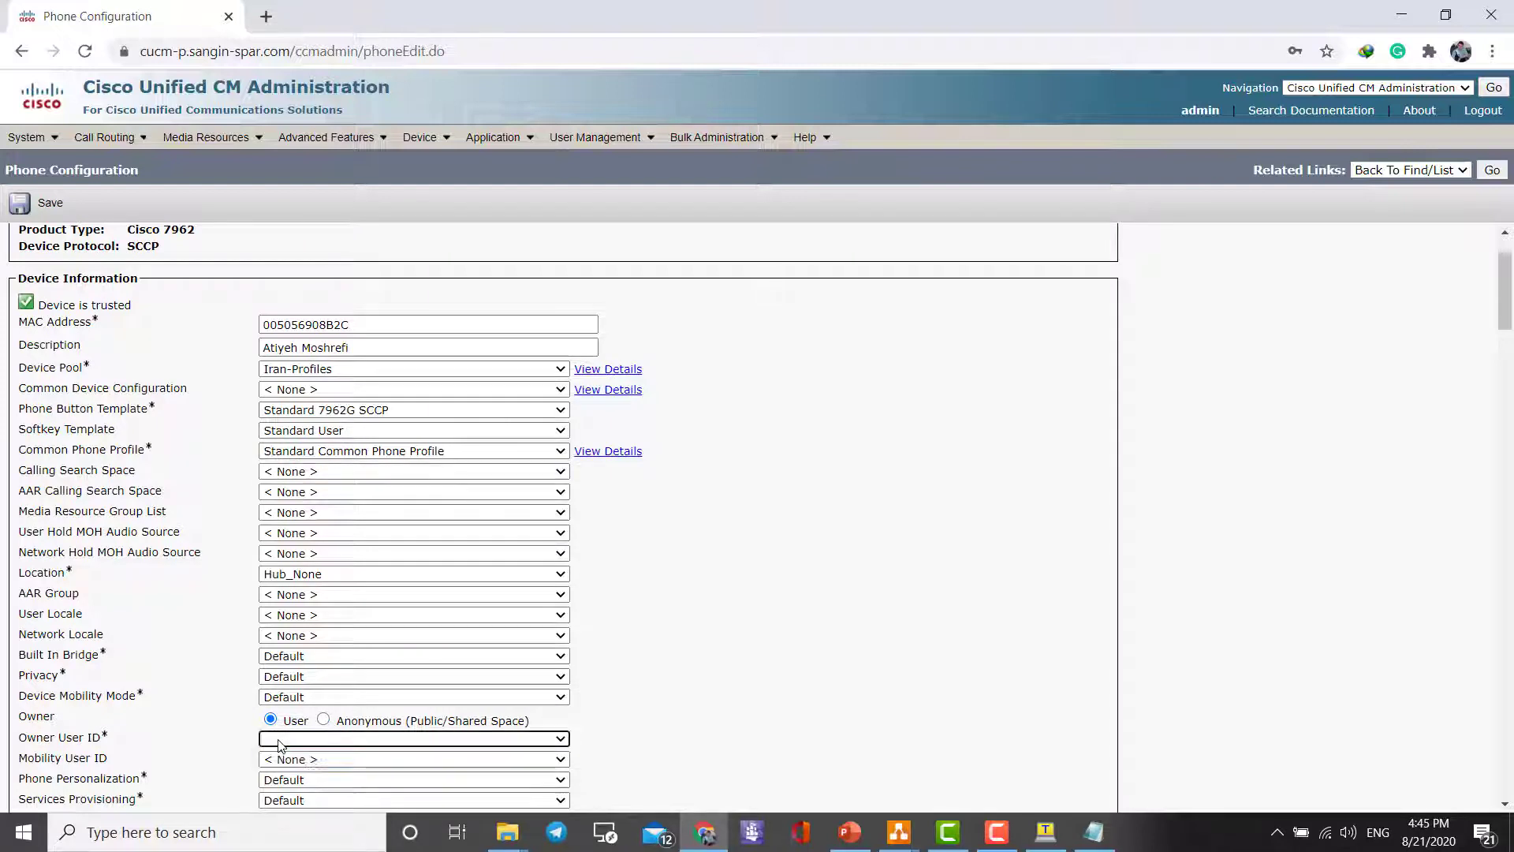
pyautogui.click(413, 739)
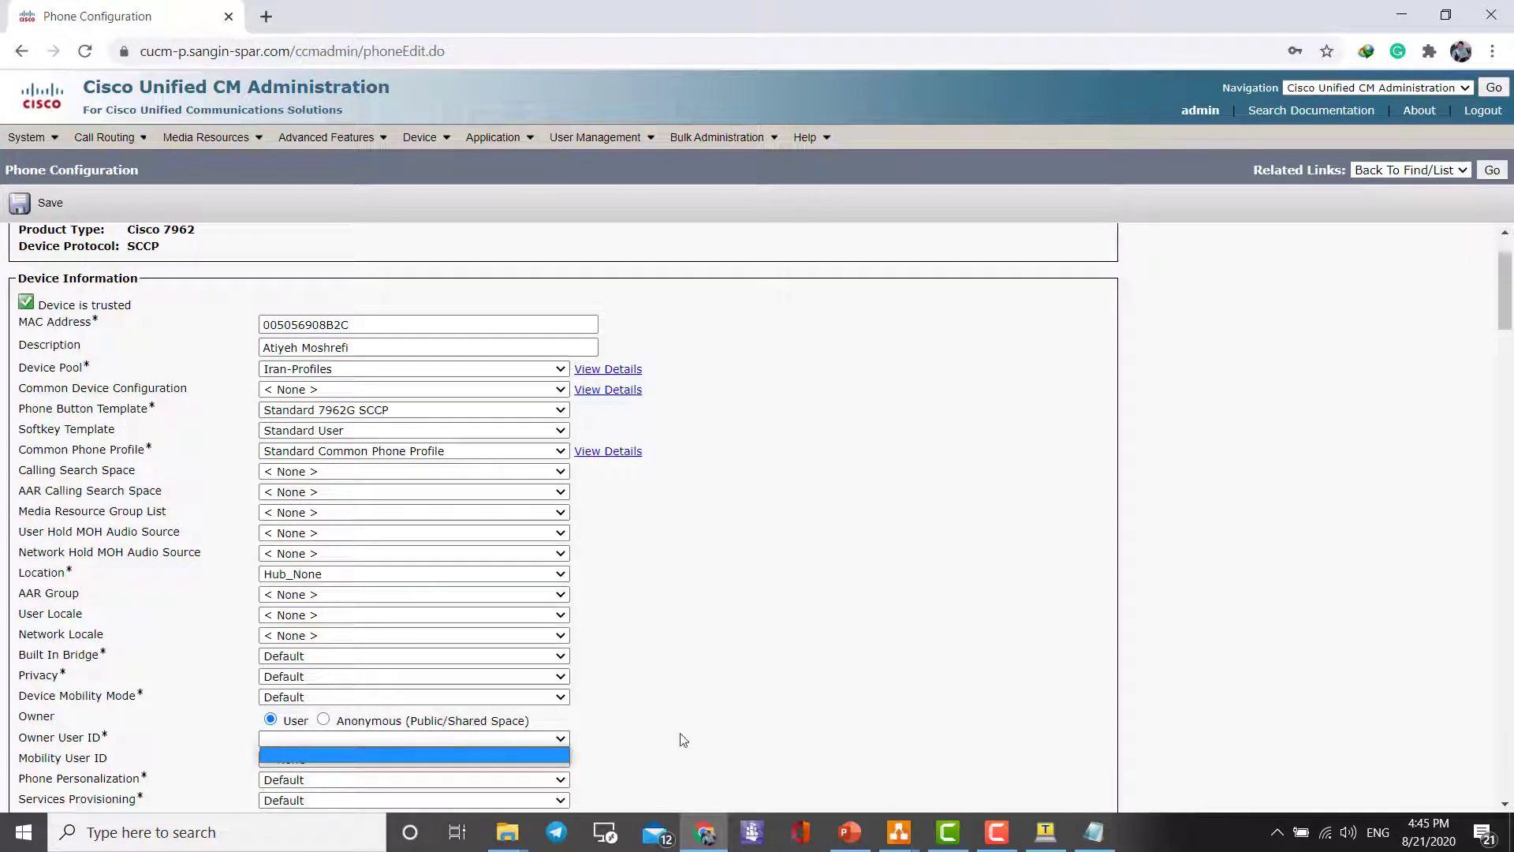
pyautogui.click(323, 720)
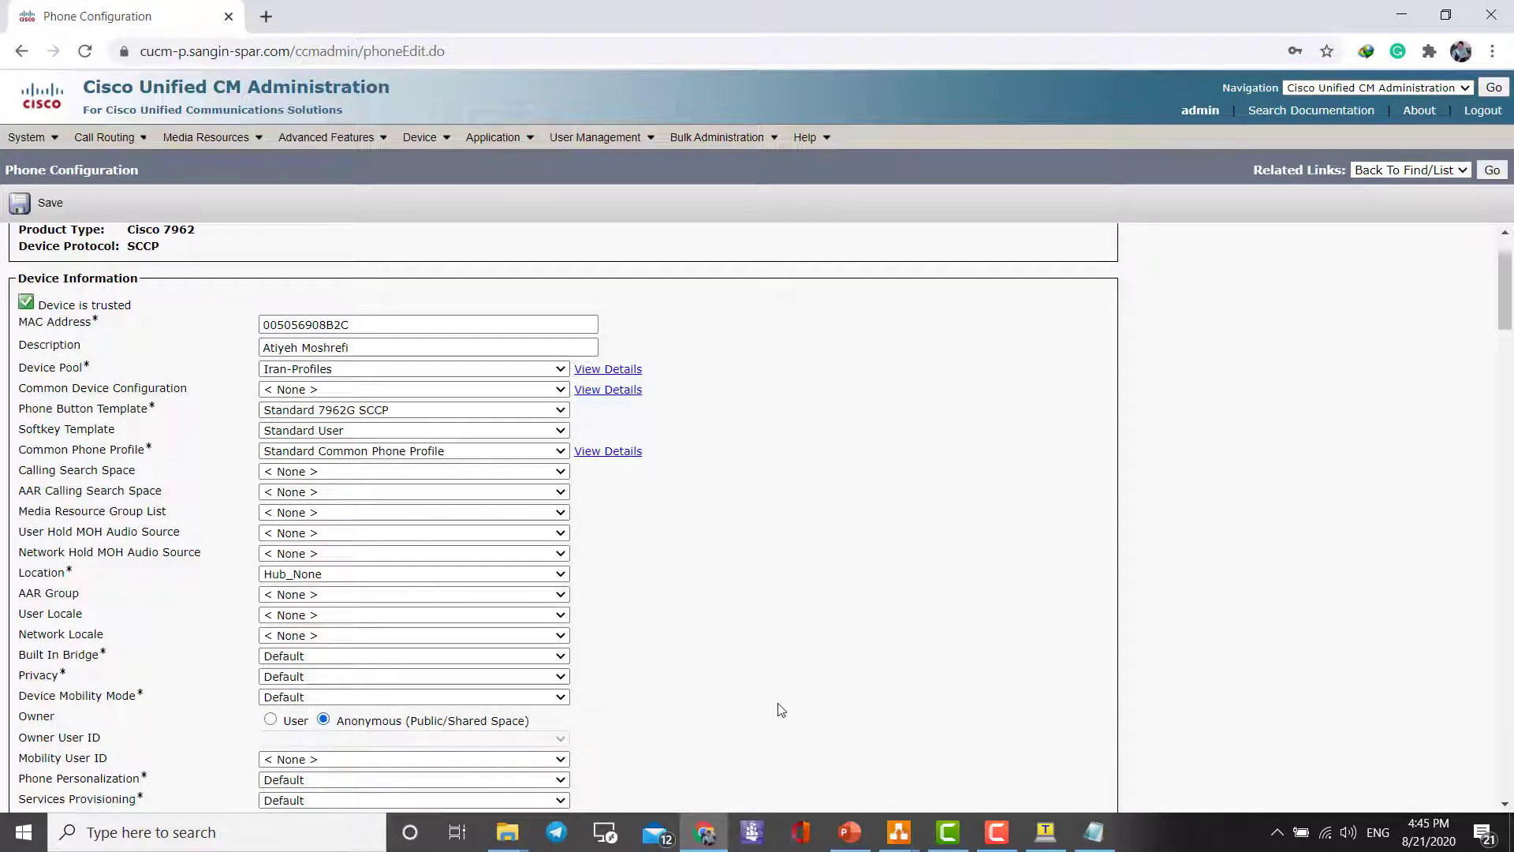
# In Protocol Specific Information, pick 'Cisco 7962 - Standard SCCP Non-Secure Profile'.
pyautogui.scroll(-3)
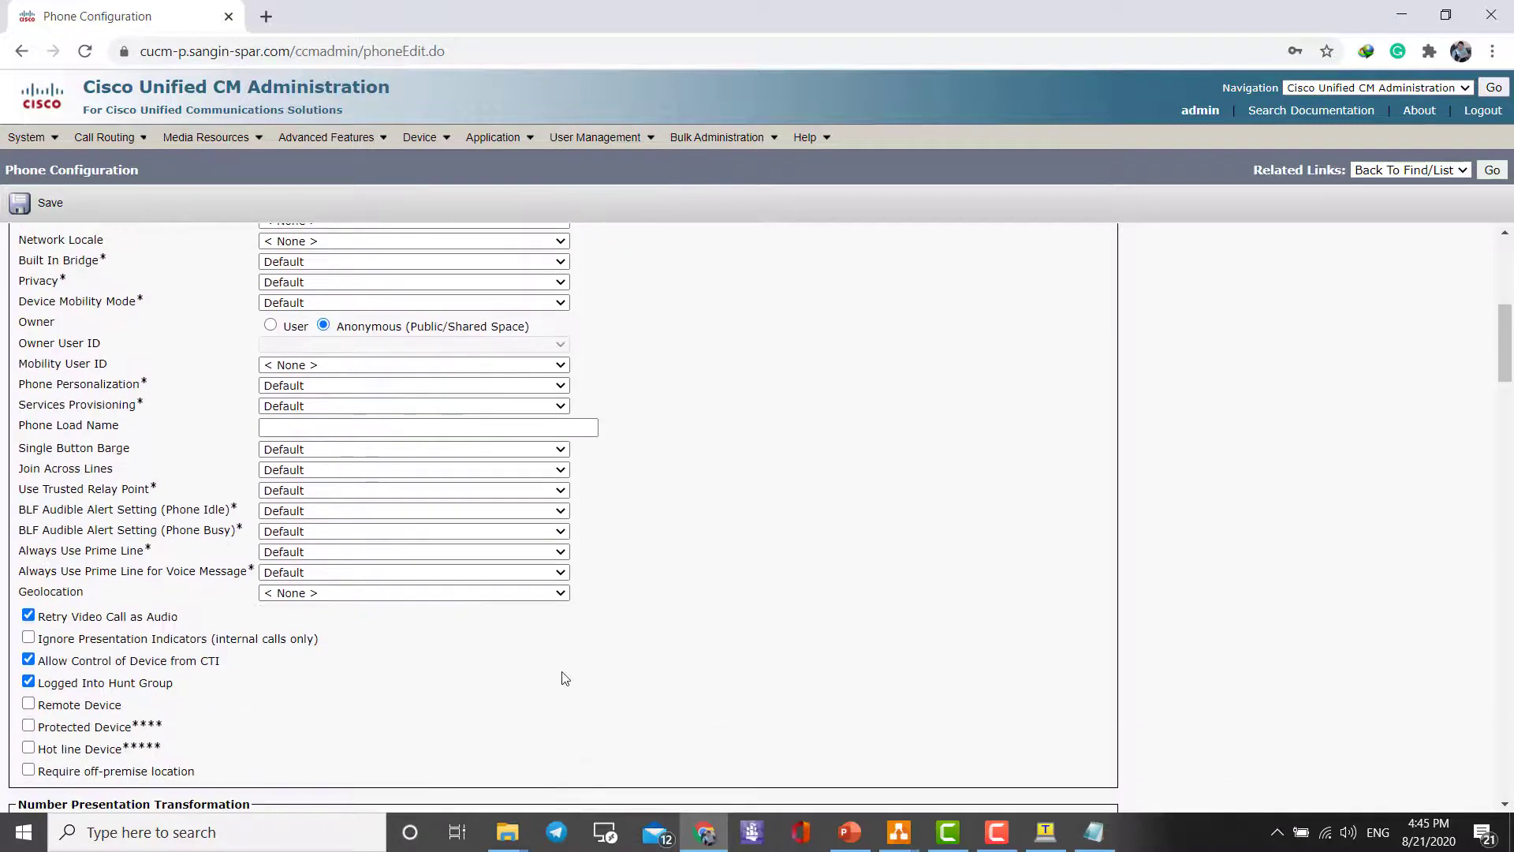
pyautogui.scroll(-3)
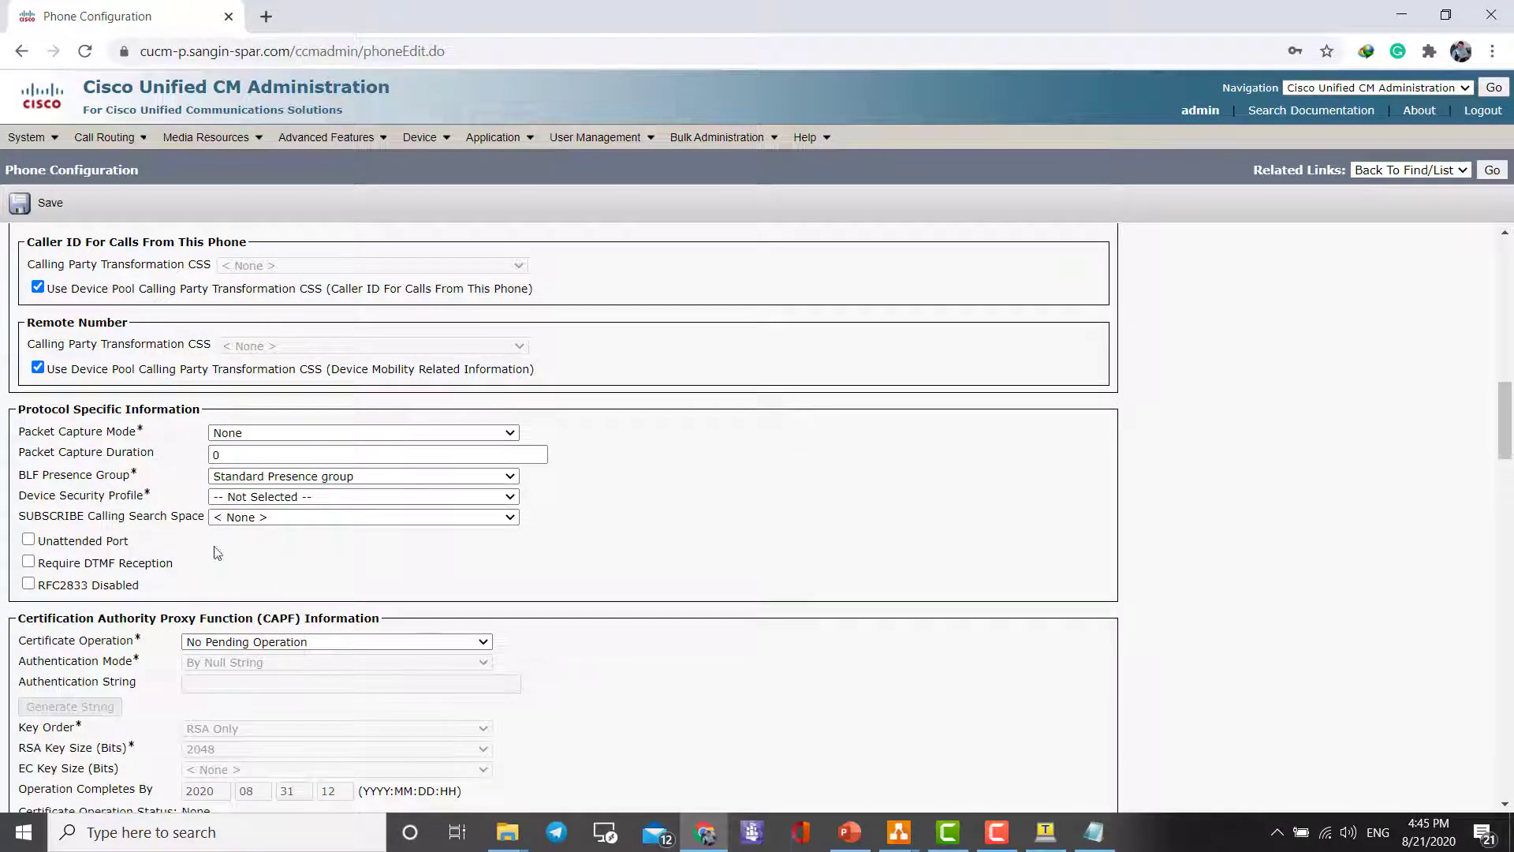
pyautogui.click(362, 496)
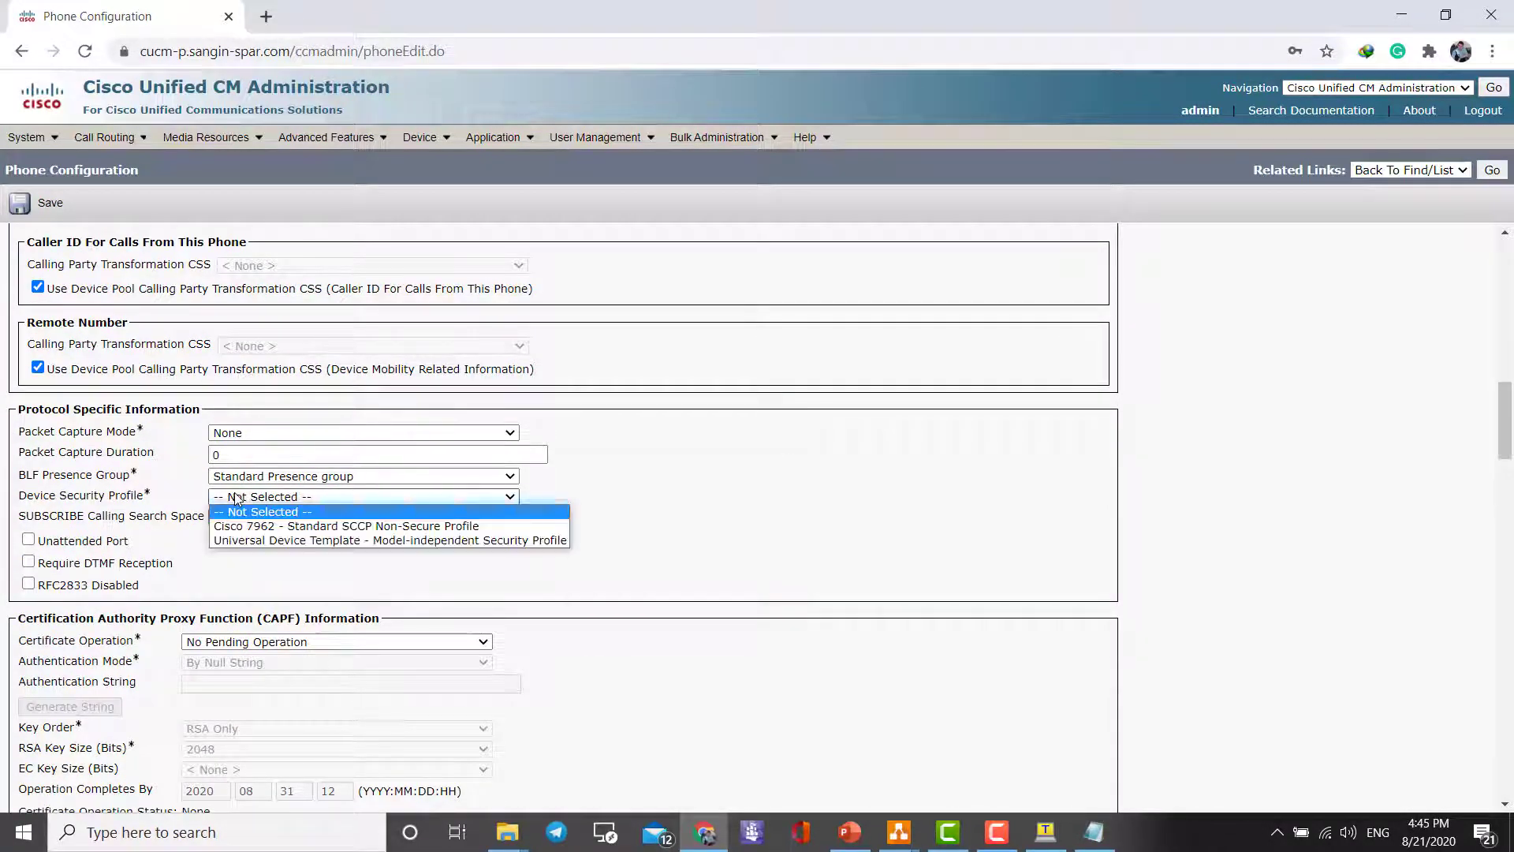
pyautogui.click(345, 525)
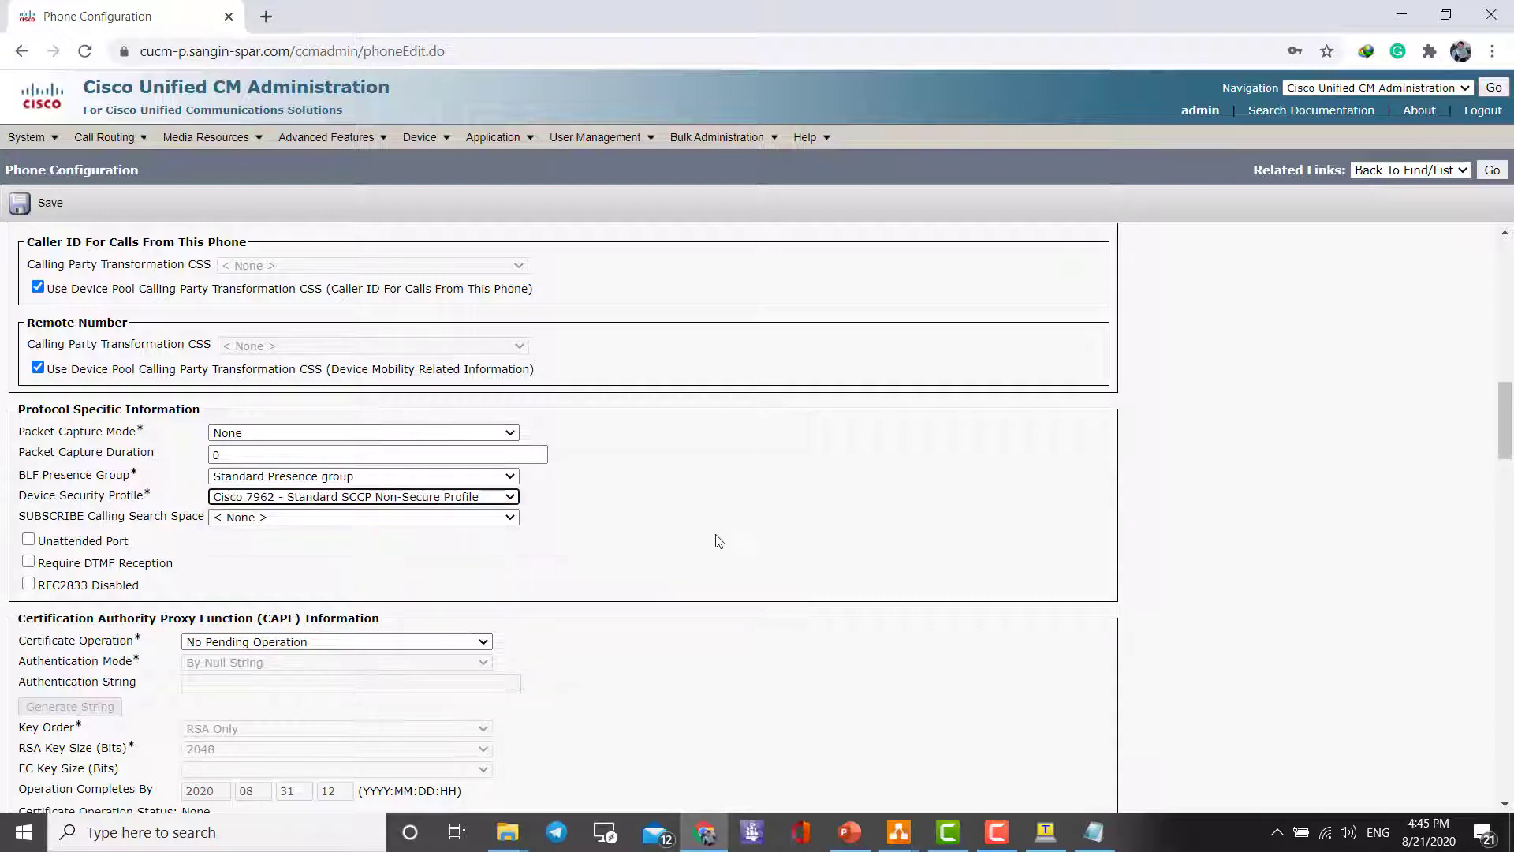
pyautogui.scroll(-3)
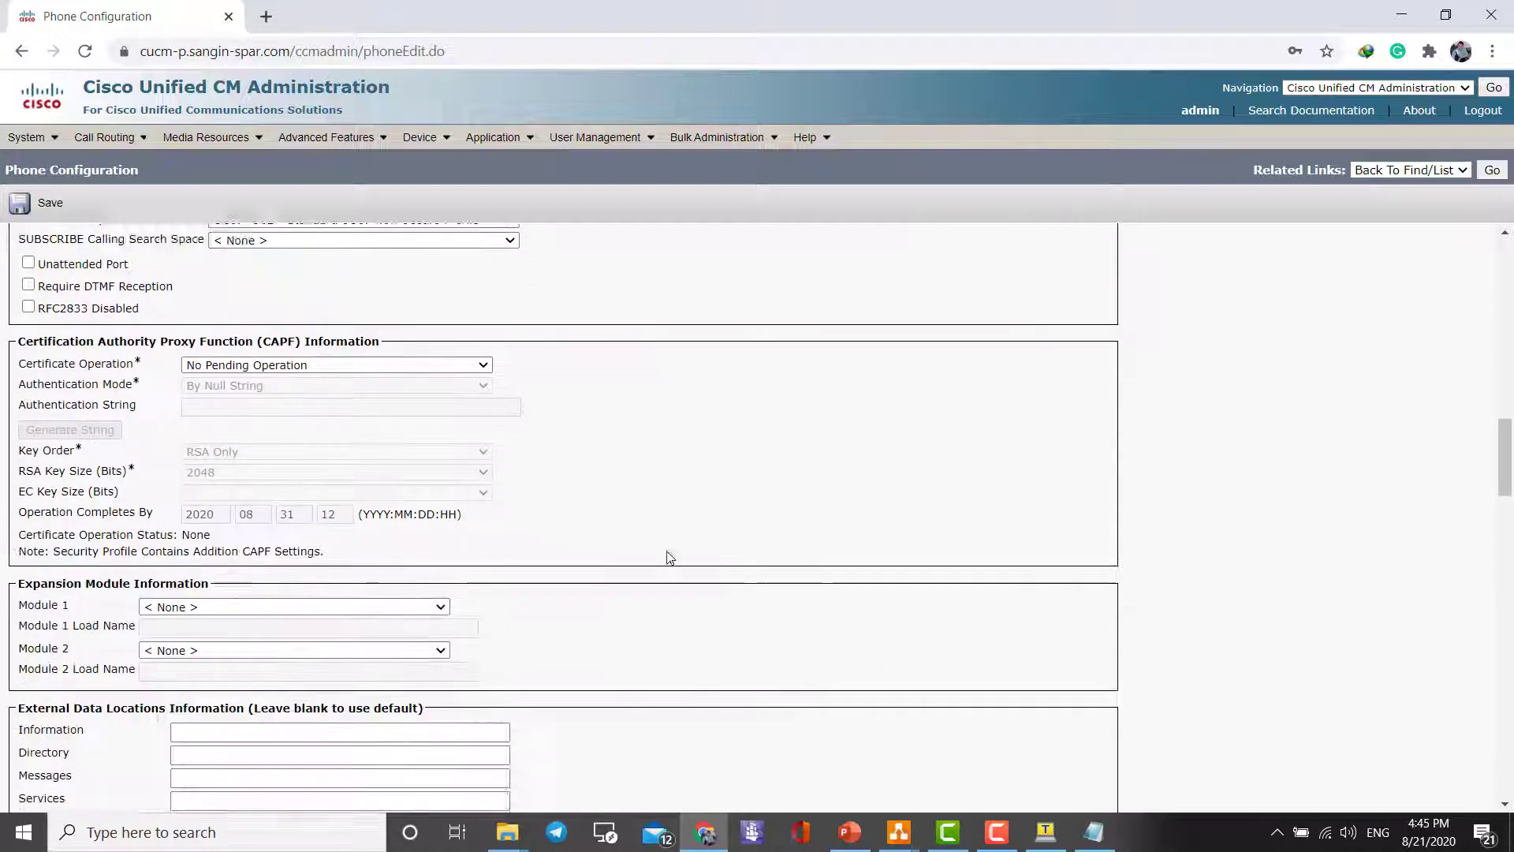
pyautogui.scroll(-3)
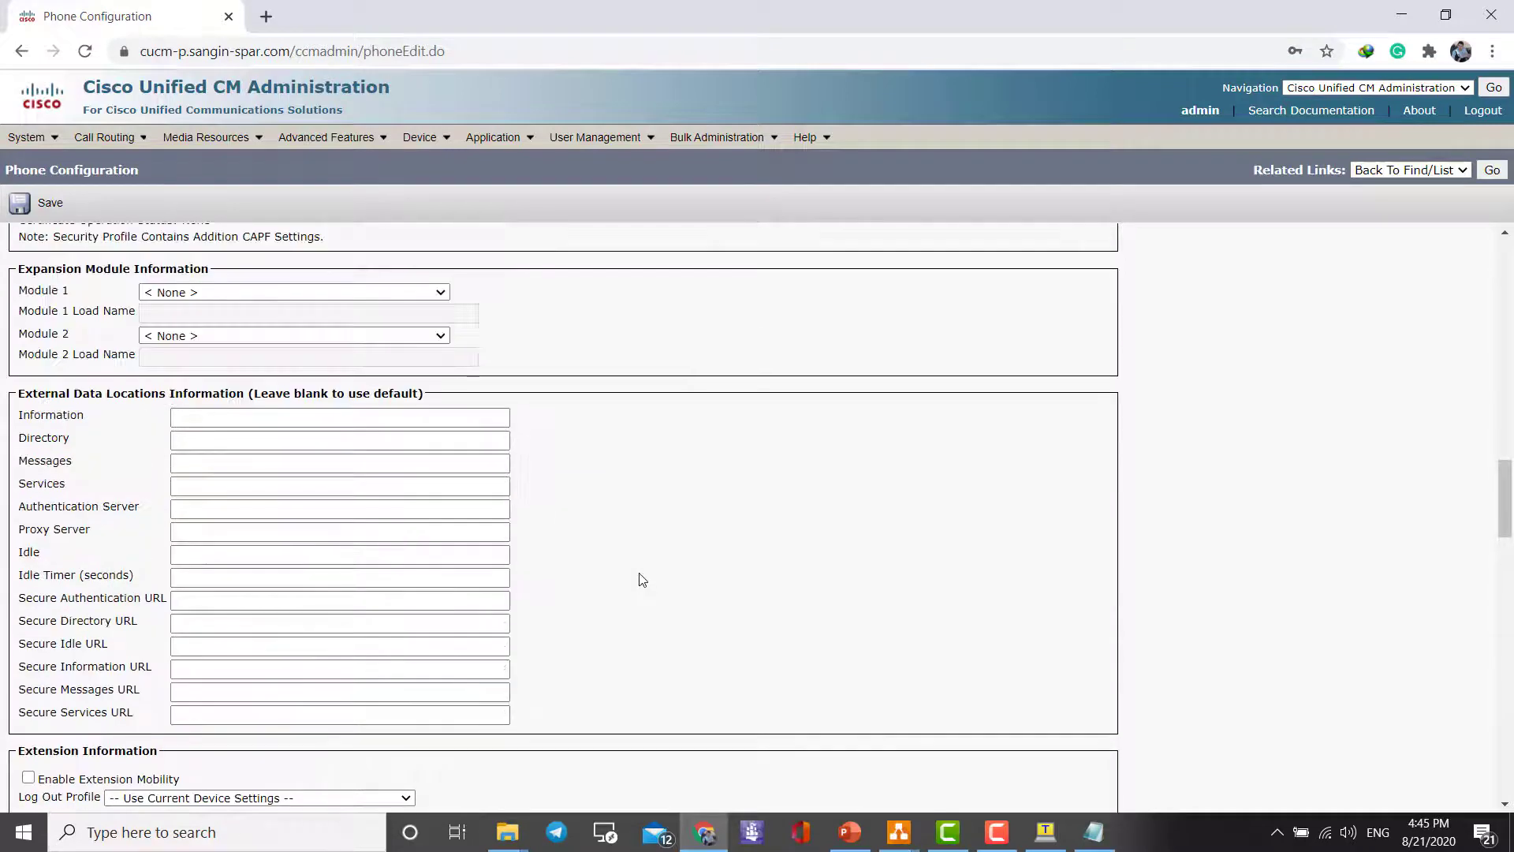
# Save the phone configuration and confirm the 'Add successful' status.
pyautogui.scroll(-3)
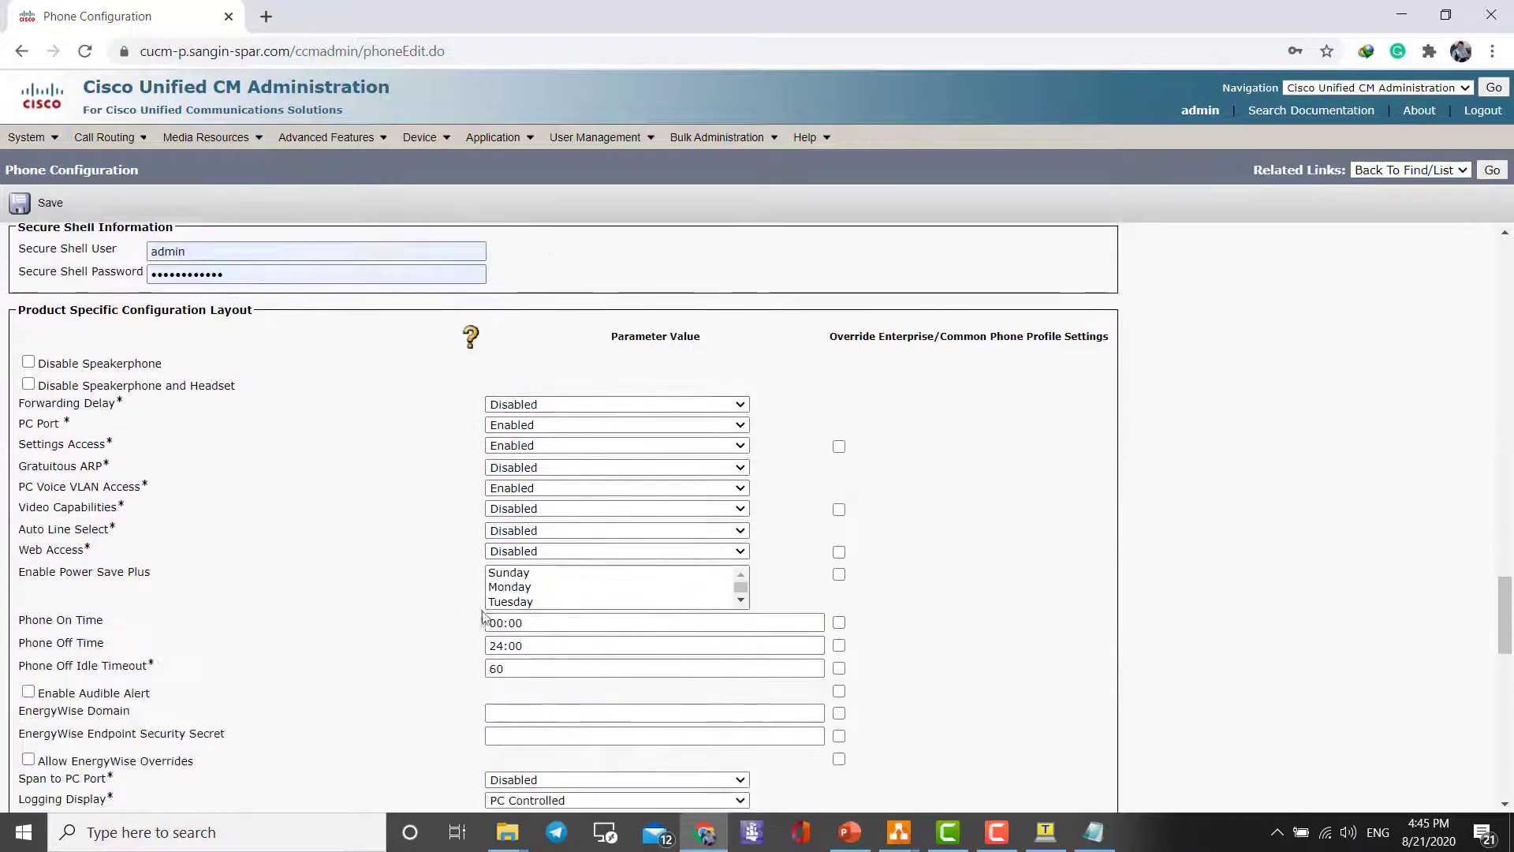
pyautogui.scroll(-3)
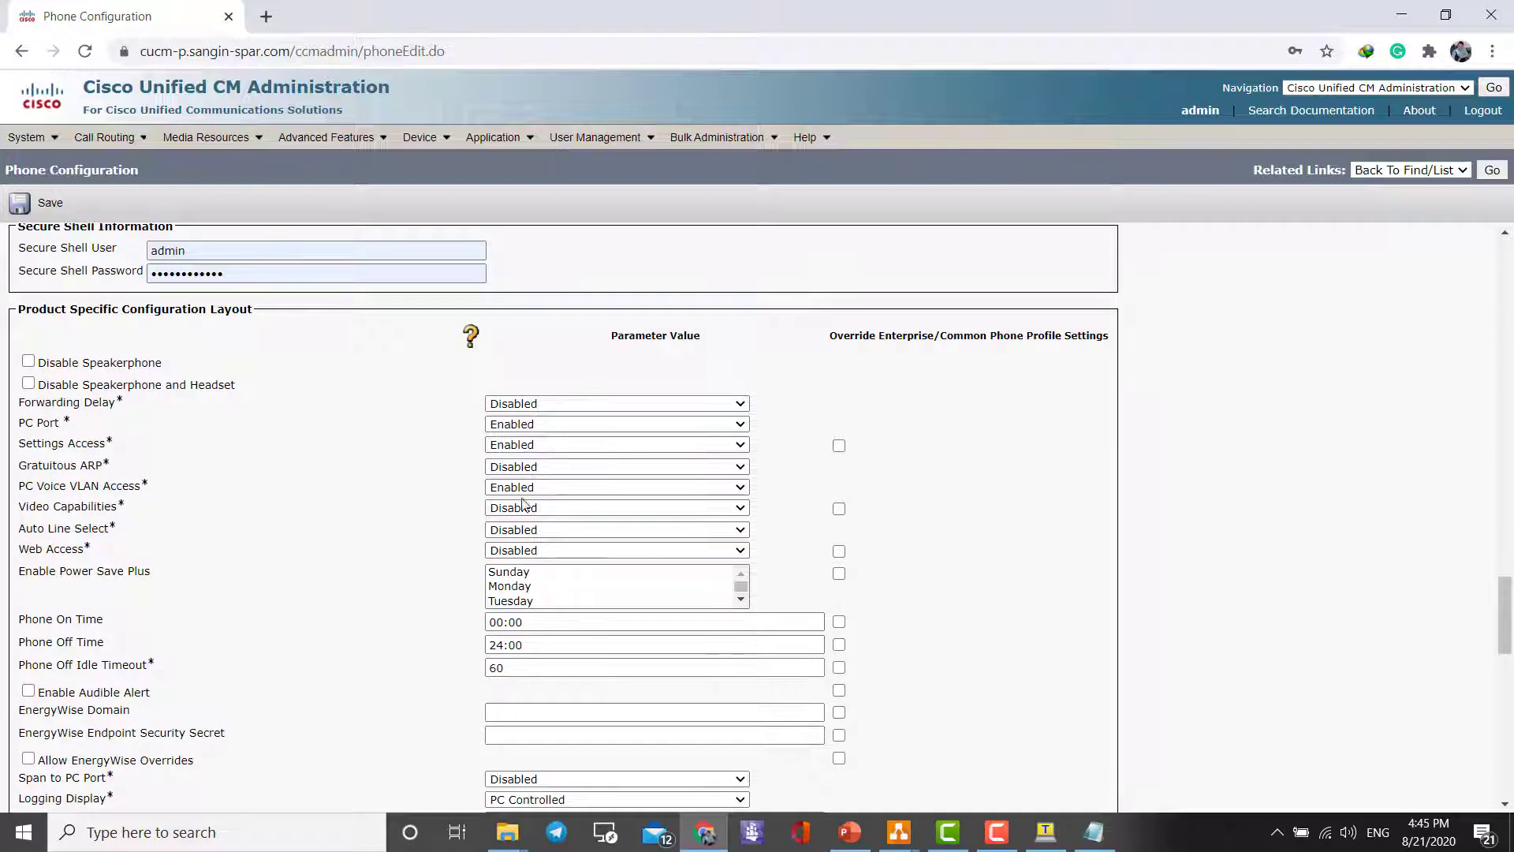
pyautogui.moveTo(49, 492)
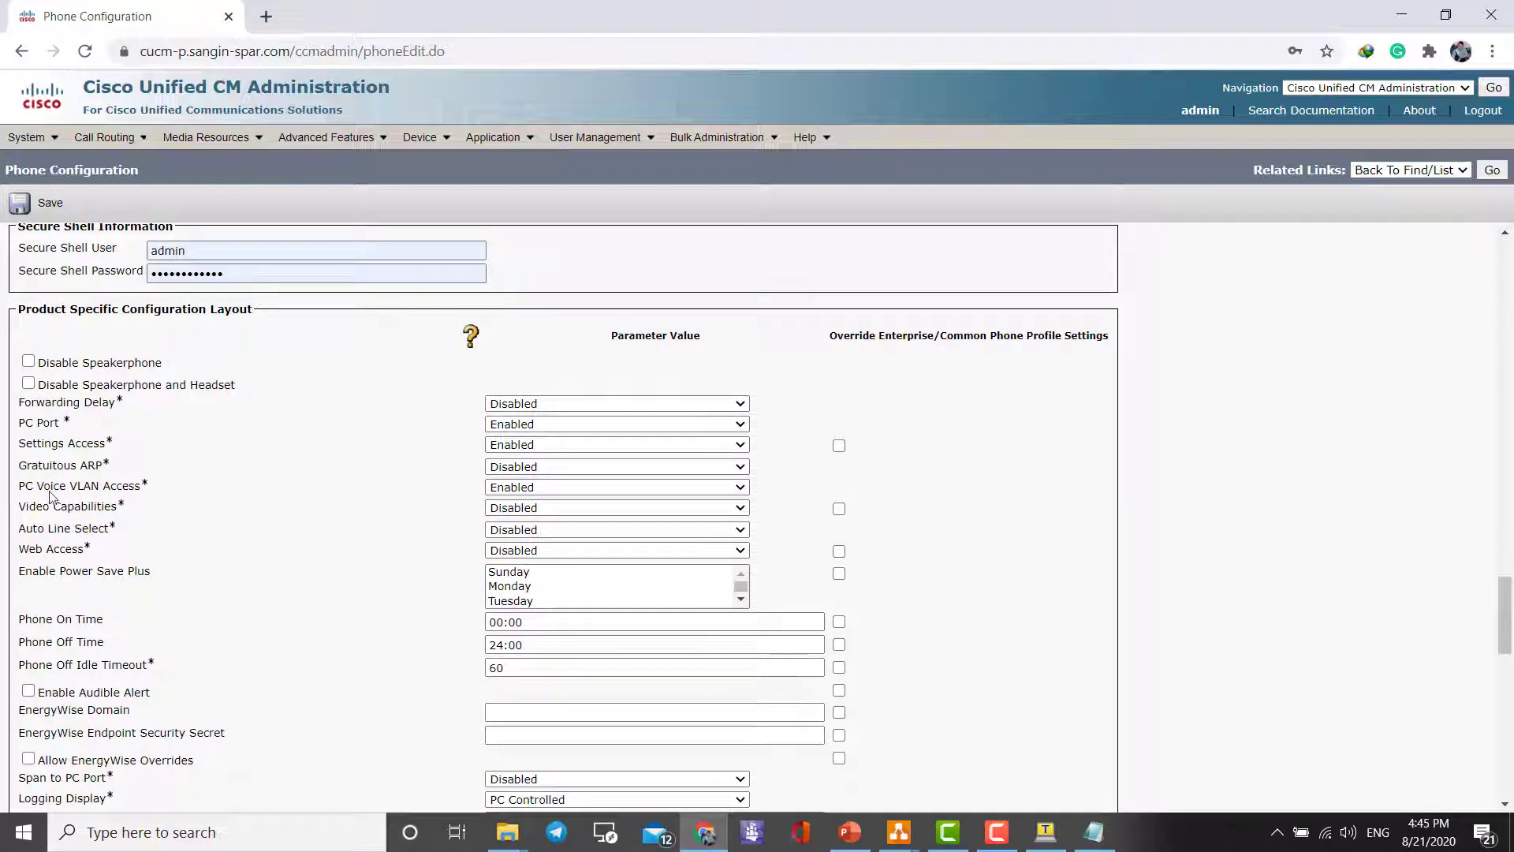
pyautogui.moveTo(275, 522)
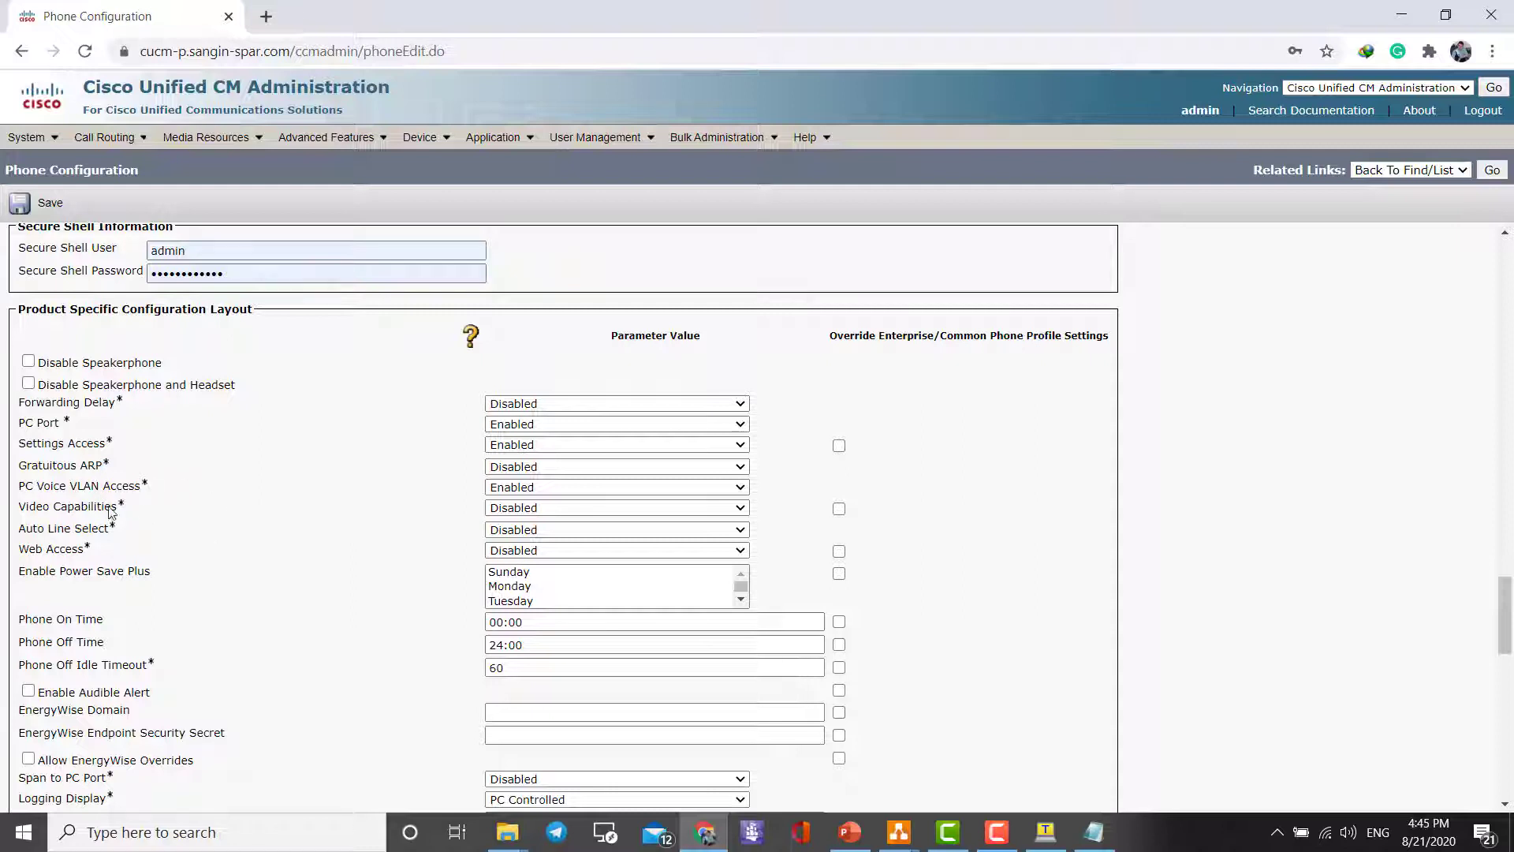
pyautogui.scroll(-3)
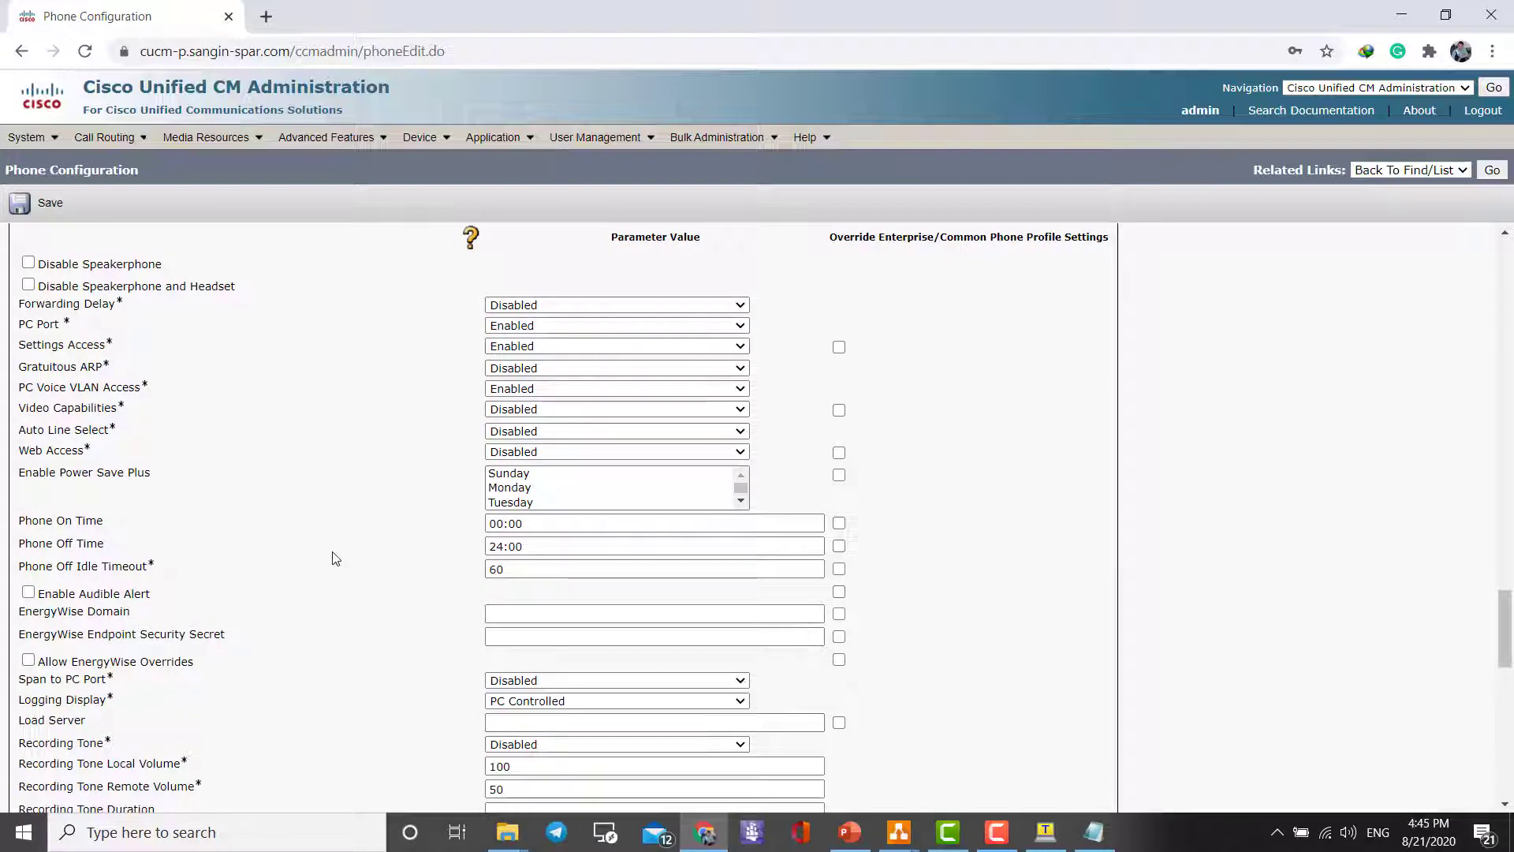
pyautogui.scroll(-3)
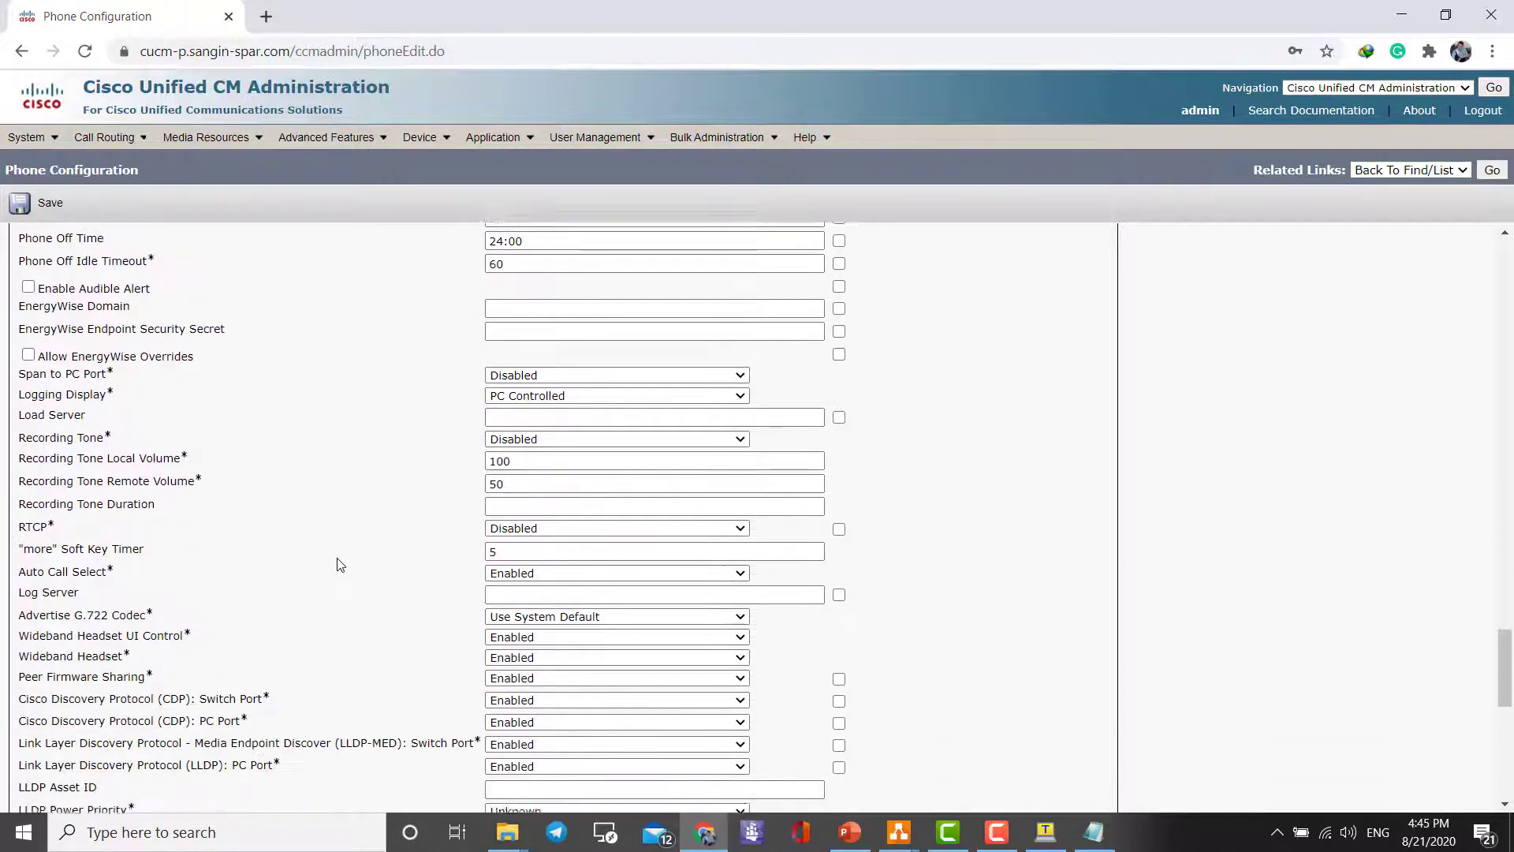
pyautogui.scroll(-3)
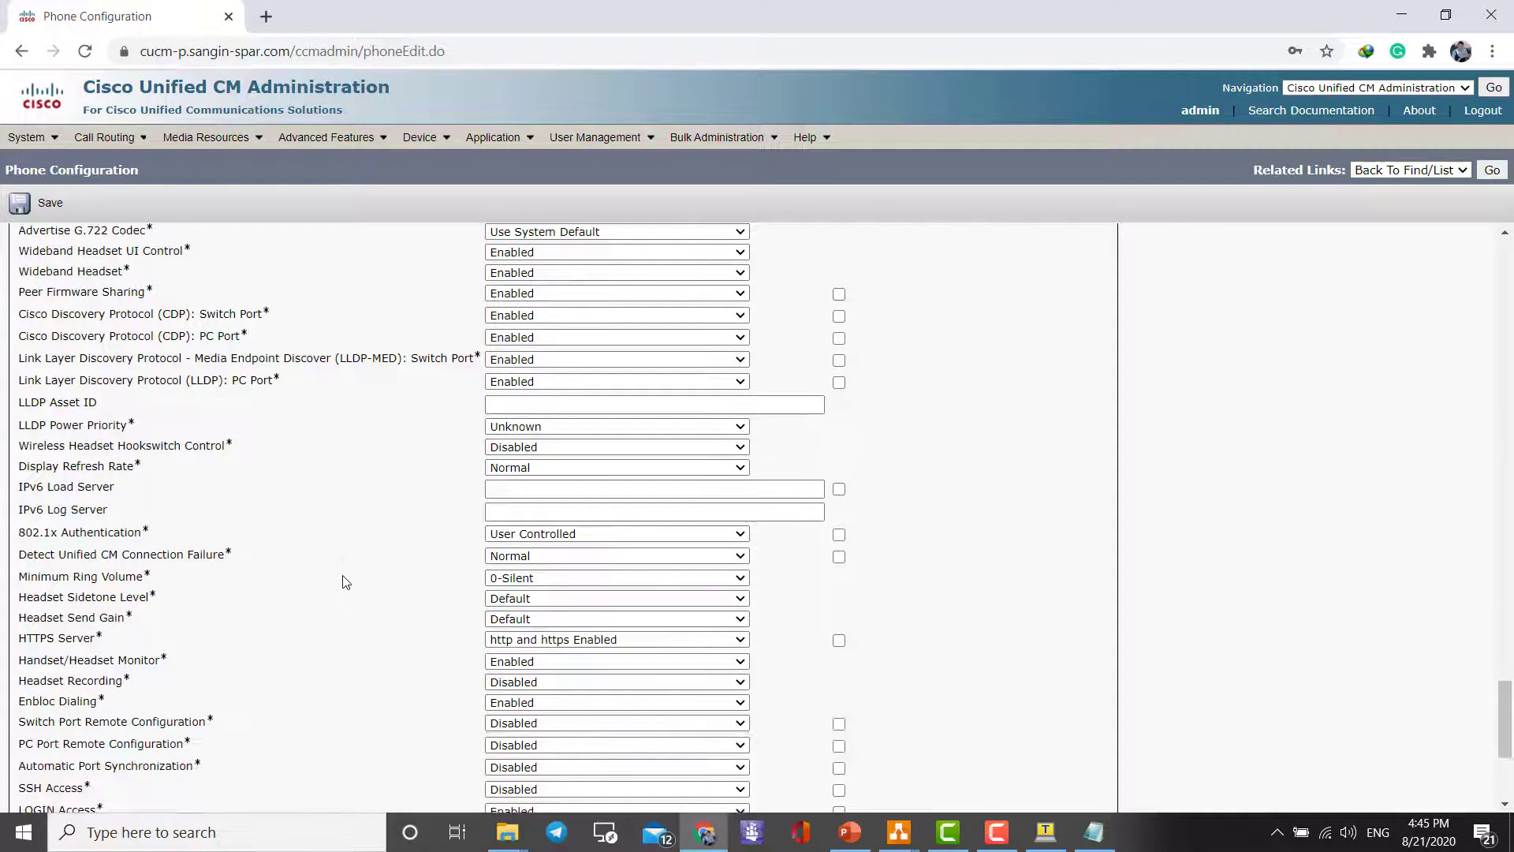
pyautogui.scroll(-3)
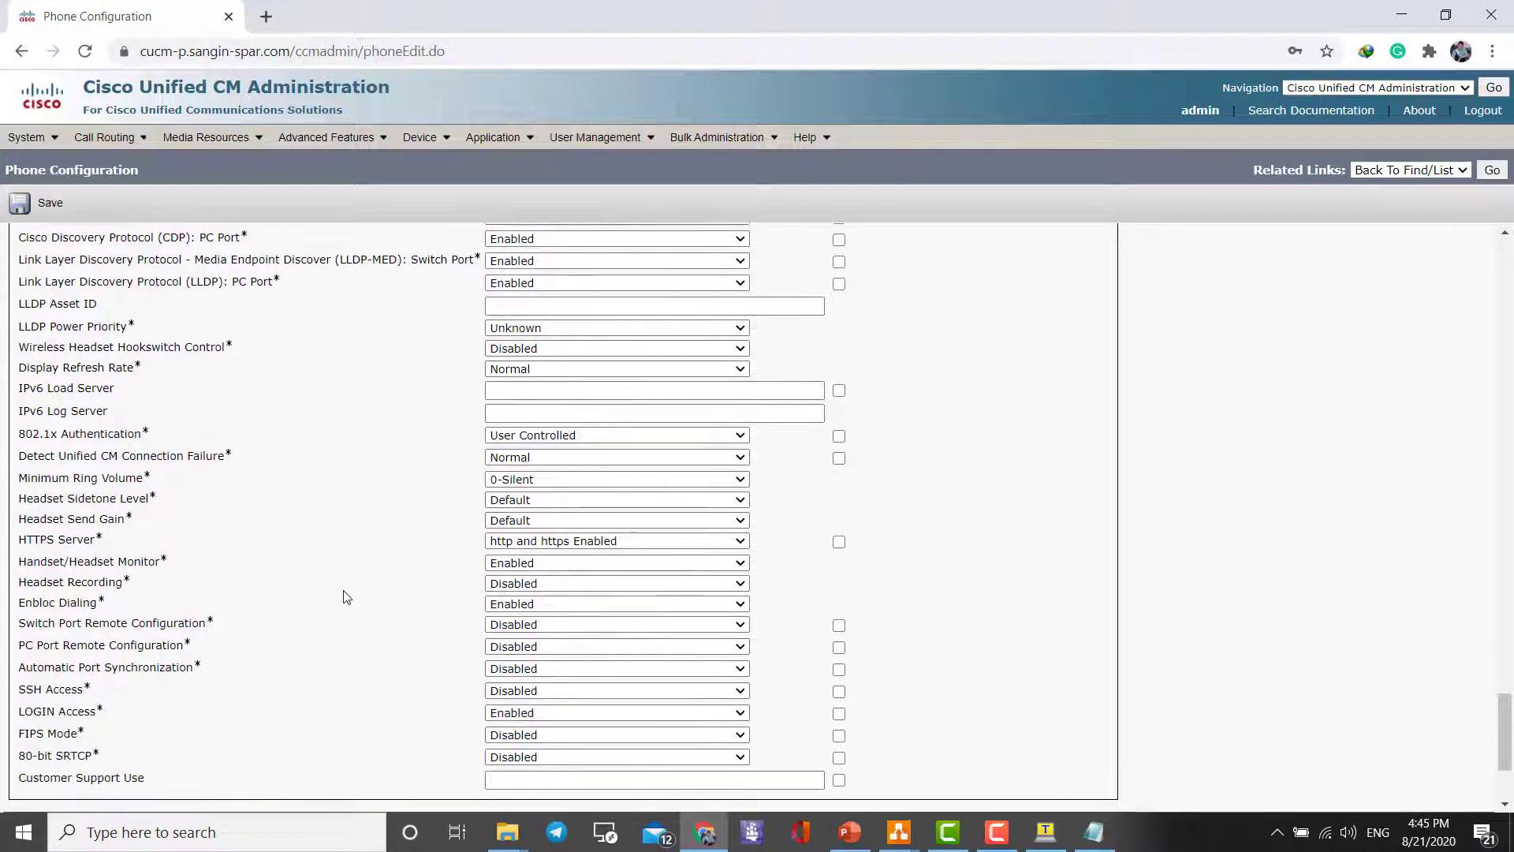
pyautogui.scroll(-3)
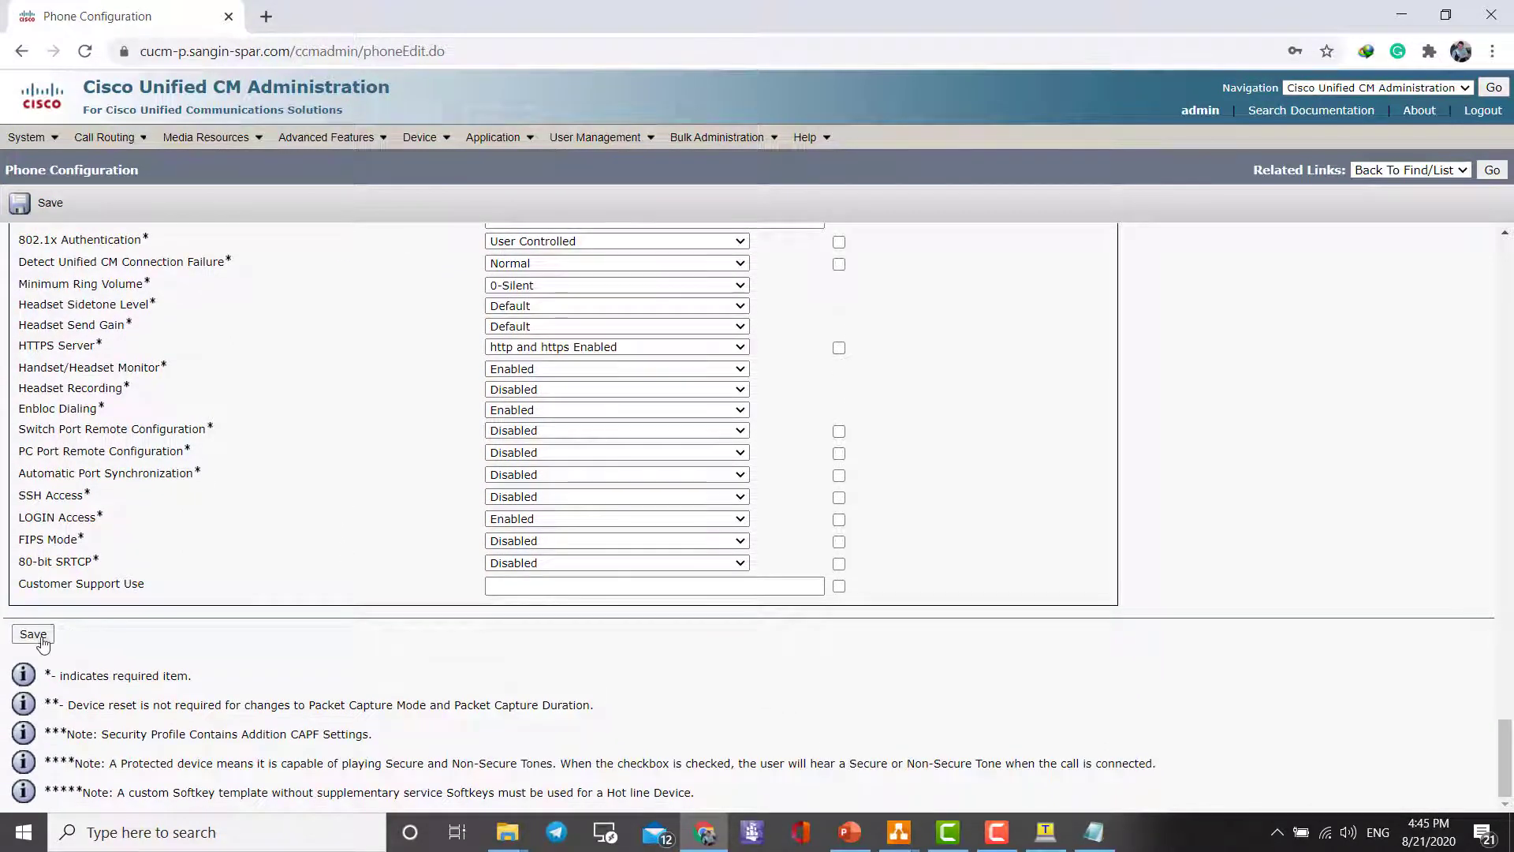
pyautogui.click(33, 634)
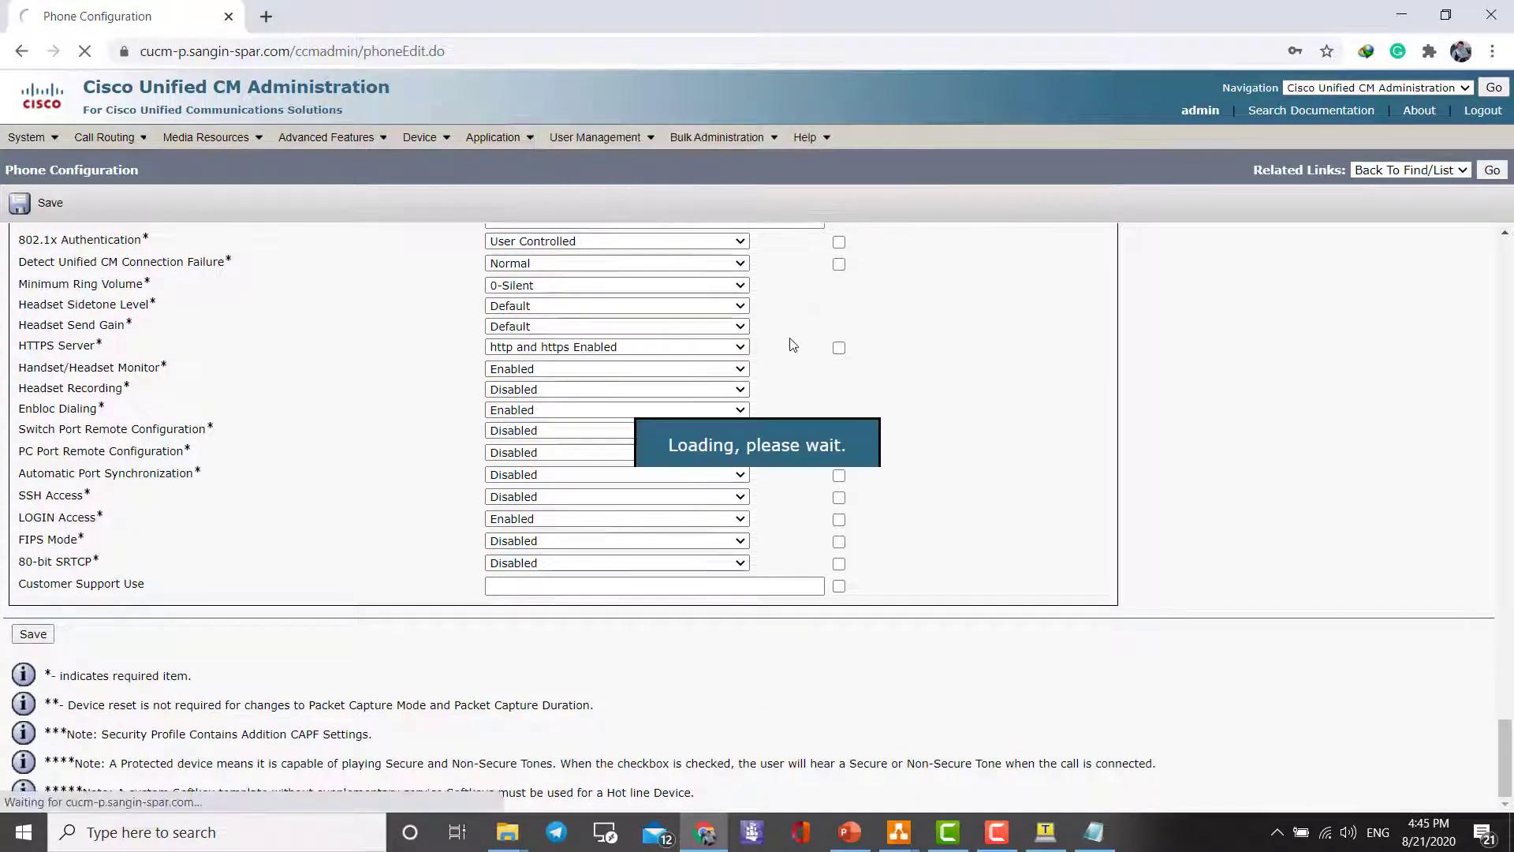
pyautogui.moveTo(366, 348)
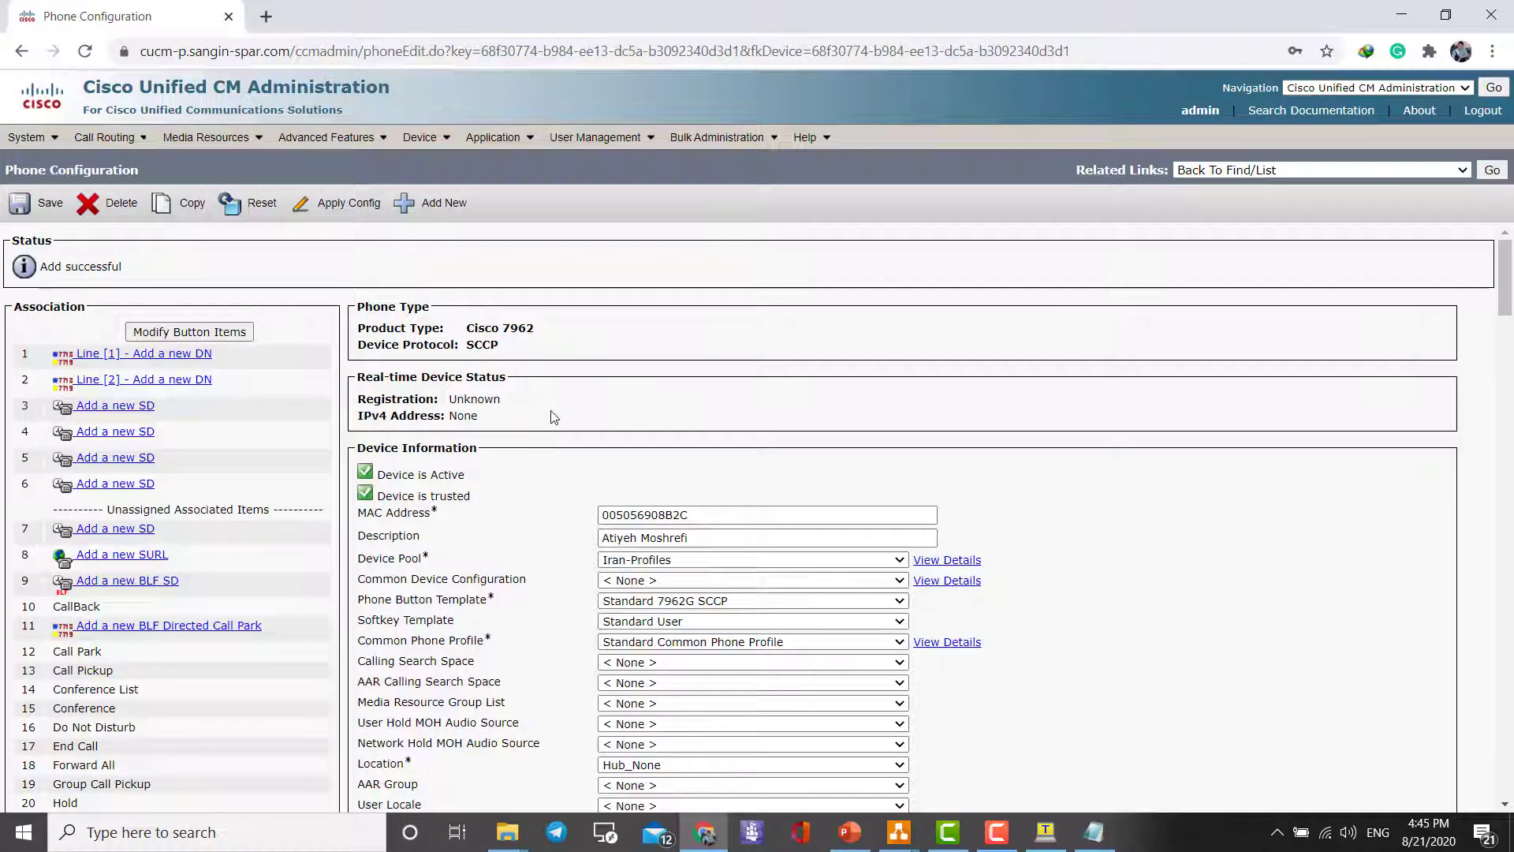
pyautogui.moveTo(1075, 549)
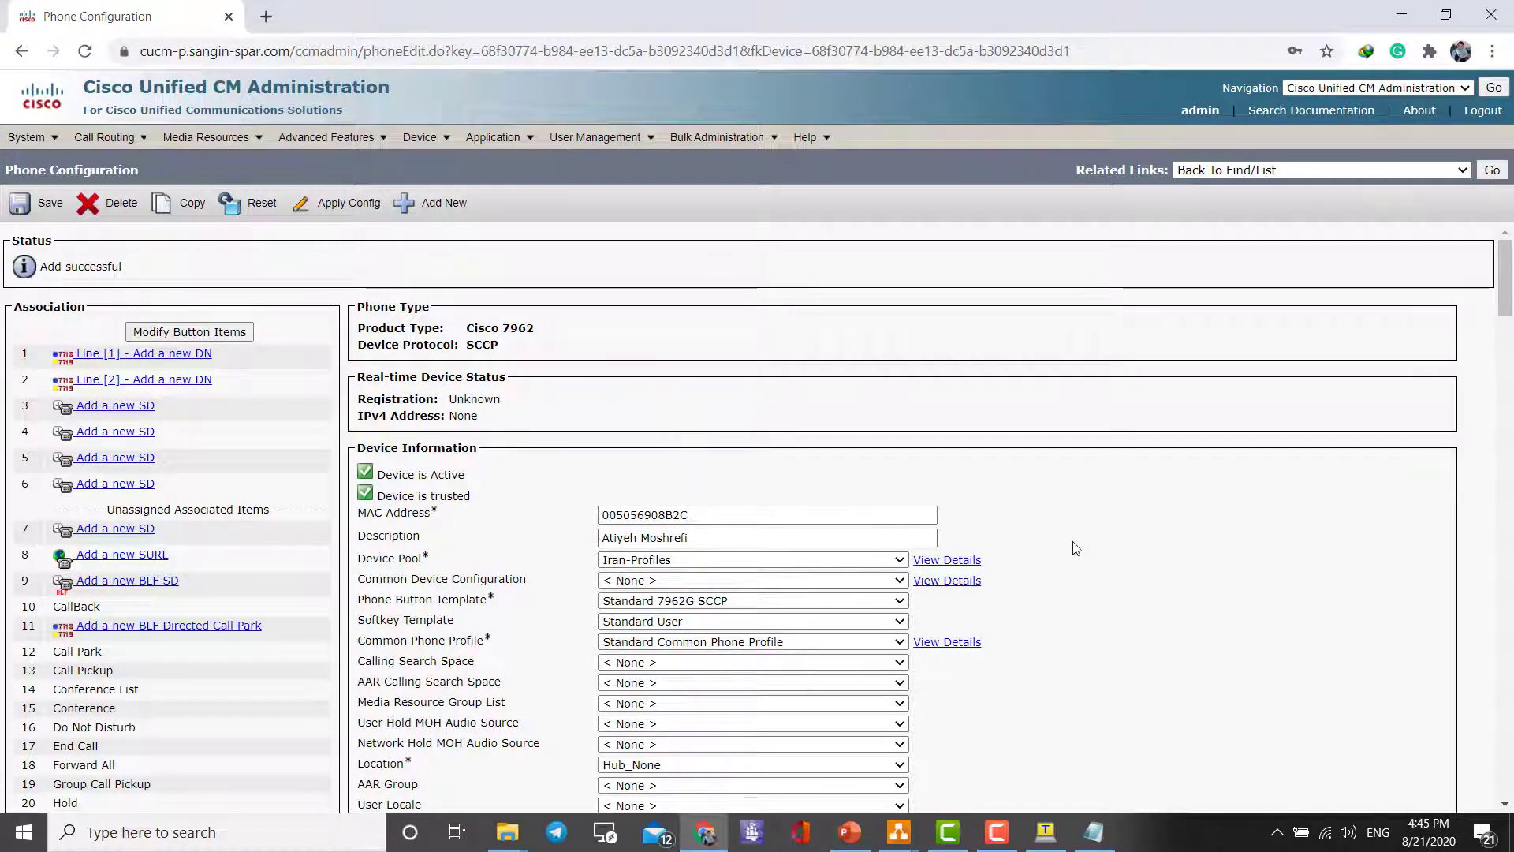
pyautogui.scroll(-3)
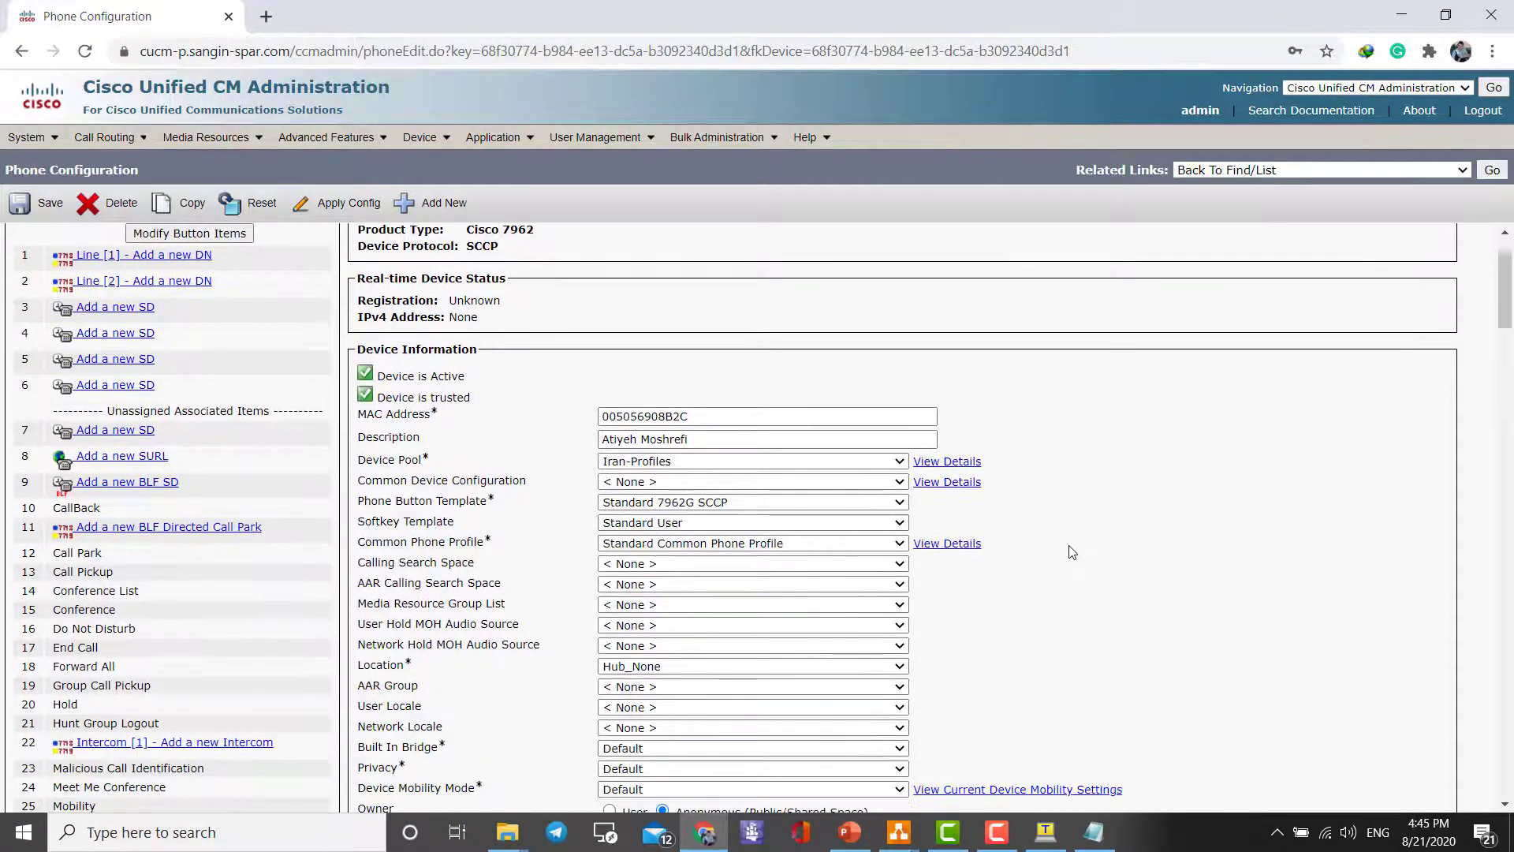
pyautogui.click(39, 203)
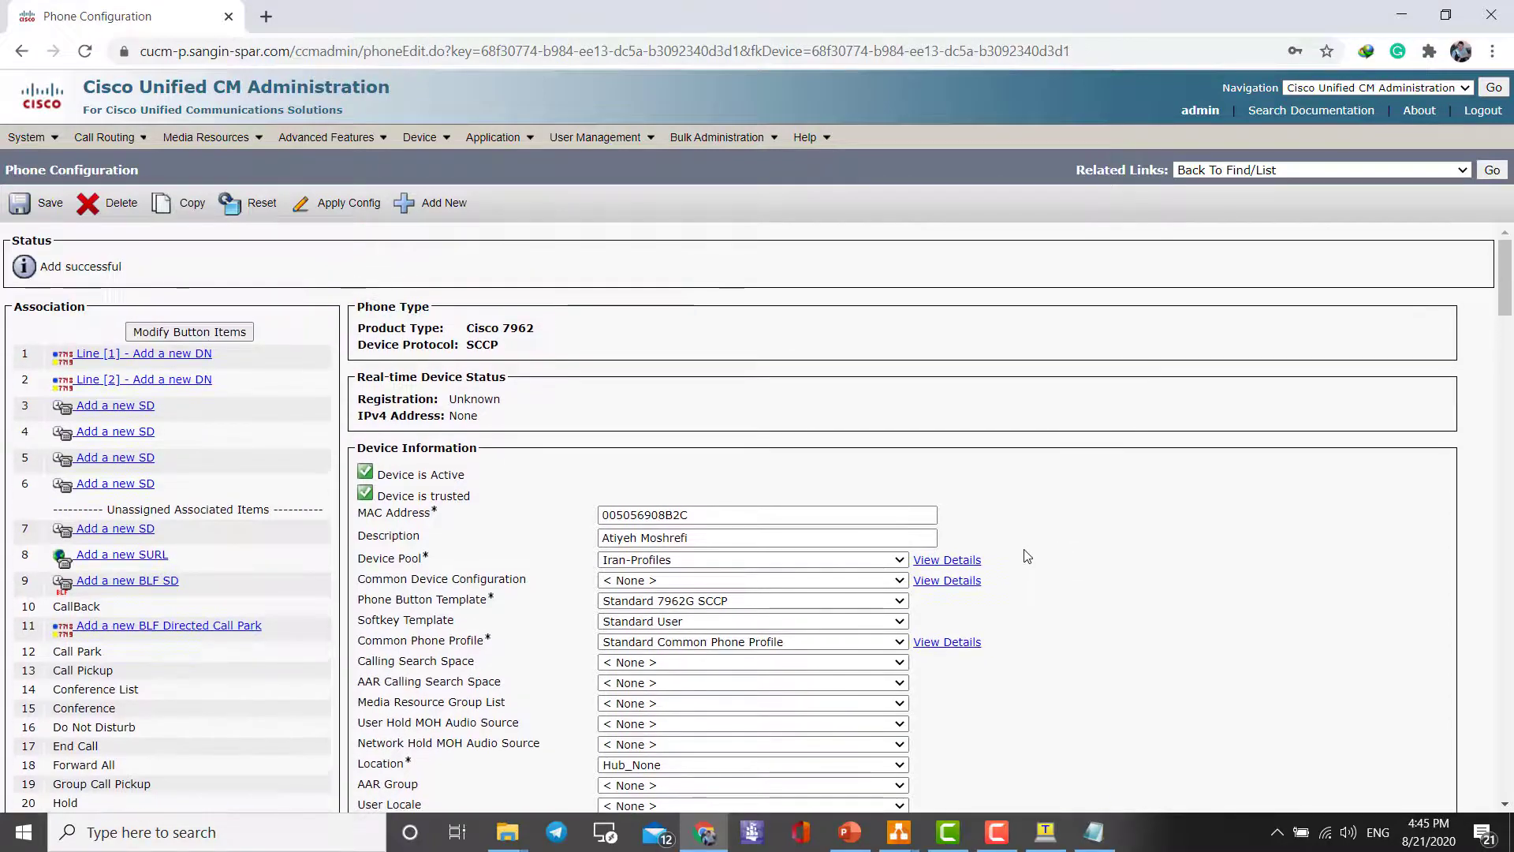
pyautogui.scroll(-3)
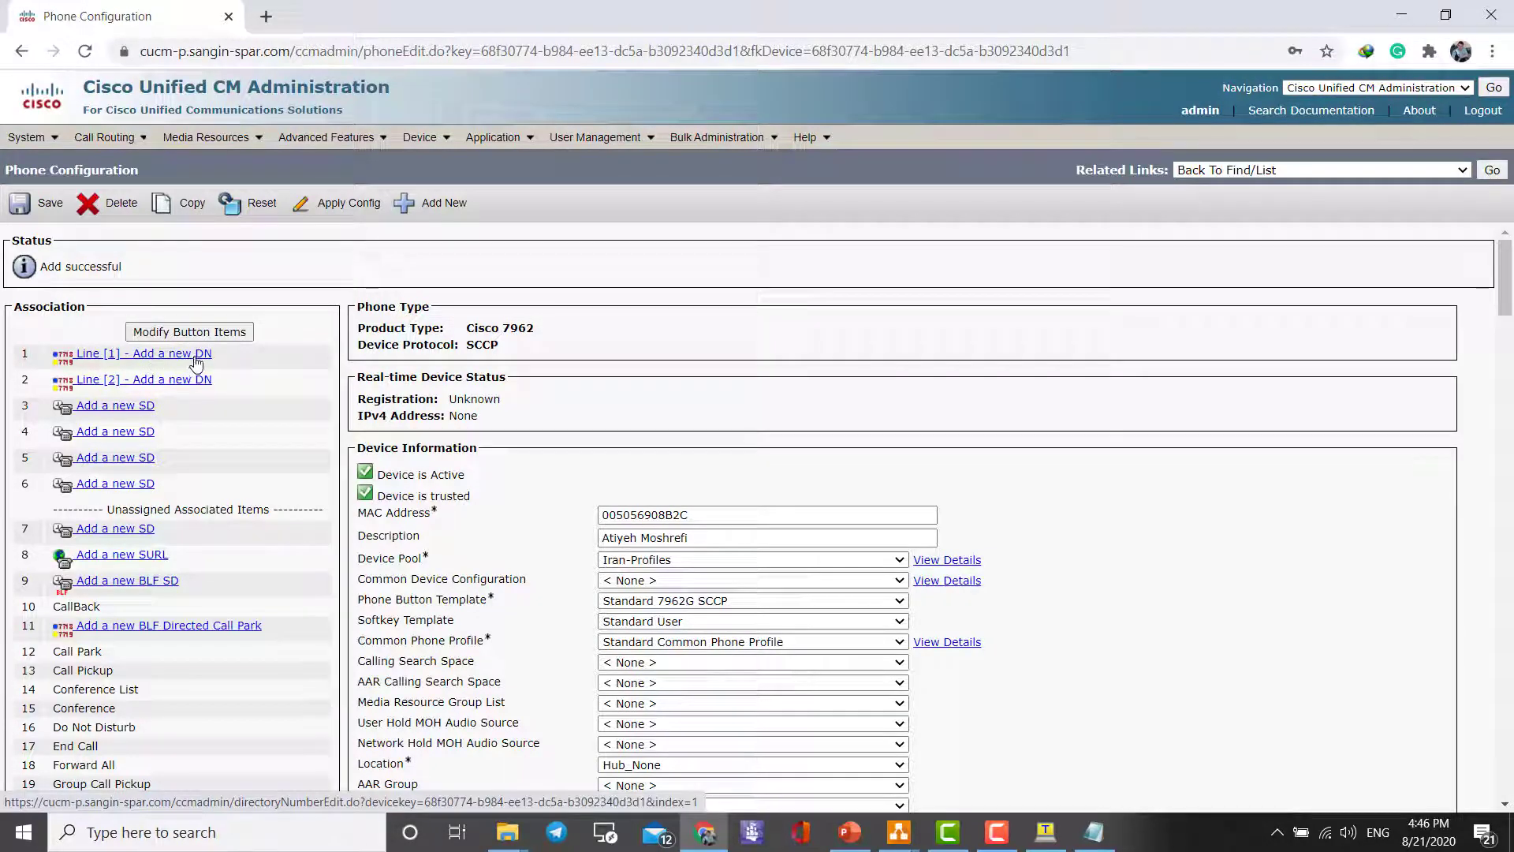
# Add directory number 1006 to line 1.
pyautogui.click(143, 353)
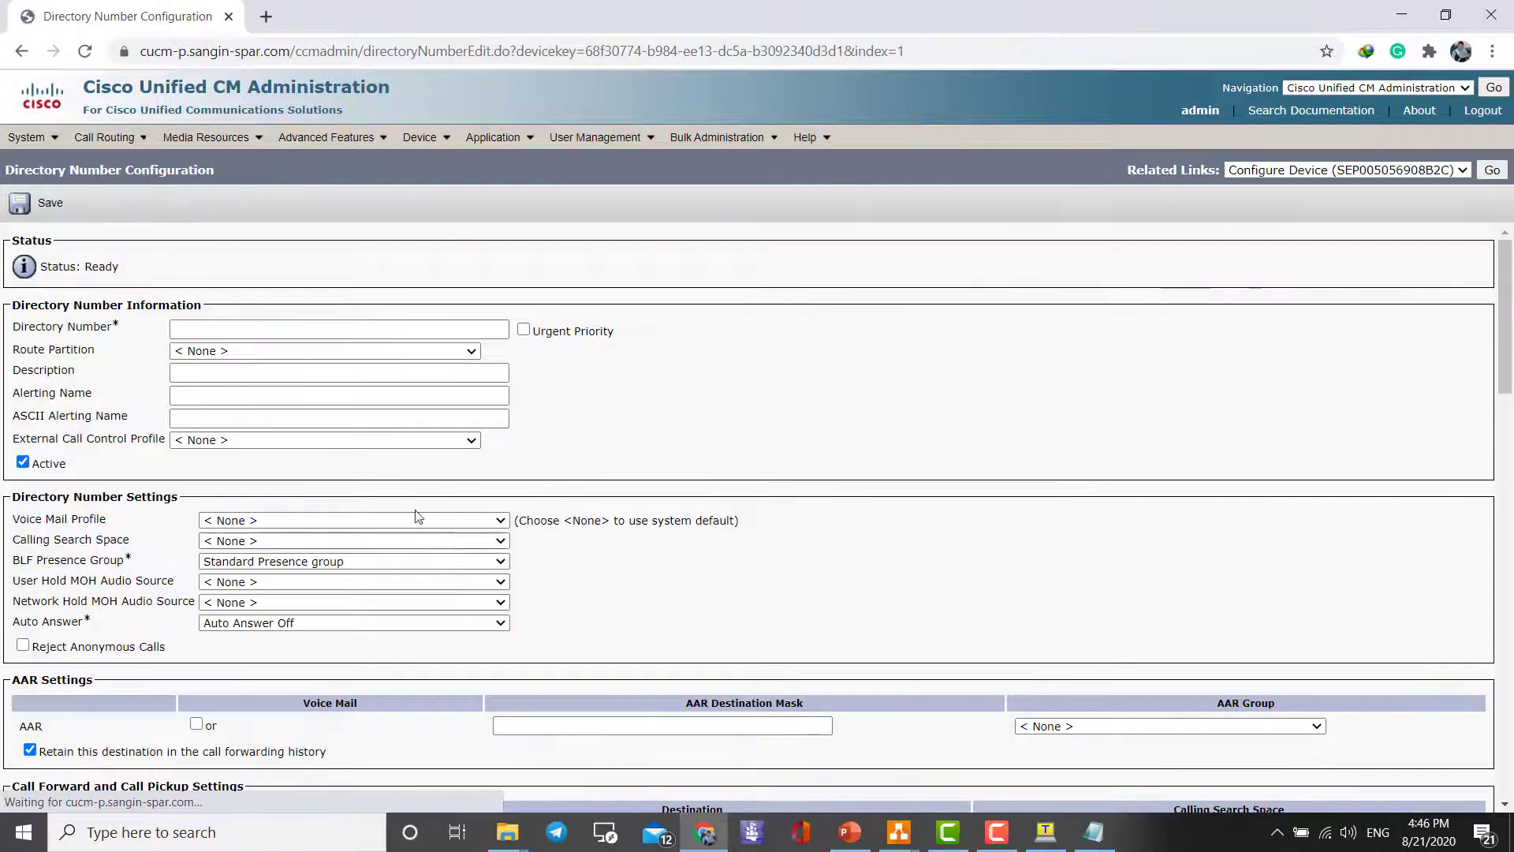
pyautogui.click(339, 330)
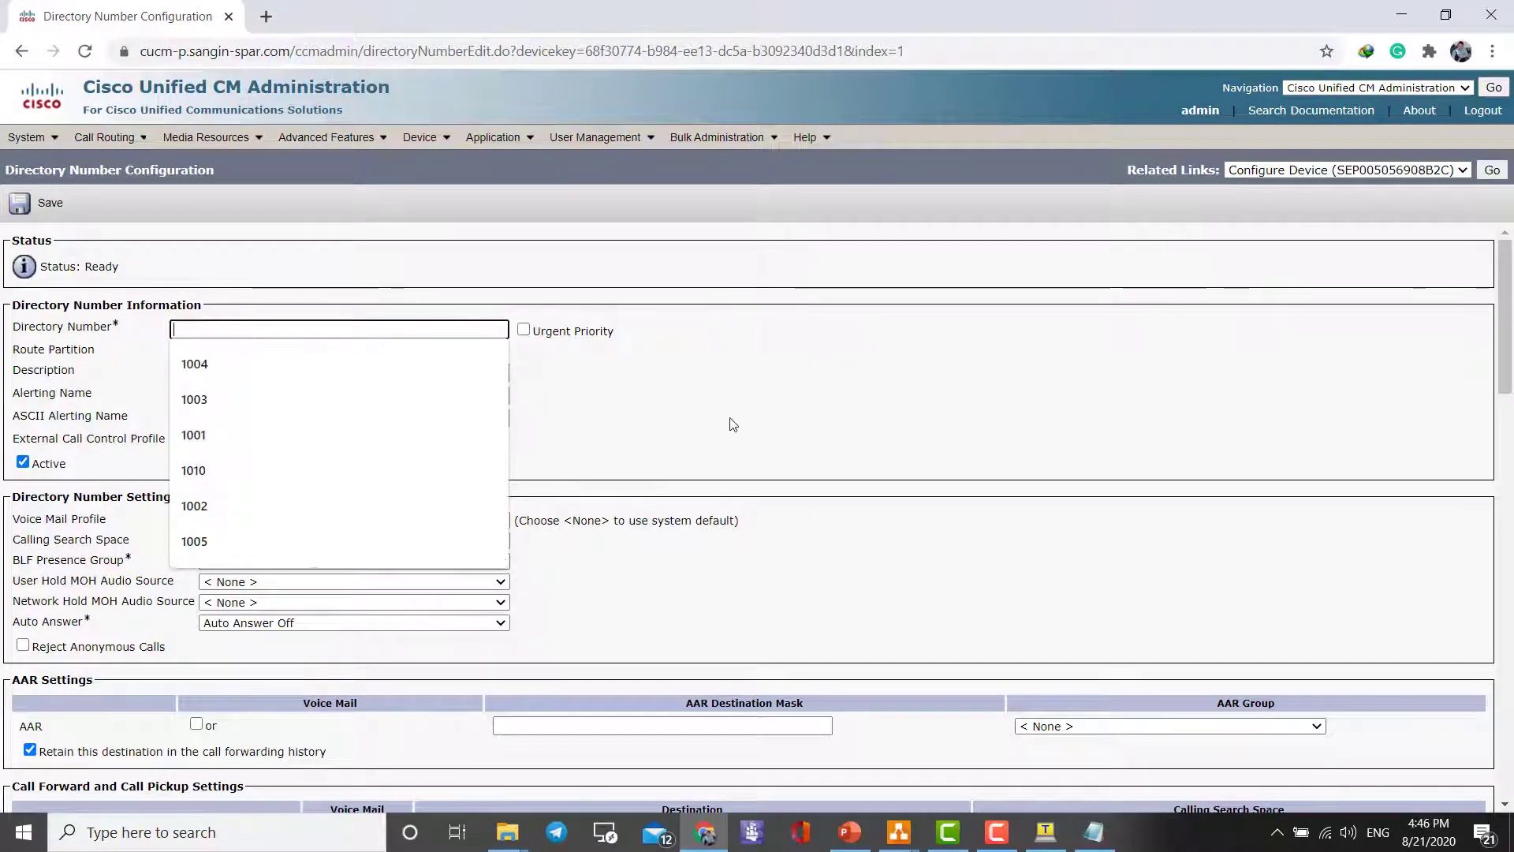
pyautogui.write('1')
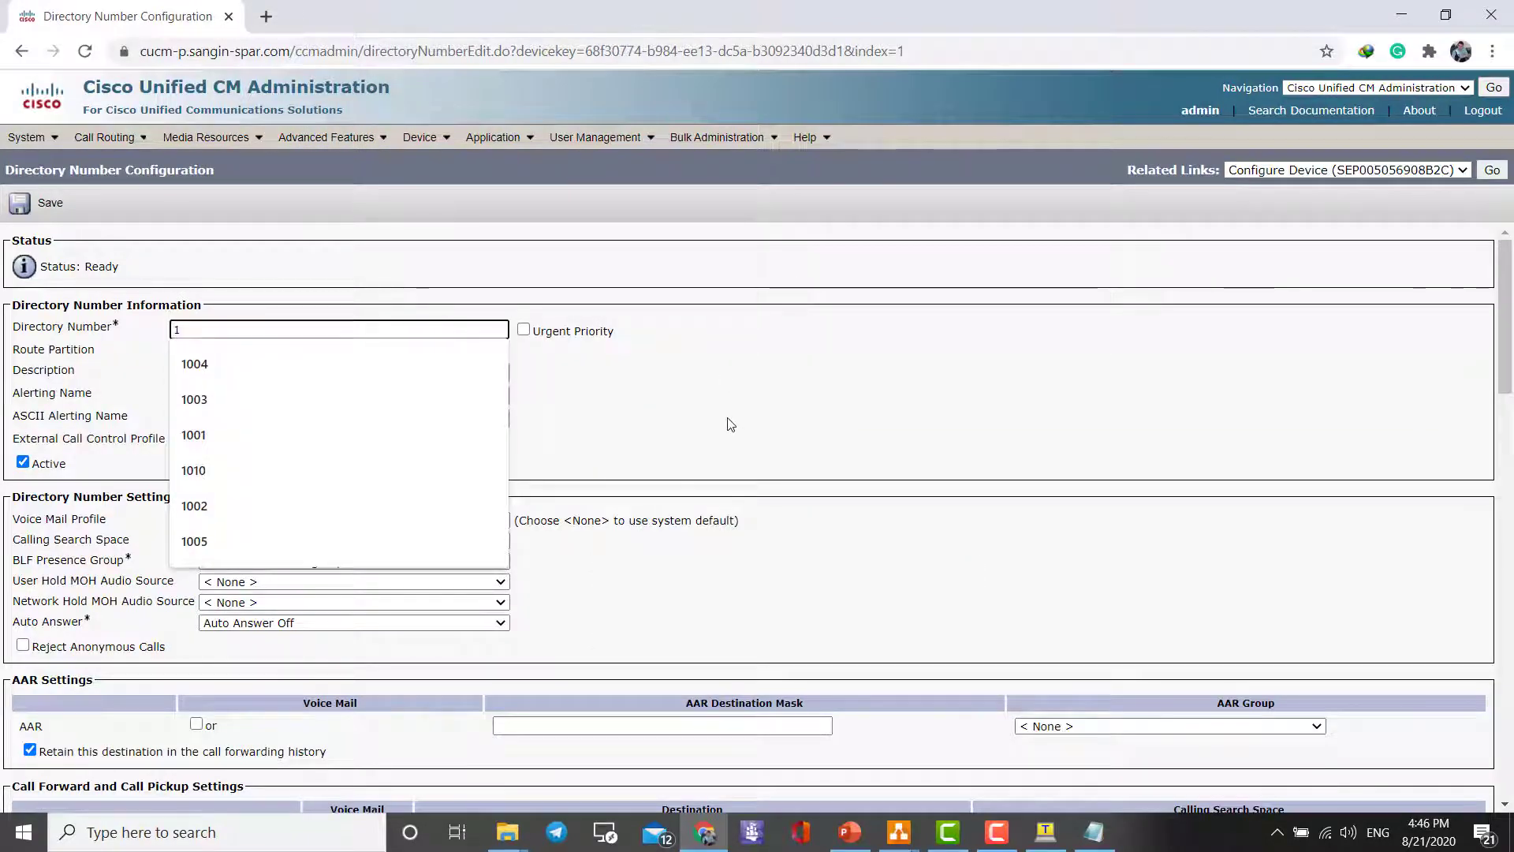
pyautogui.write('006')
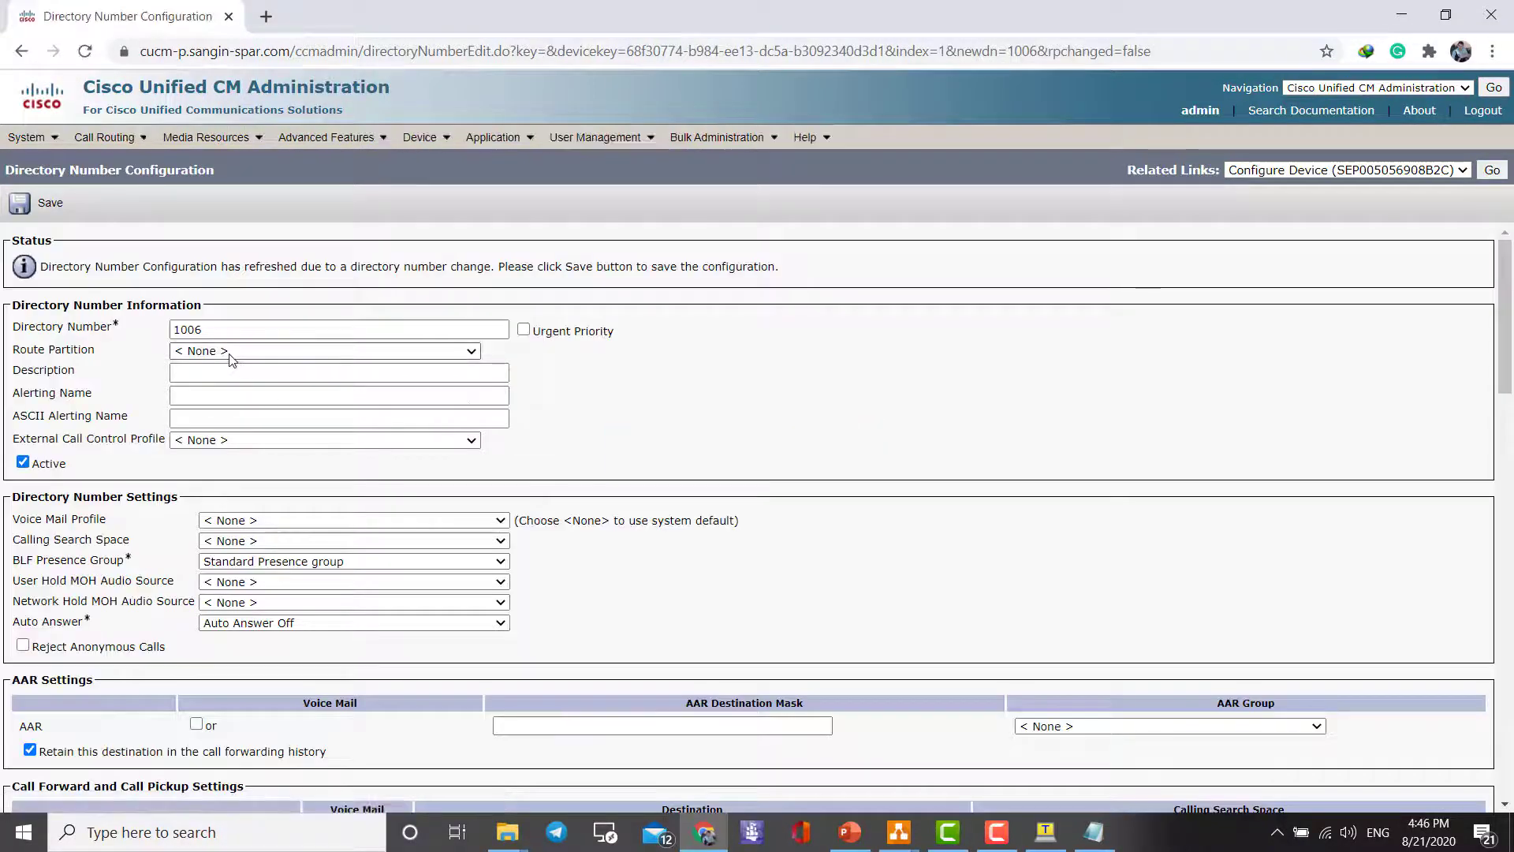
pyautogui.click(339, 329)
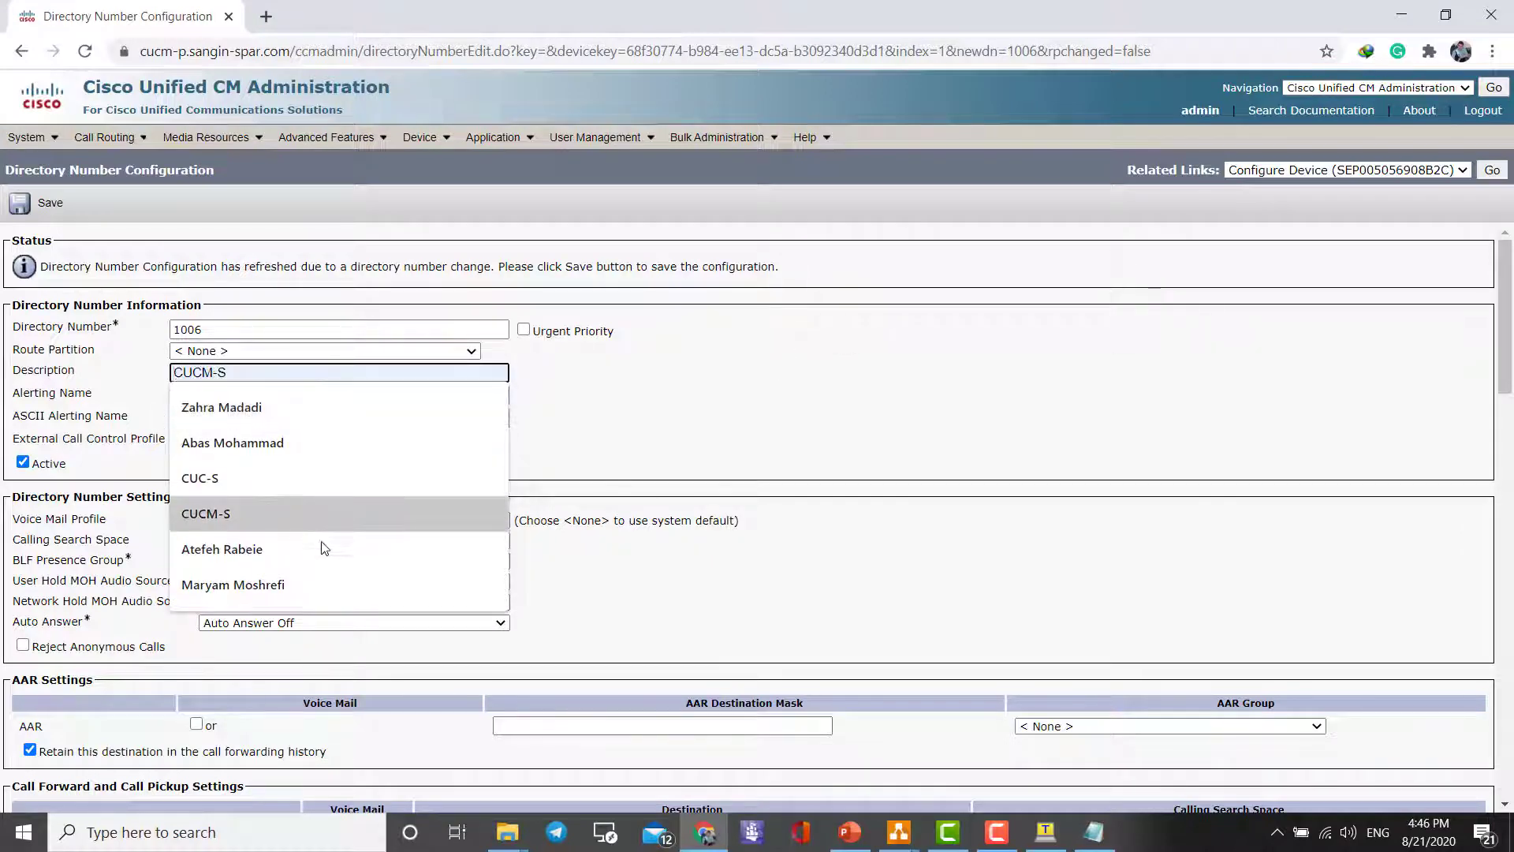
pyautogui.click(232, 584)
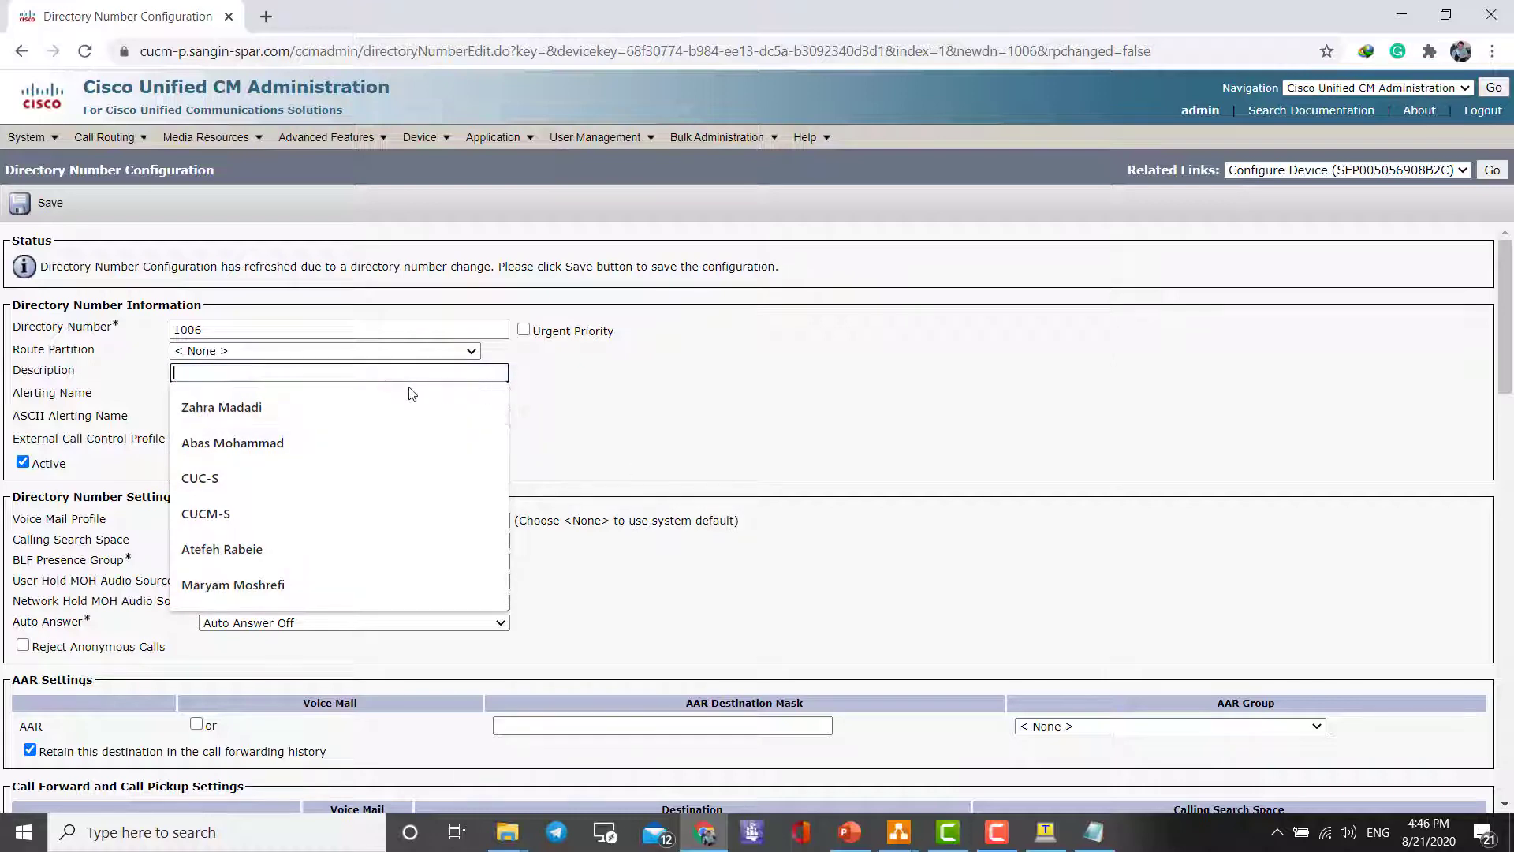
pyautogui.write('A')
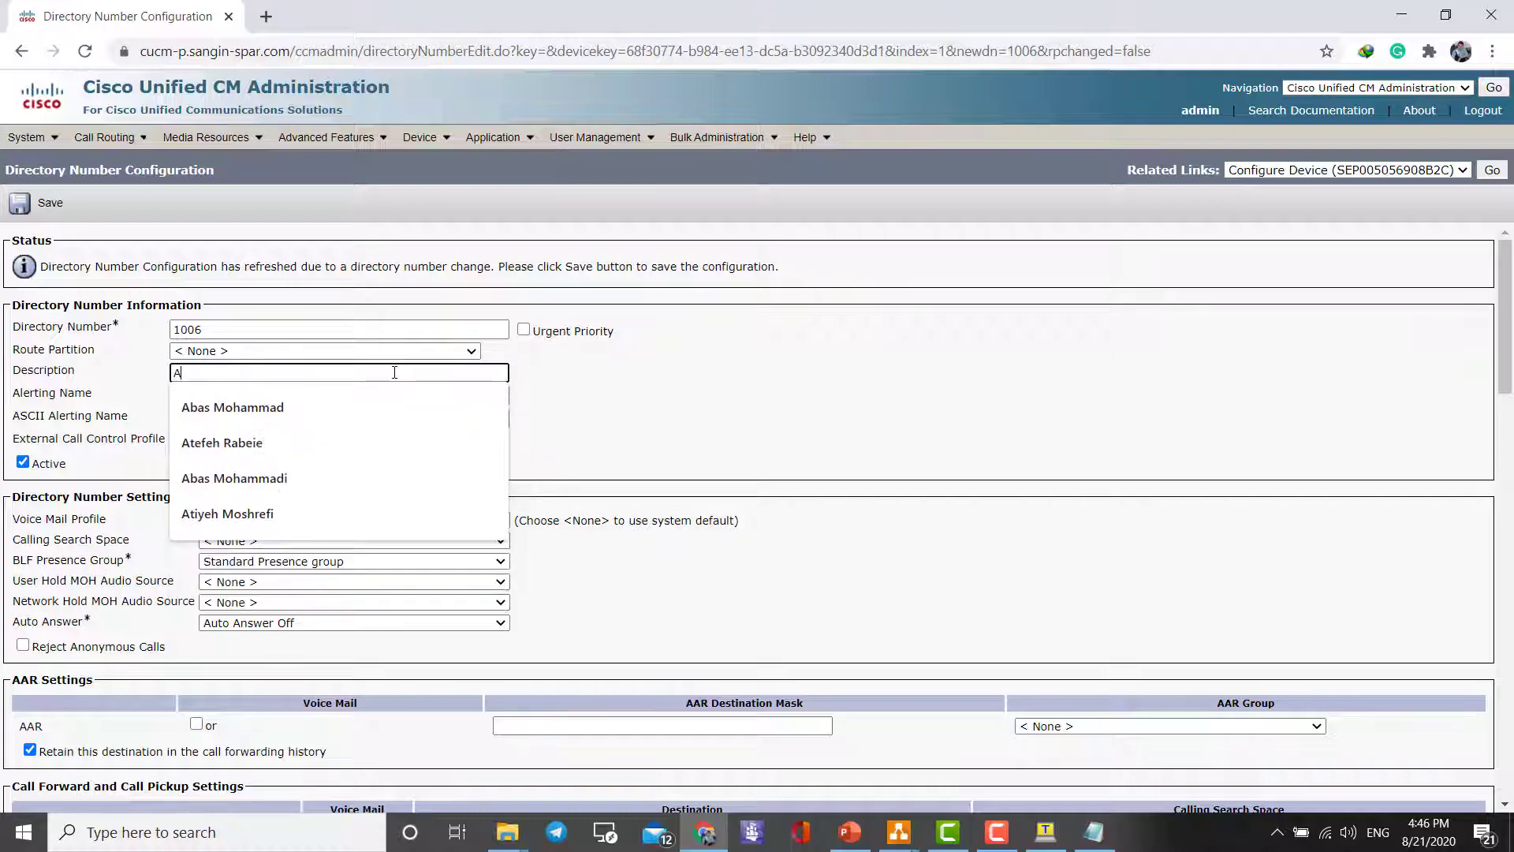
pyautogui.write('Atiyeh')
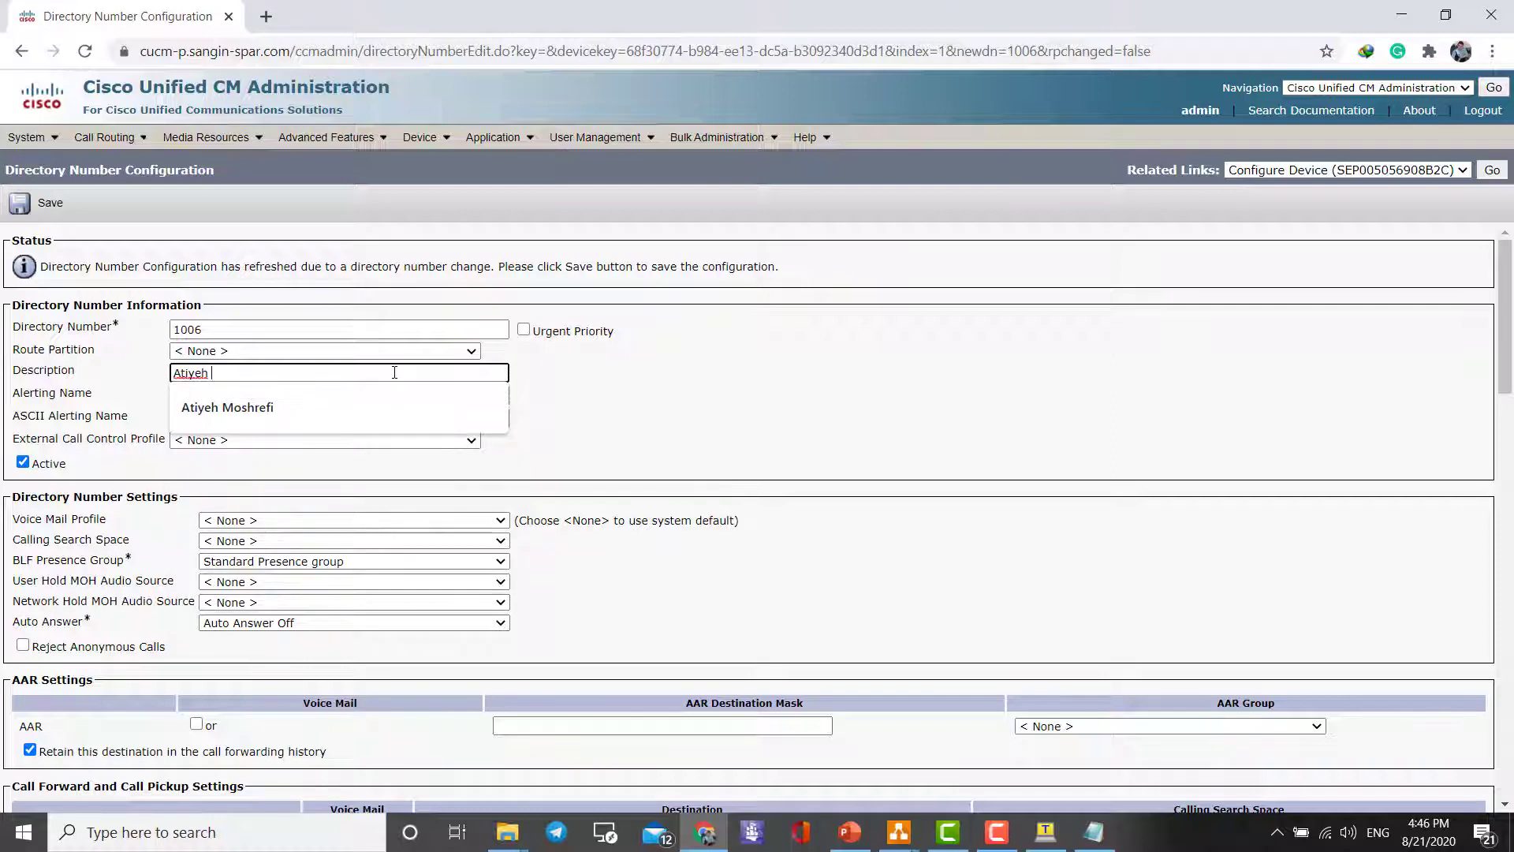
pyautogui.click(227, 407)
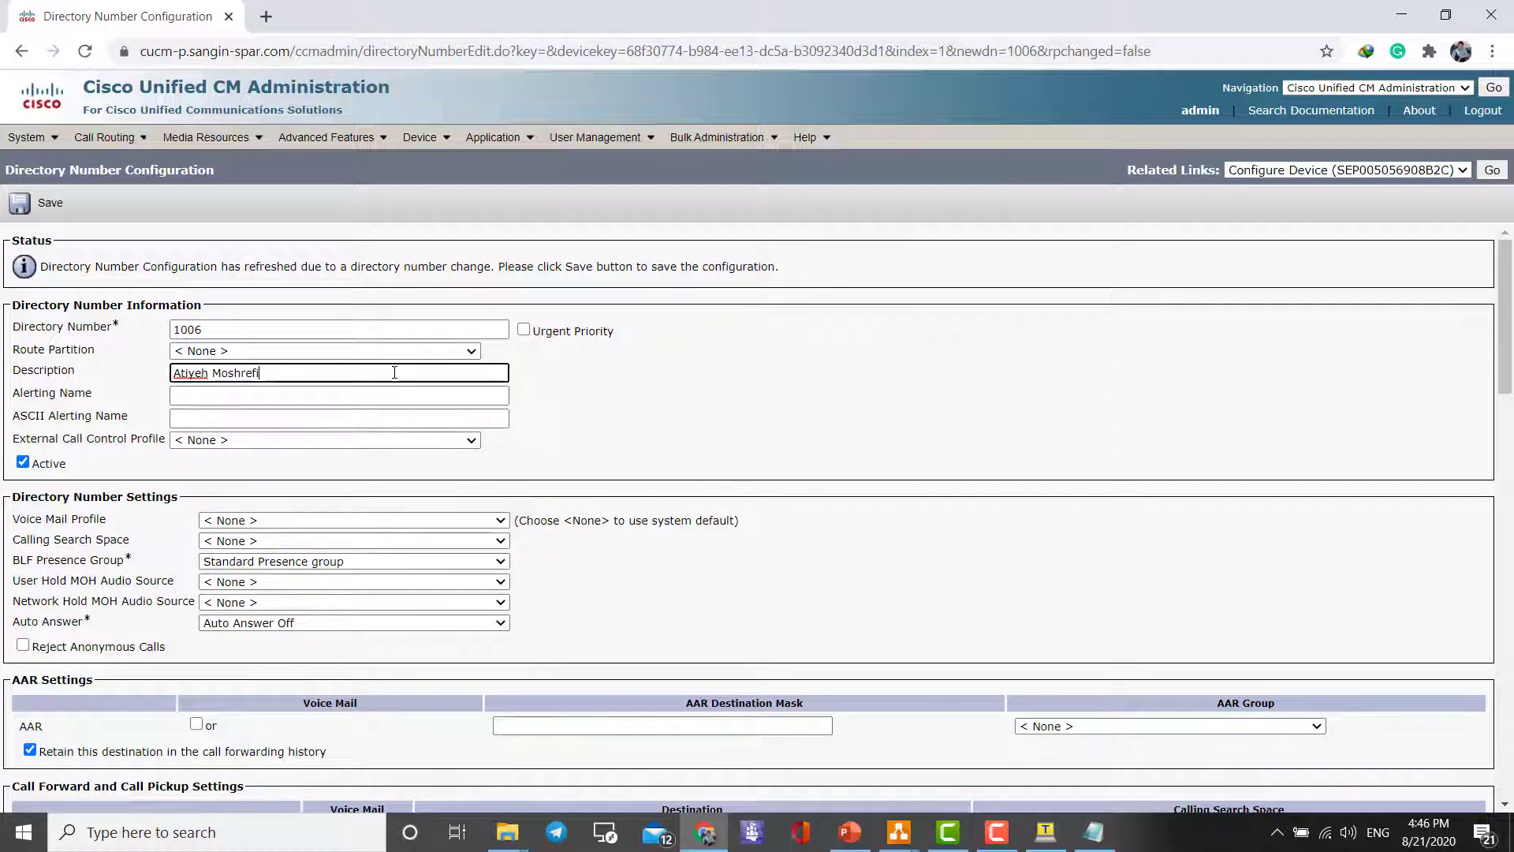
pyautogui.click(338, 394)
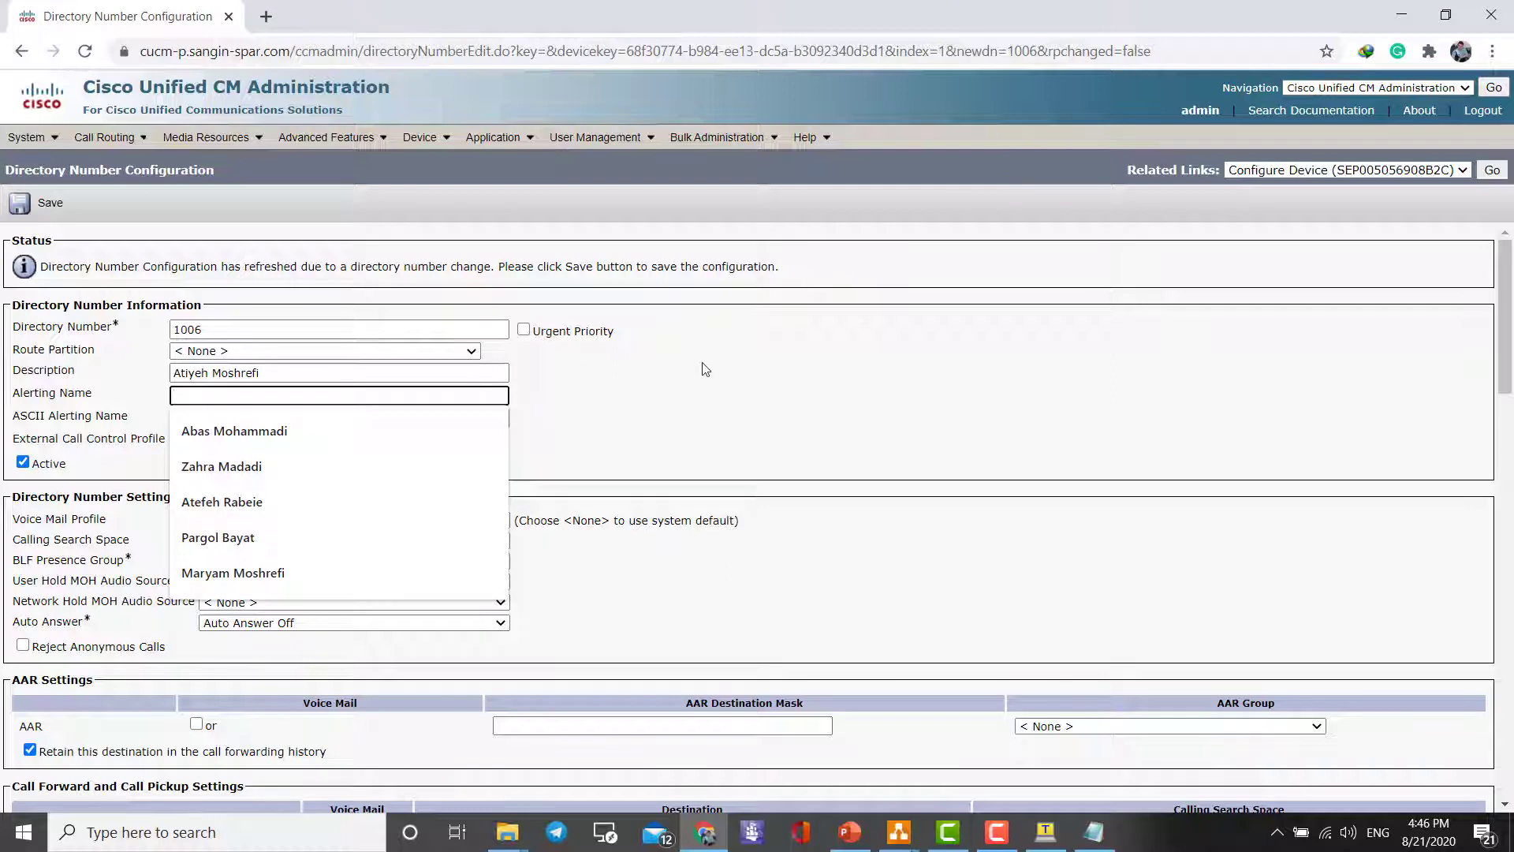
pyautogui.write('Atiyeh Moshrefi')
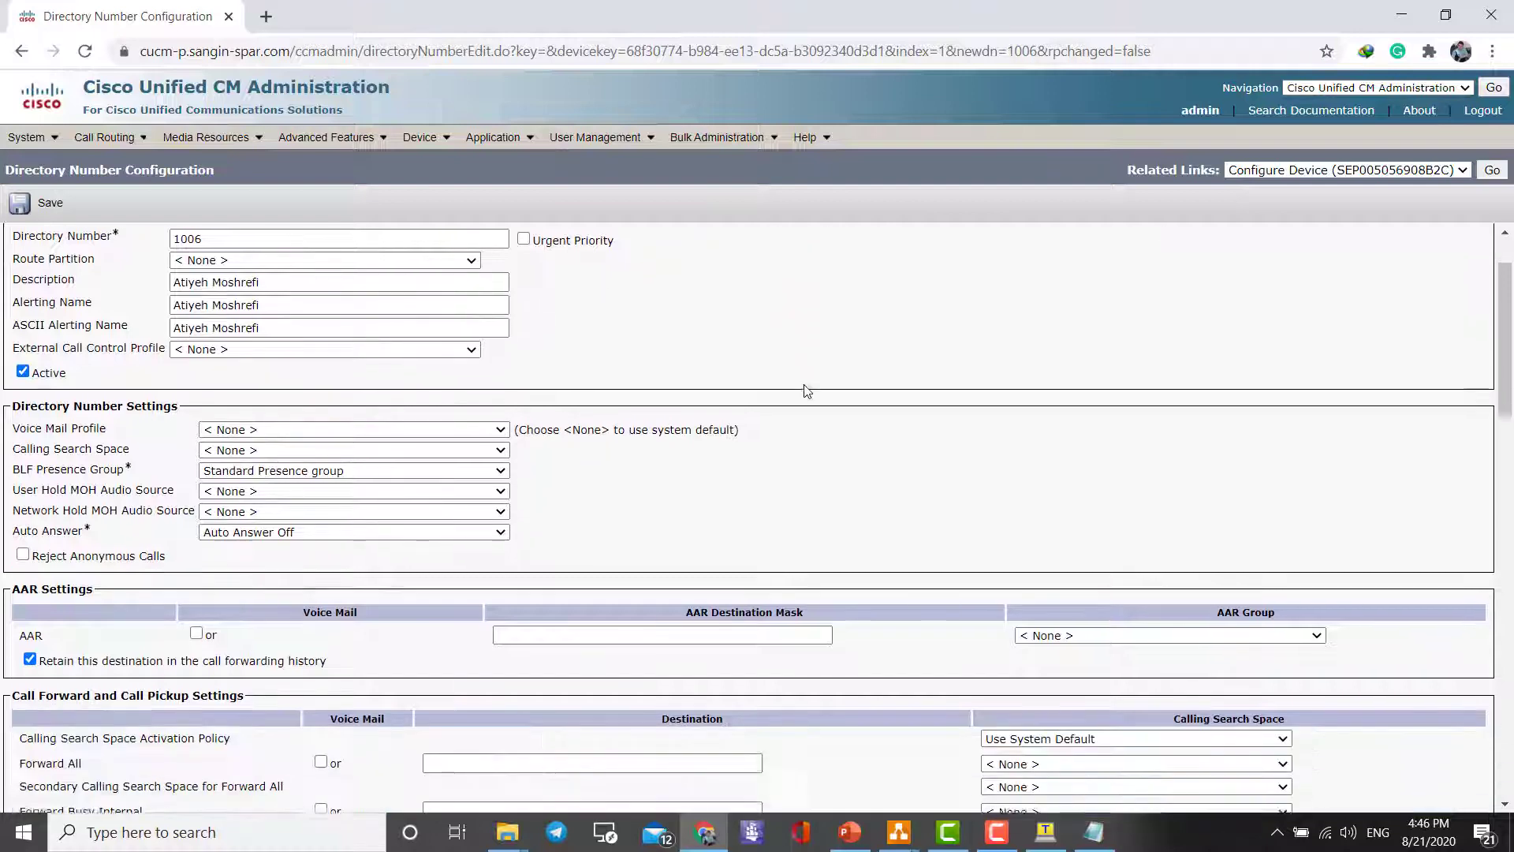
pyautogui.scroll(-3)
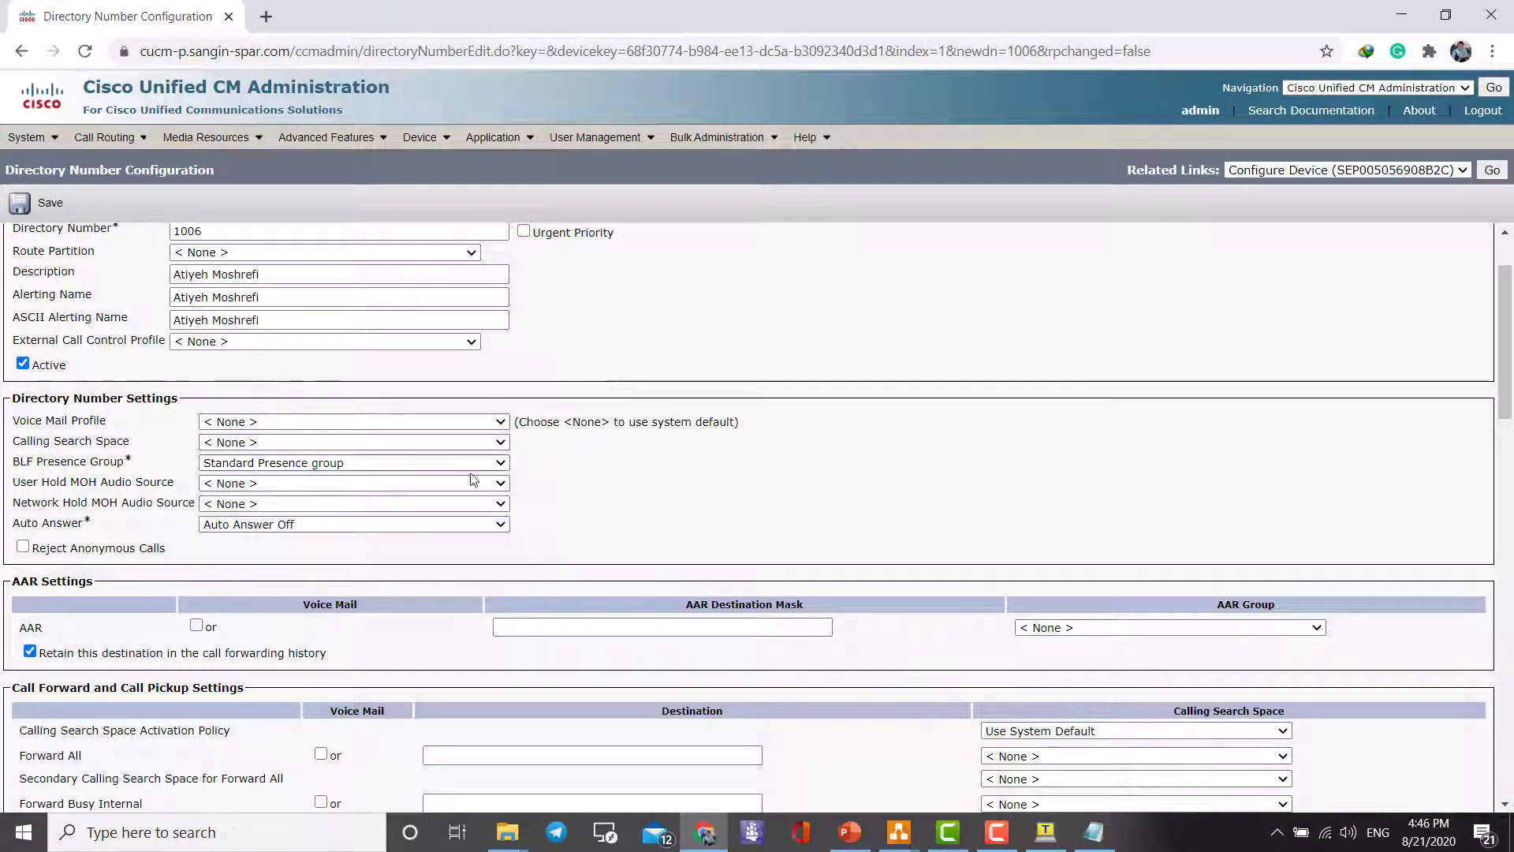
pyautogui.scroll(-3)
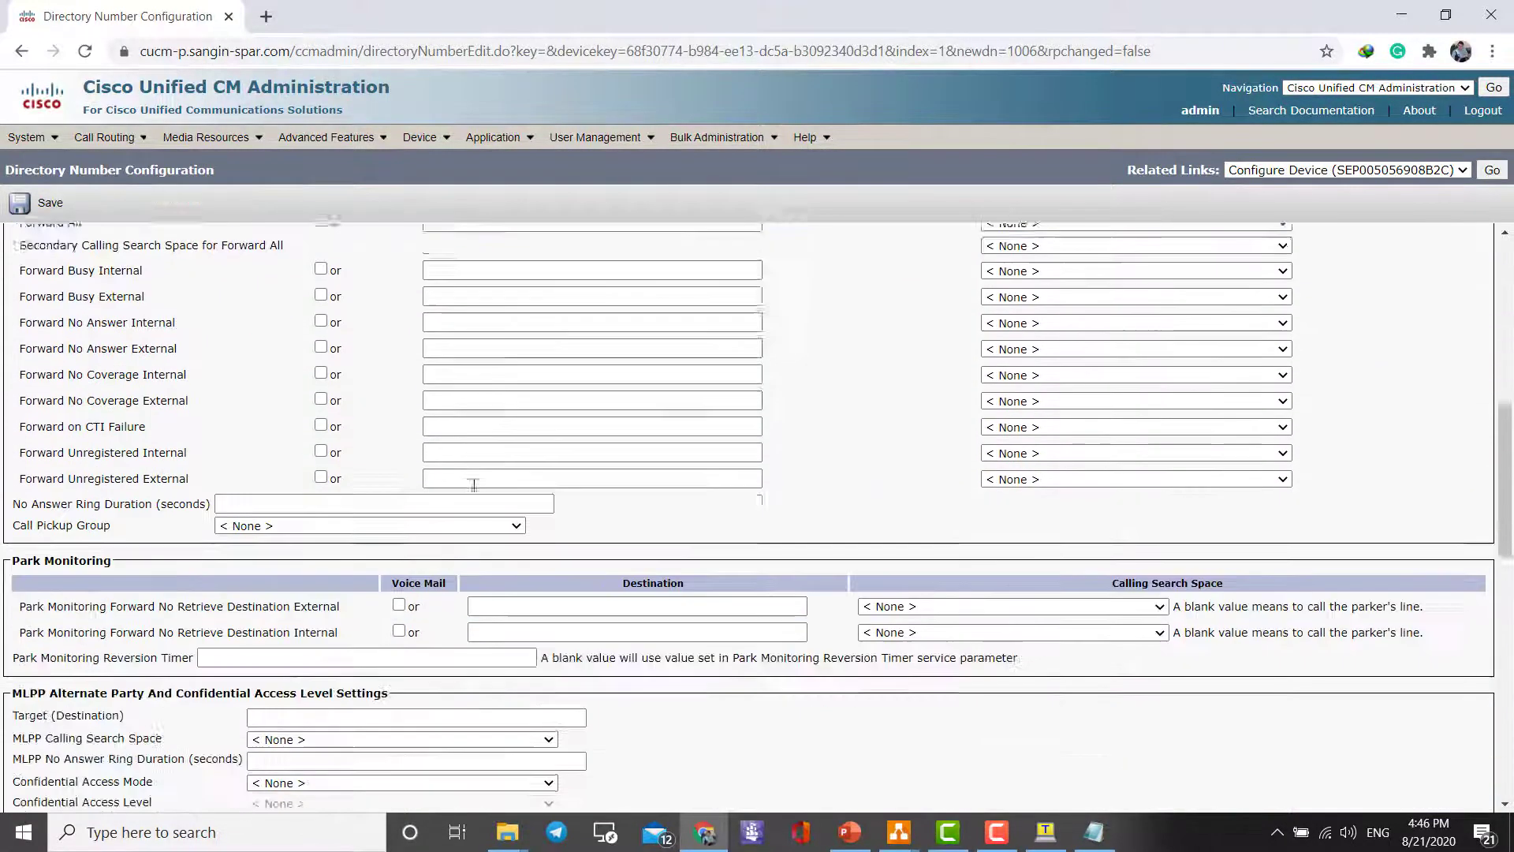
pyautogui.scroll(-3)
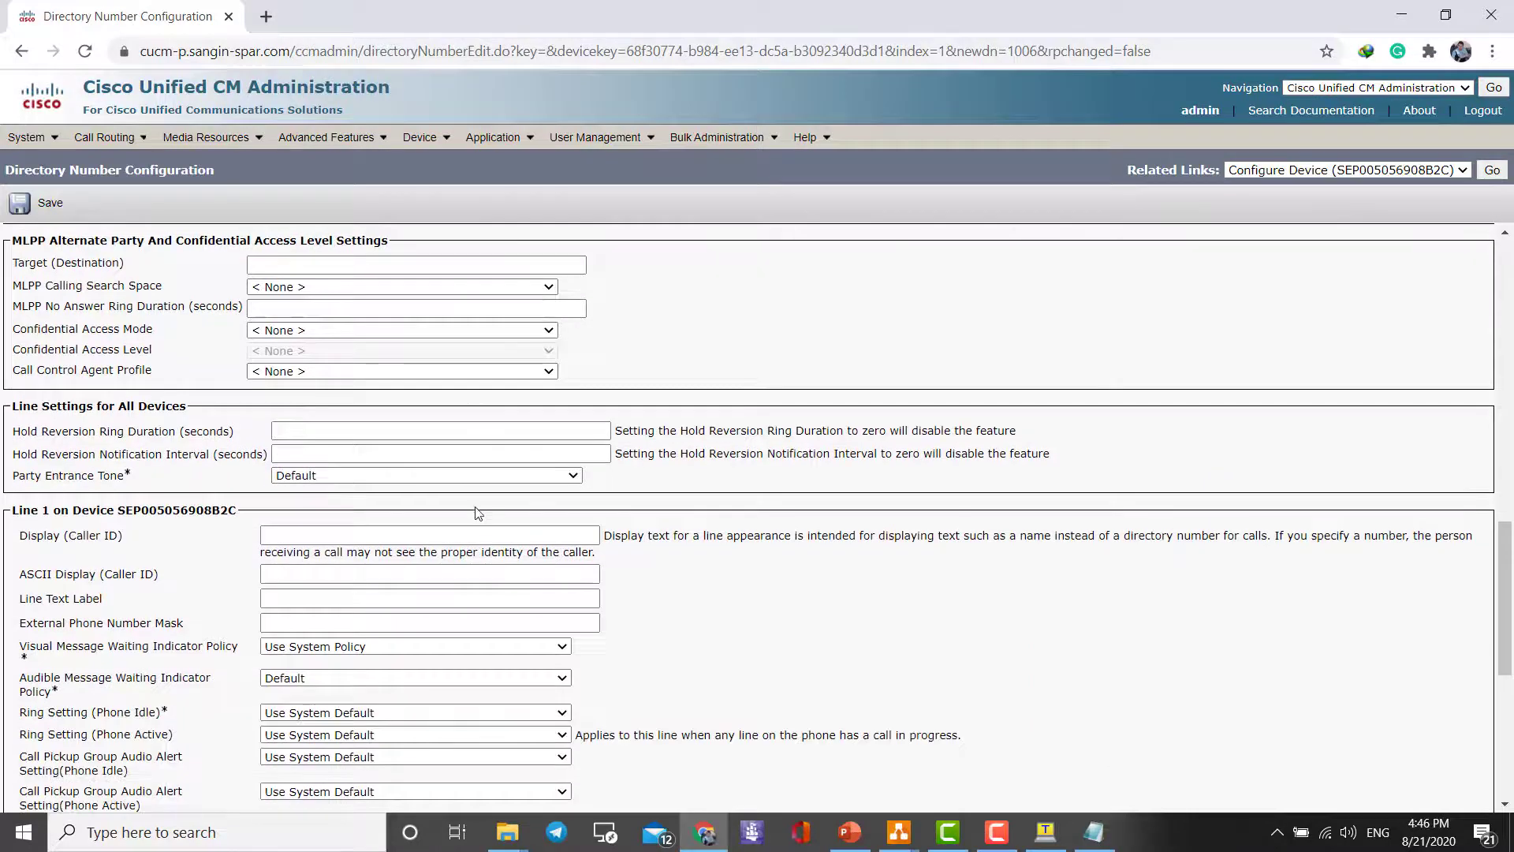
pyautogui.scroll(-3)
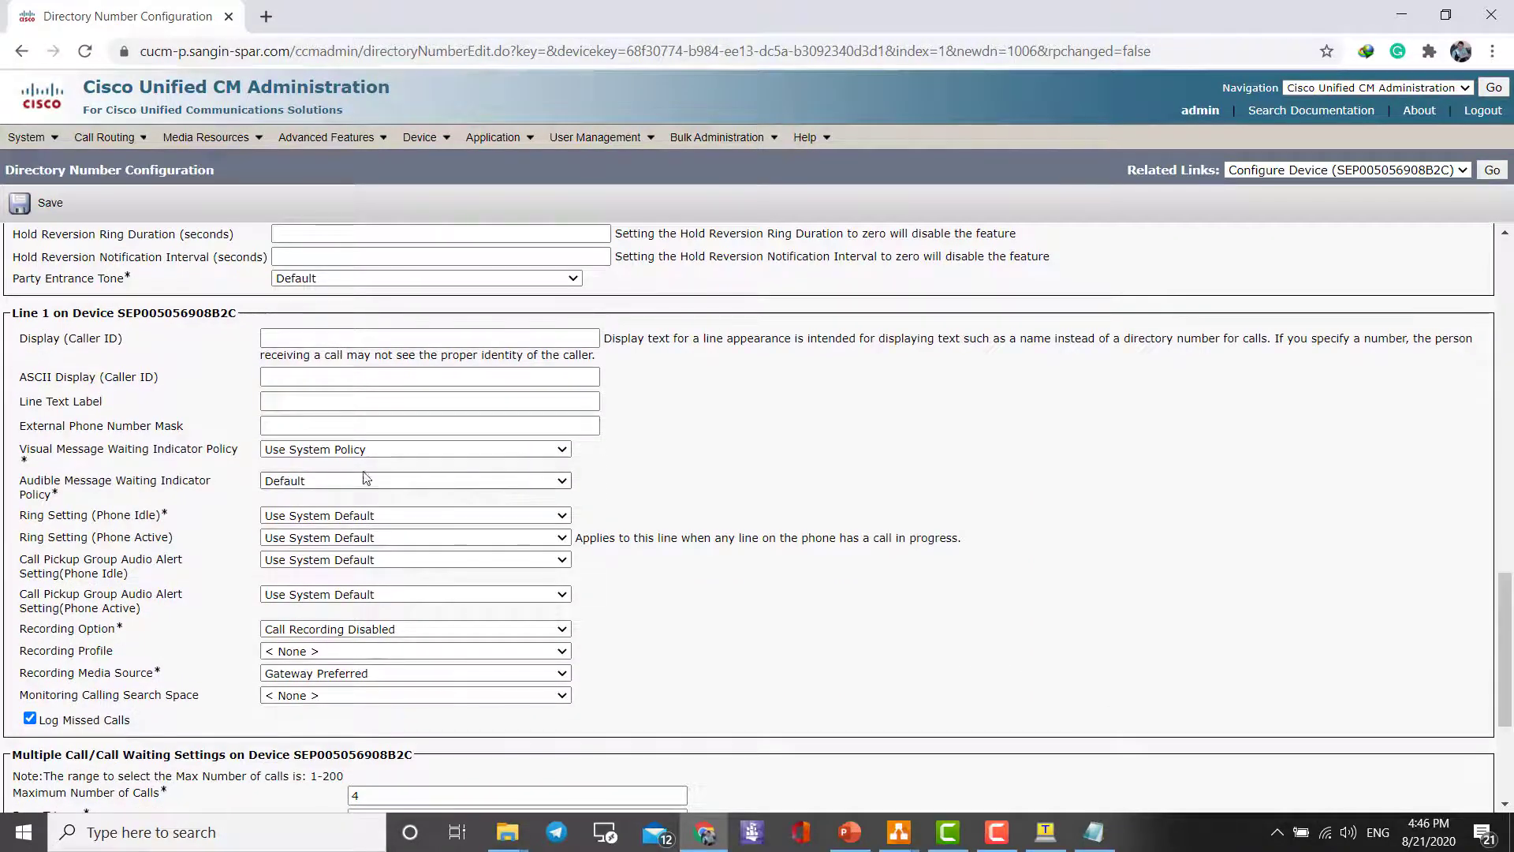
pyautogui.click(428, 338)
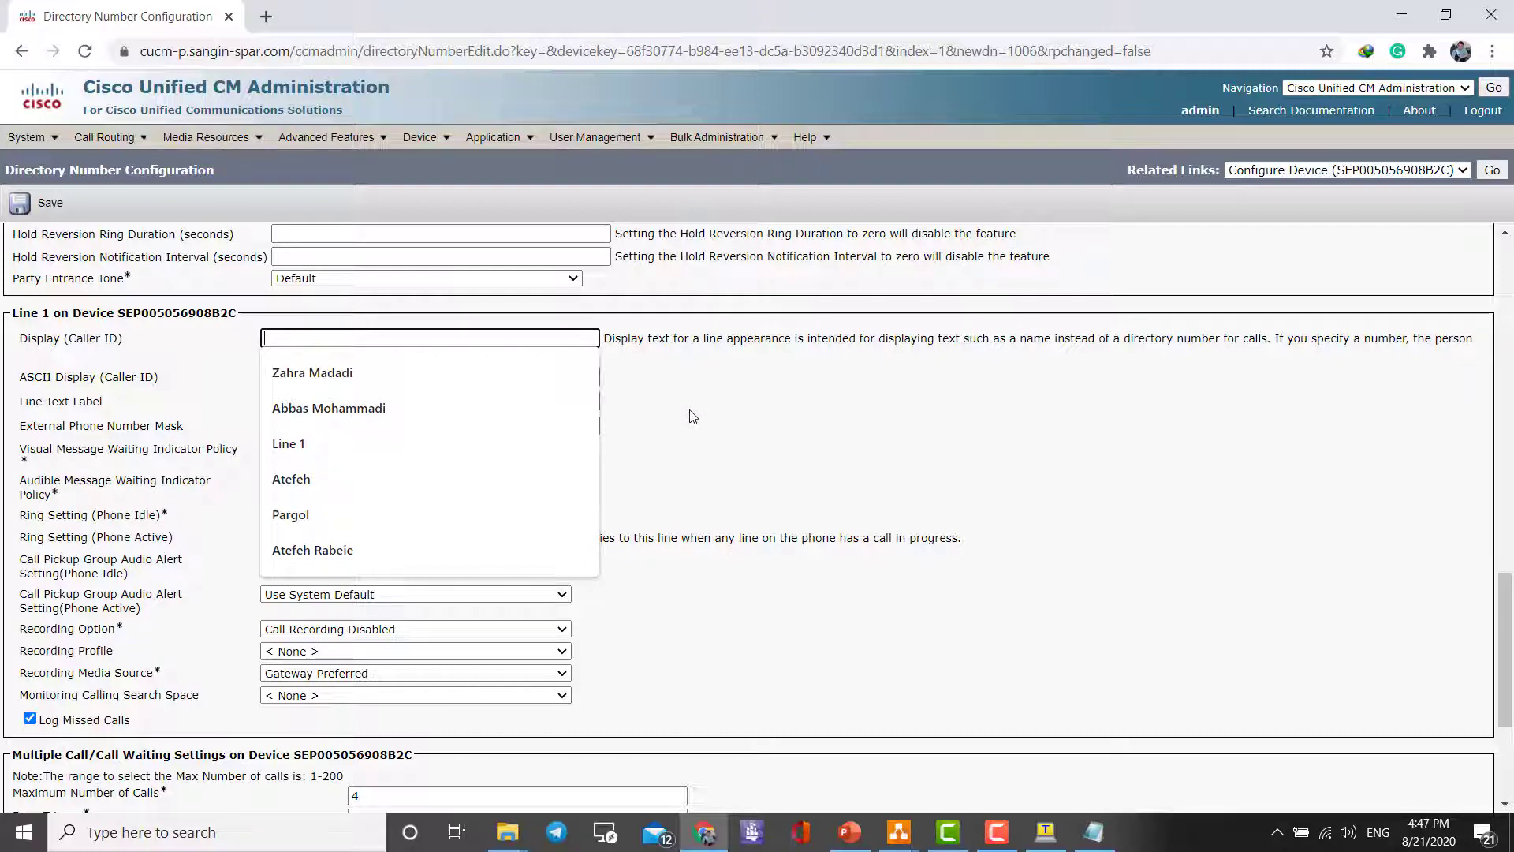
pyautogui.write('A')
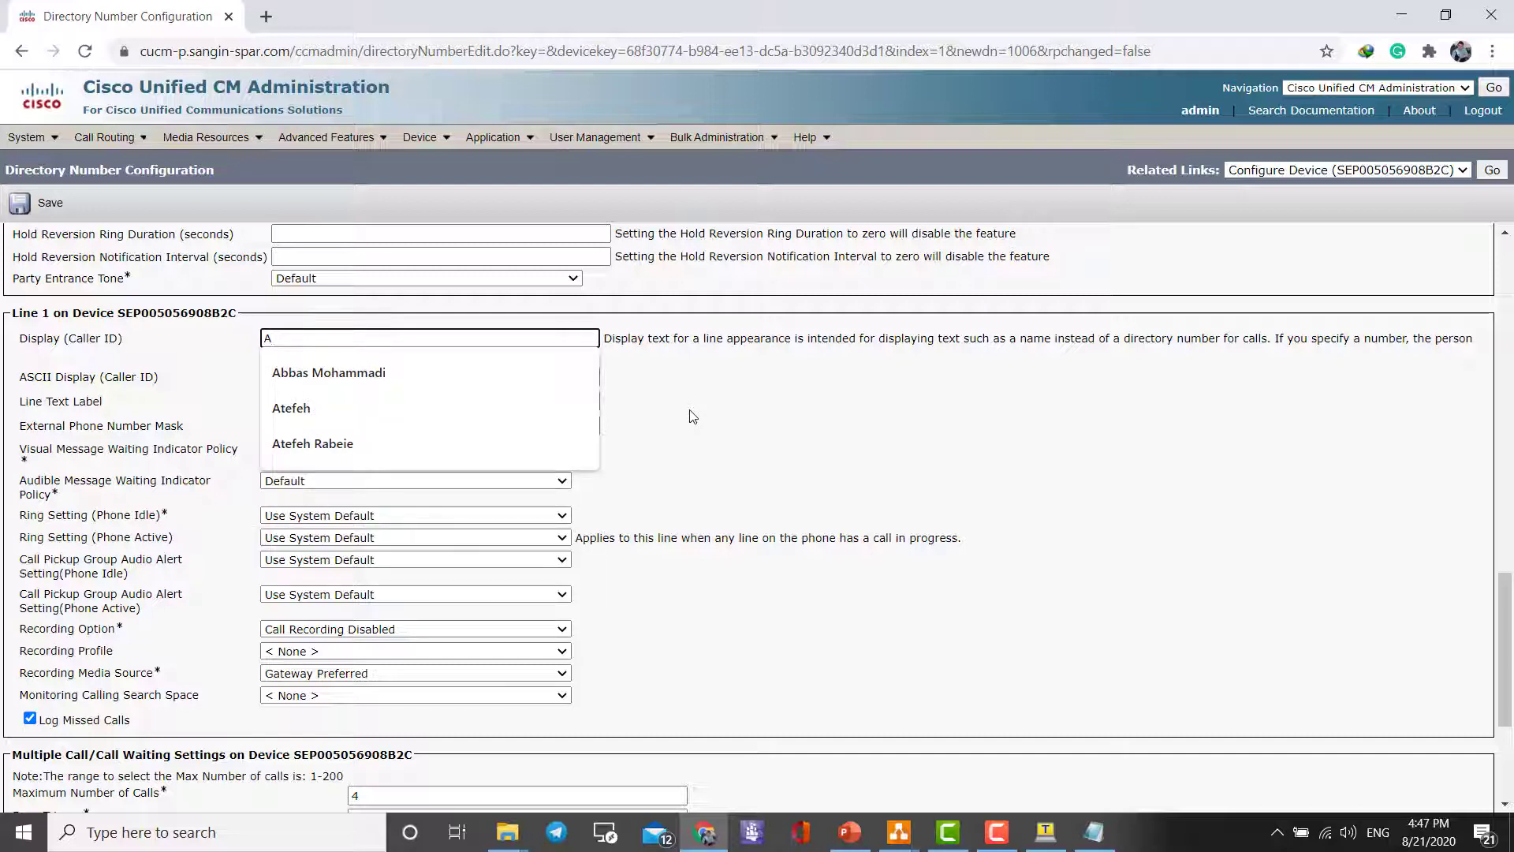
pyautogui.write('Atiyeh')
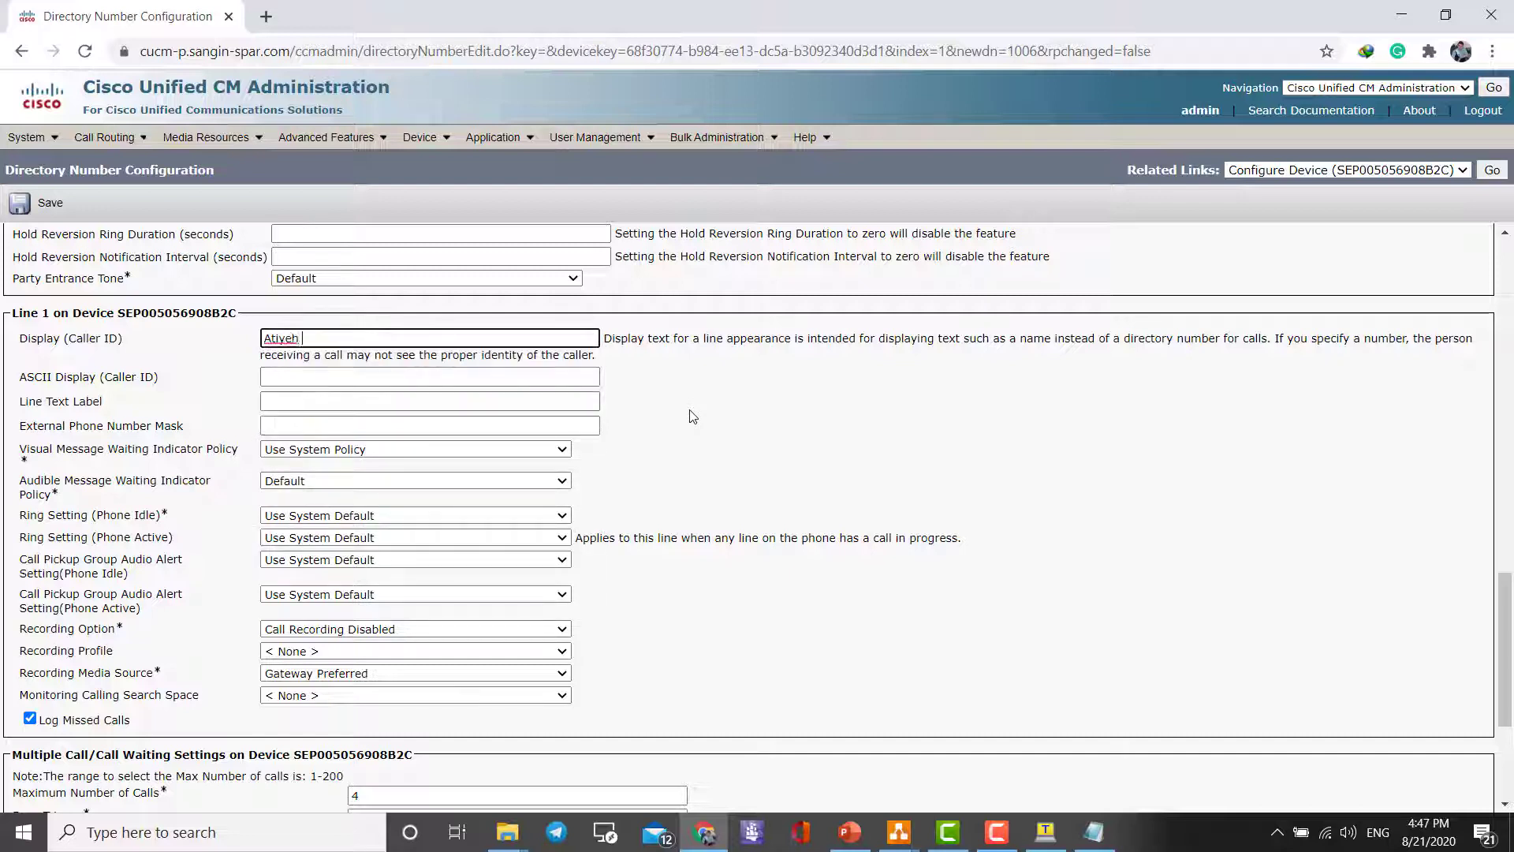
pyautogui.write('Moshrfi')
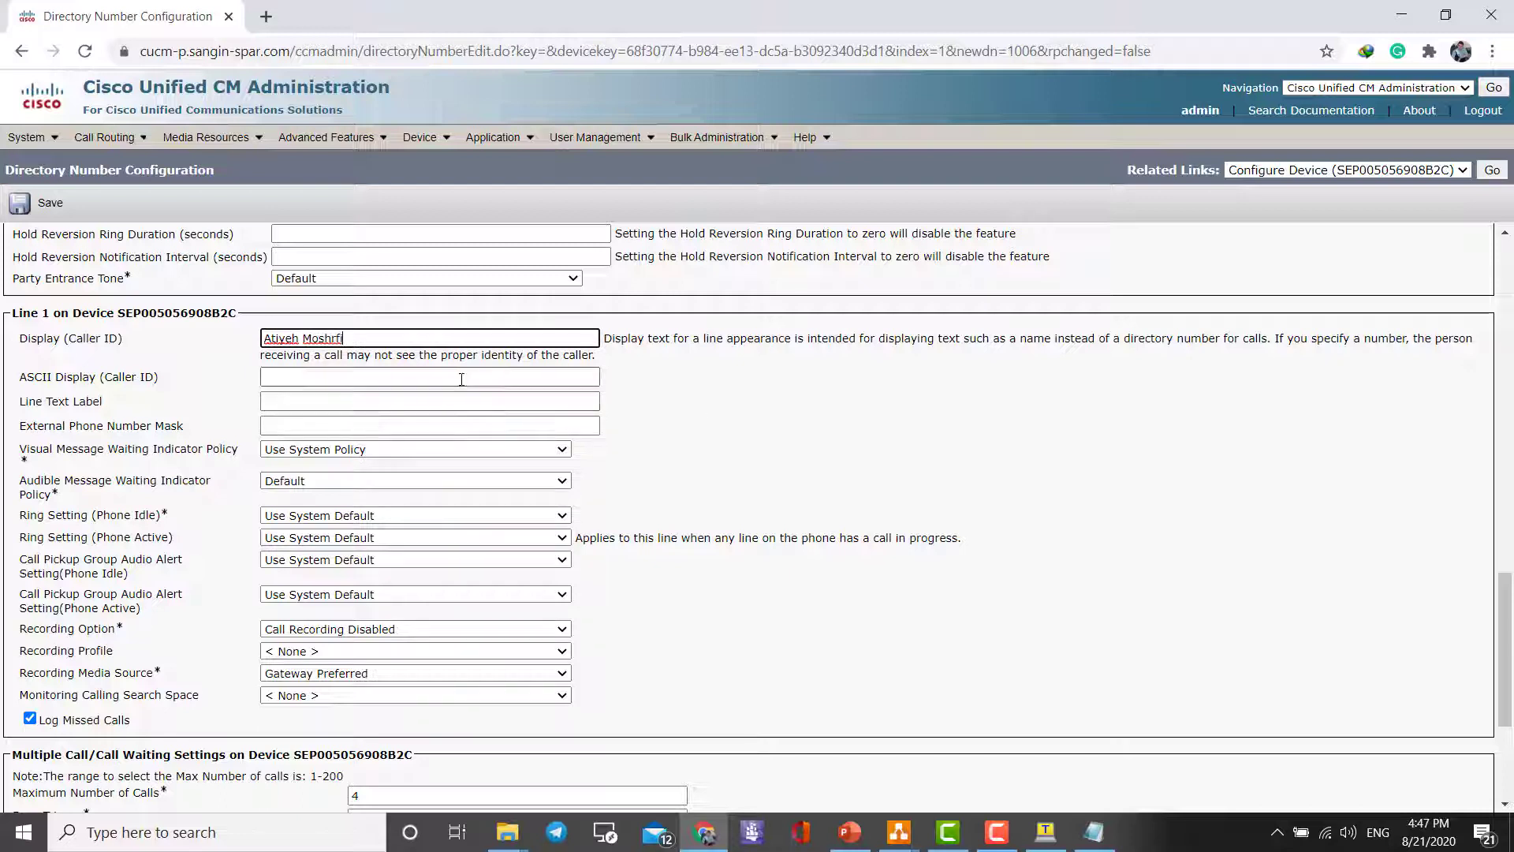
pyautogui.write('Atiyeh Moshrfi')
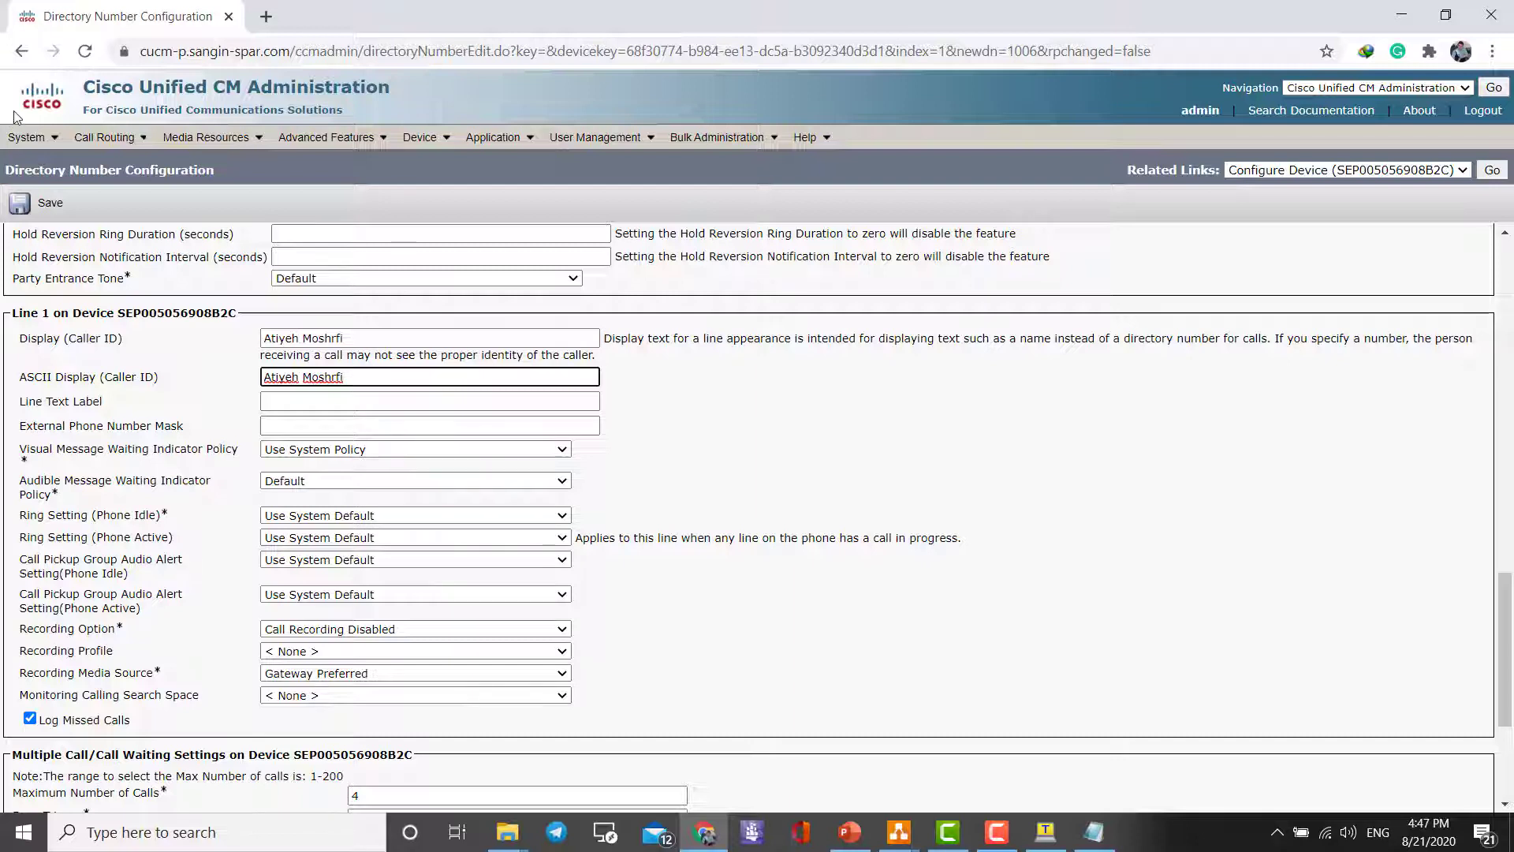
pyautogui.moveTo(186, 421)
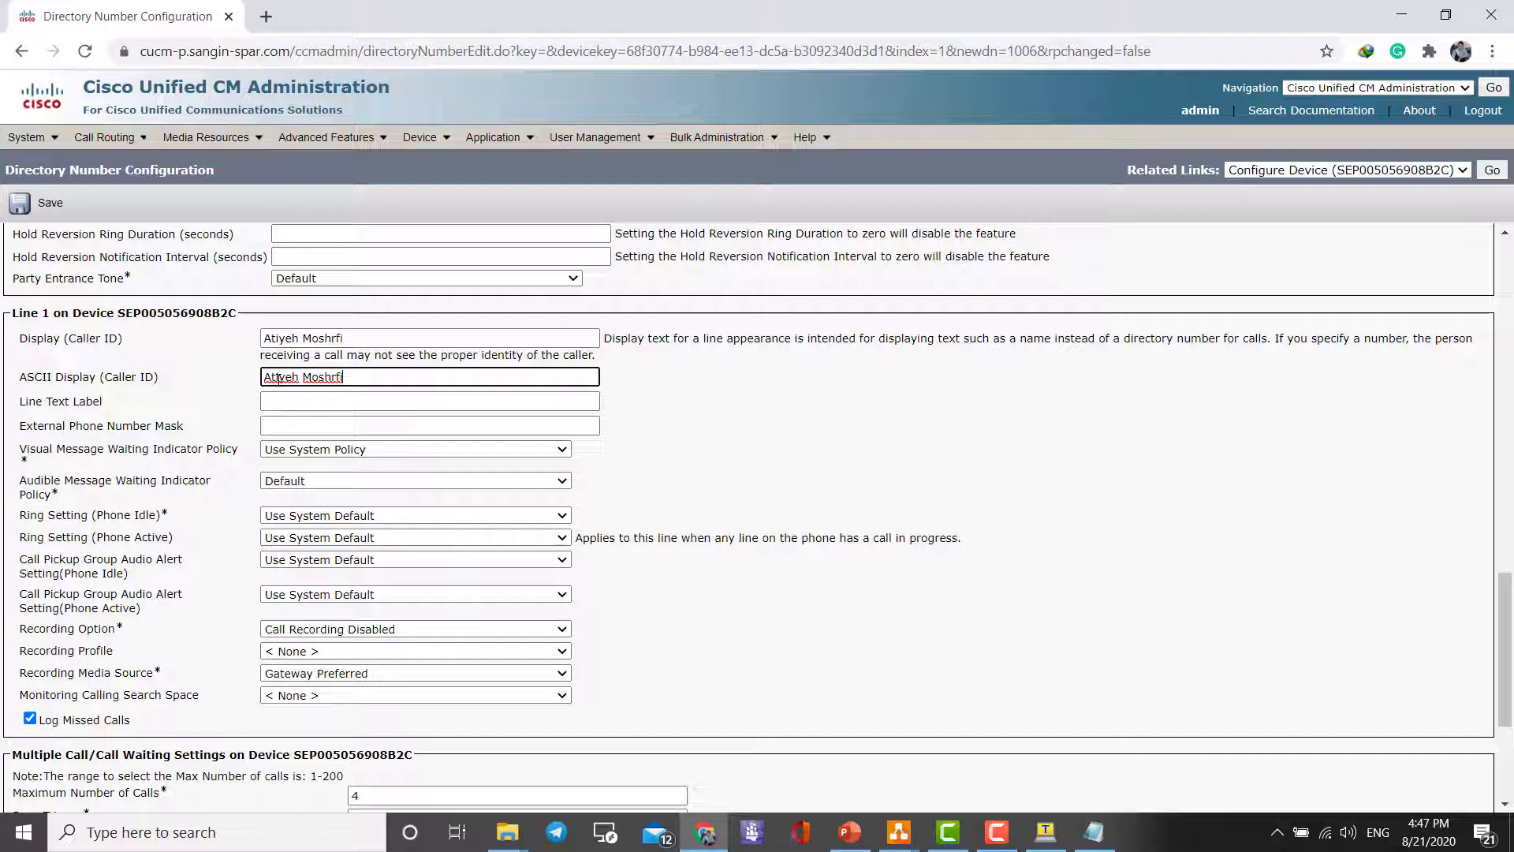
# Set the line text label to Line 1.
pyautogui.click(429, 400)
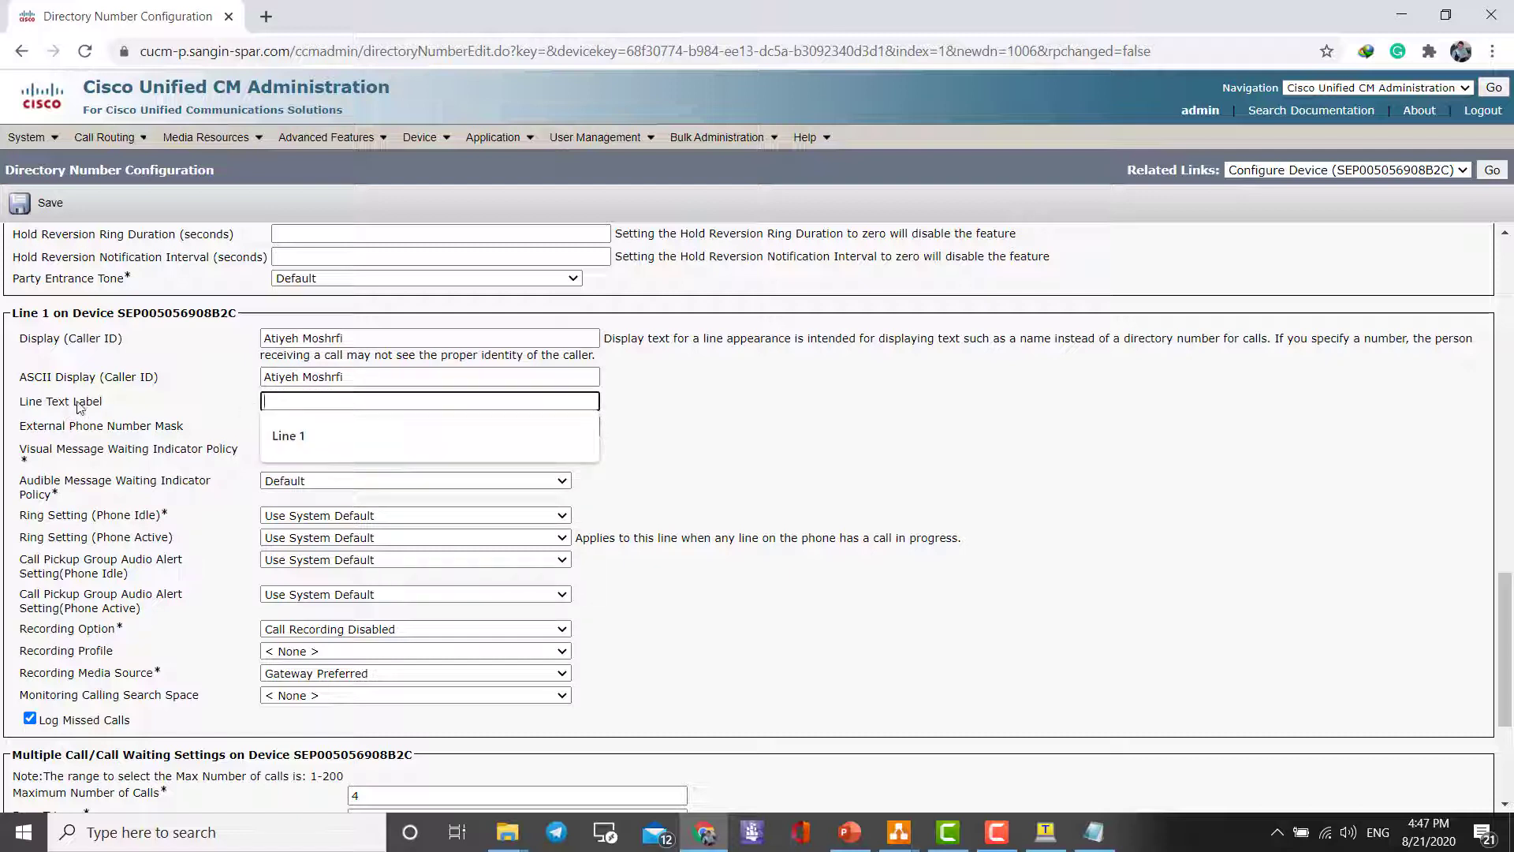
pyautogui.click(288, 436)
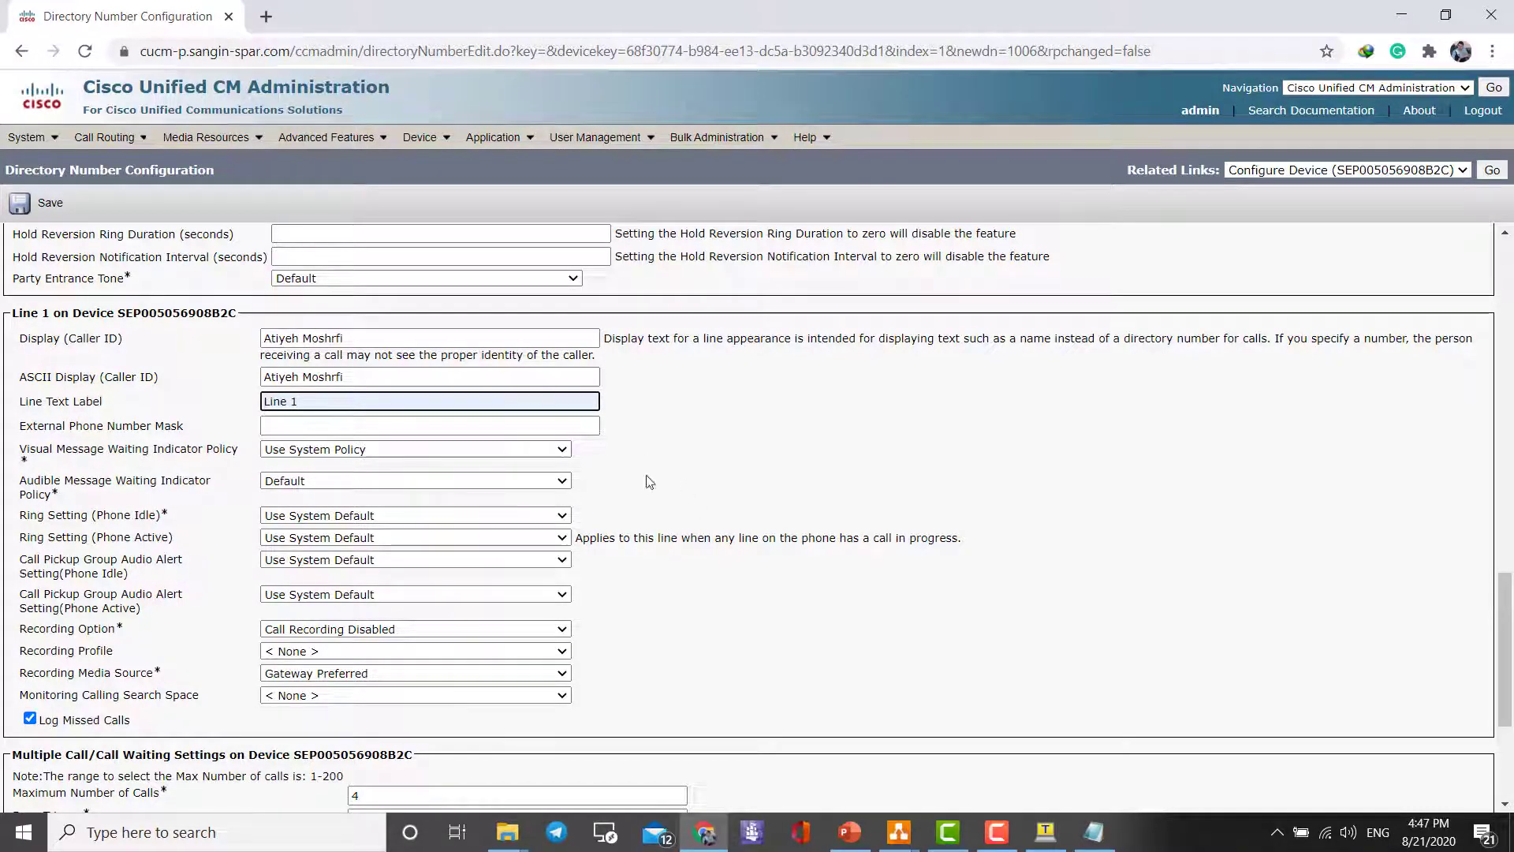
pyautogui.scroll(-3)
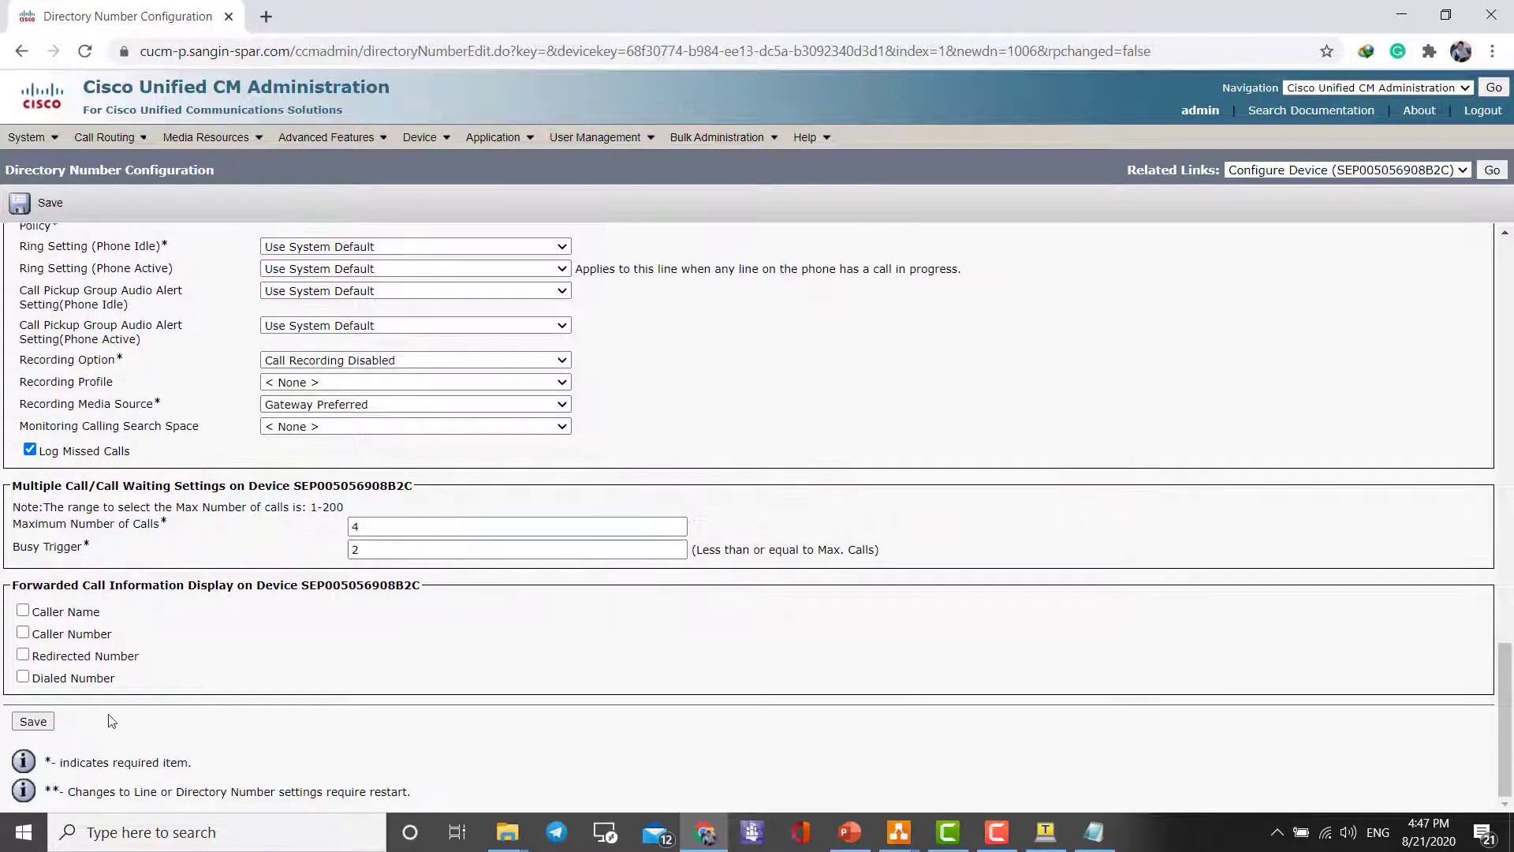
# Save directory number 1006, getting Add successful with device SEP005056908B2C associated.
pyautogui.click(32, 720)
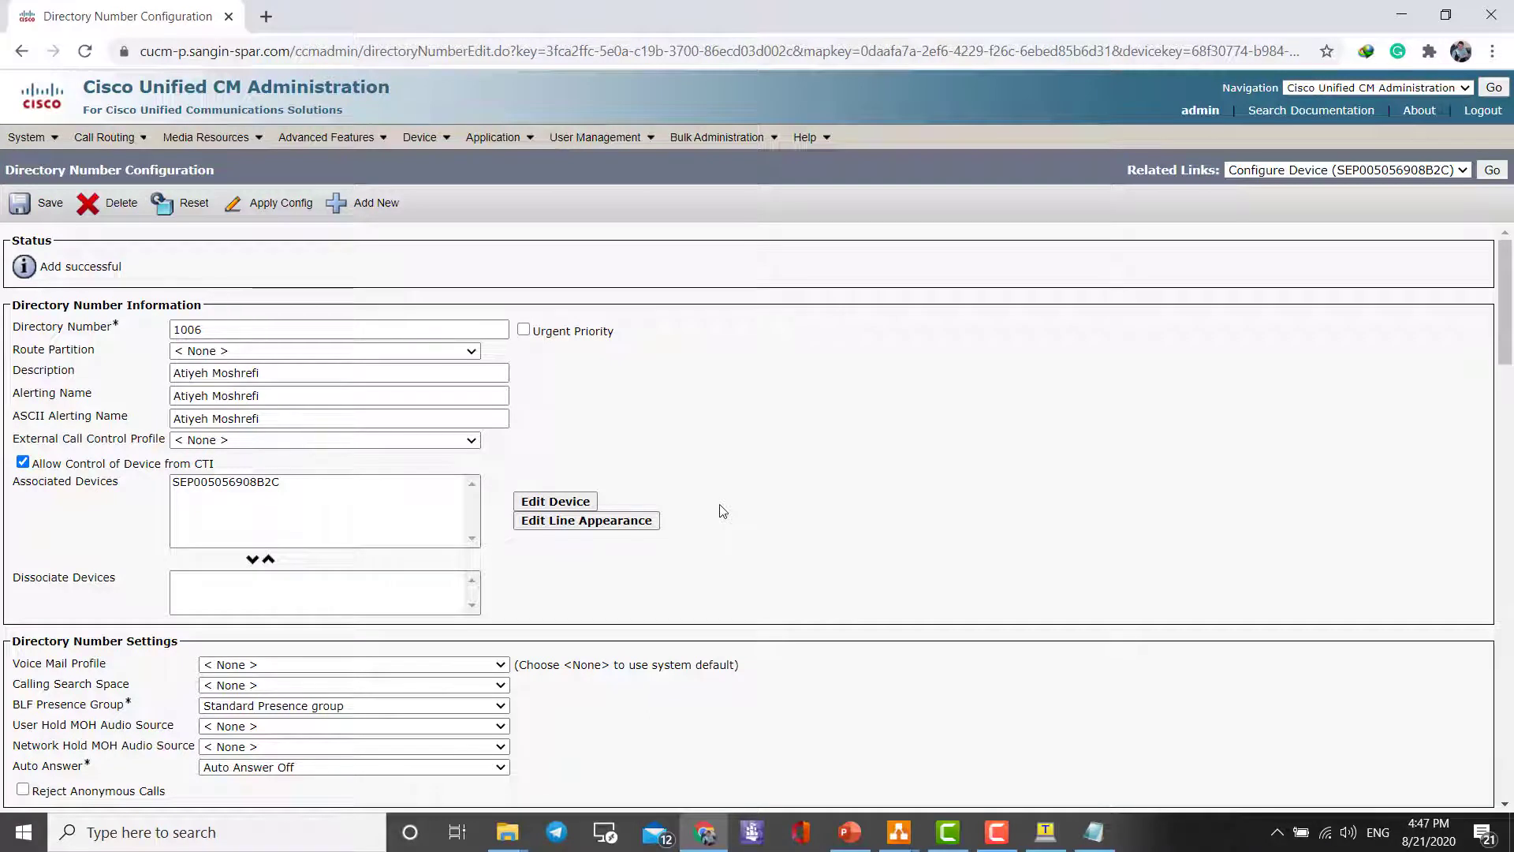
pyautogui.moveTo(713, 502)
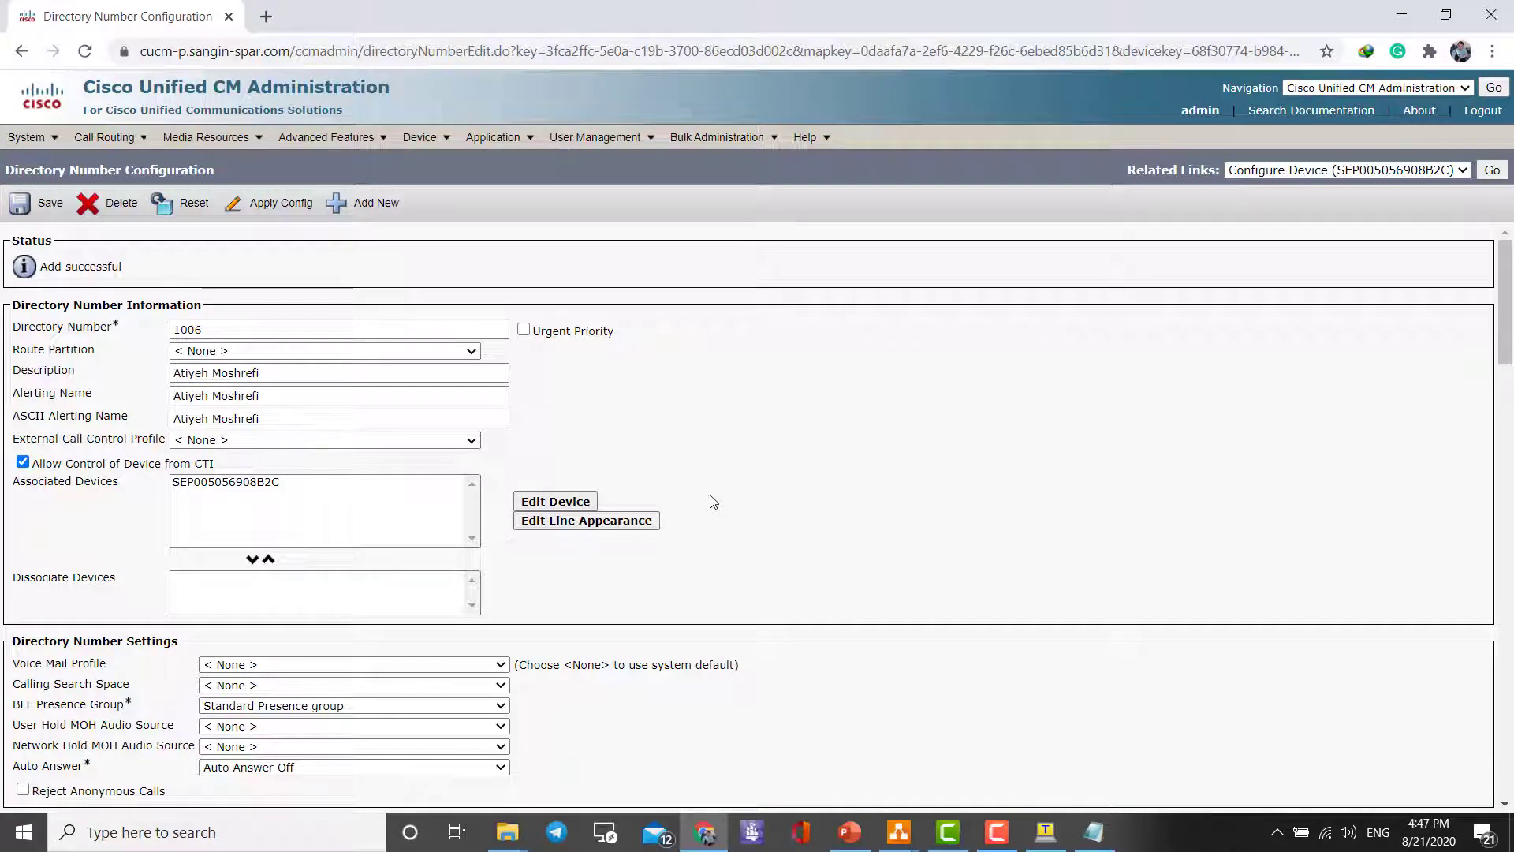
pyautogui.moveTo(704, 522)
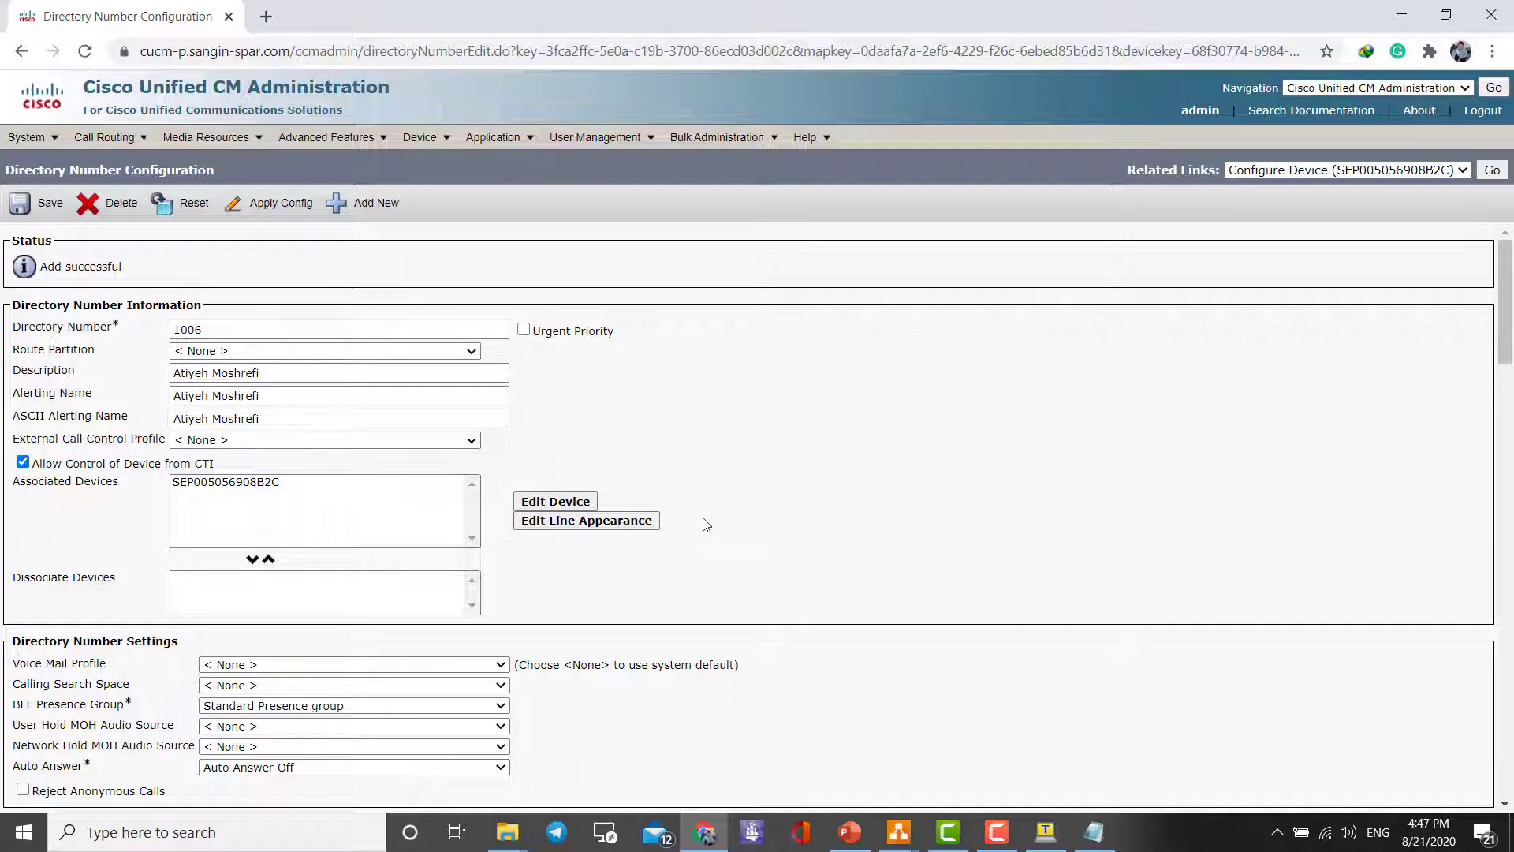
pyautogui.moveTo(702, 518)
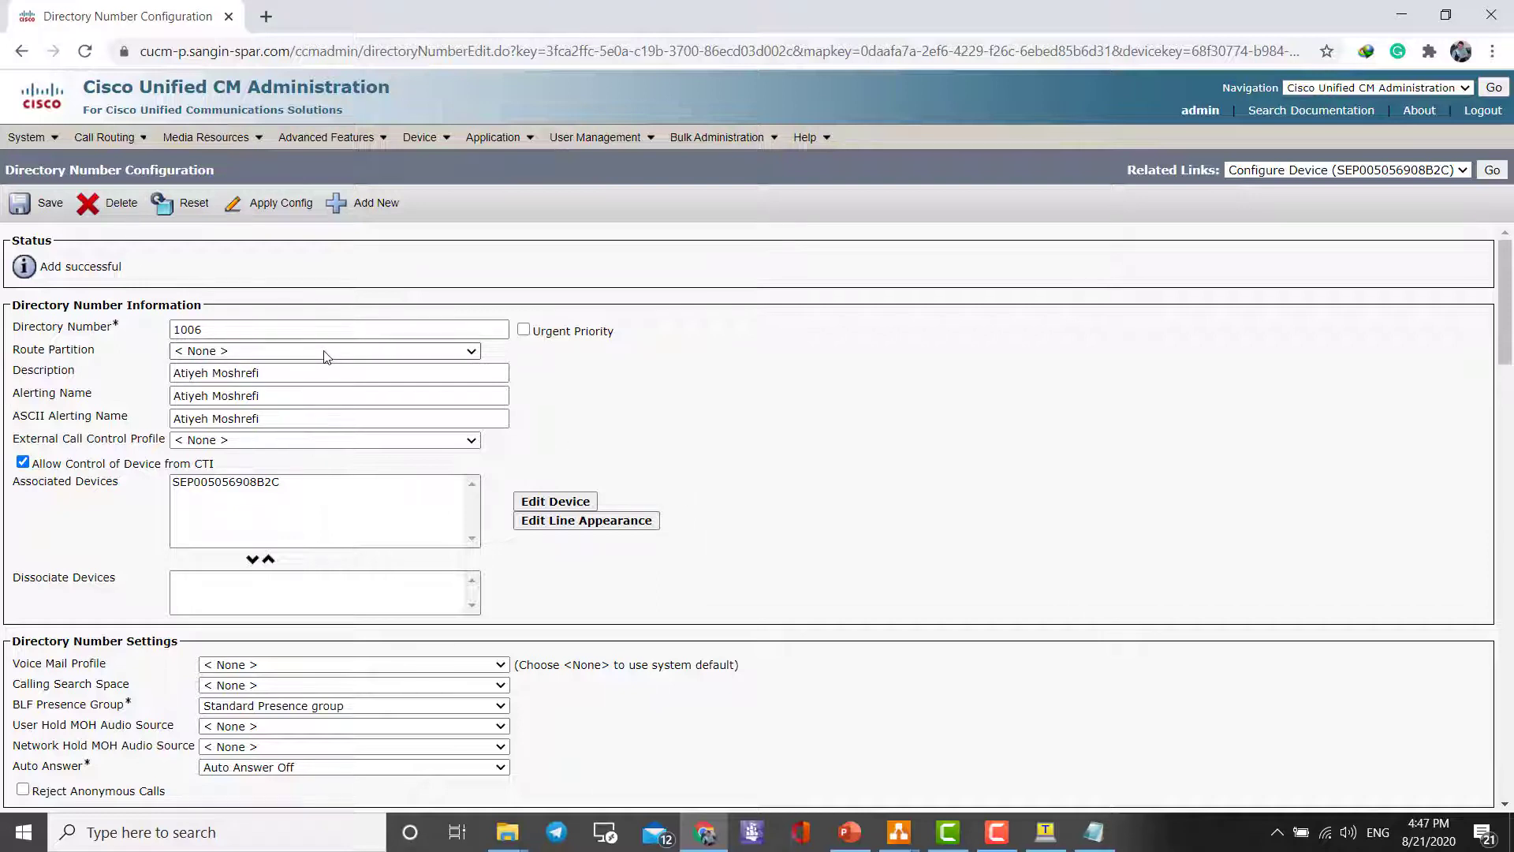
pyautogui.moveTo(193, 203)
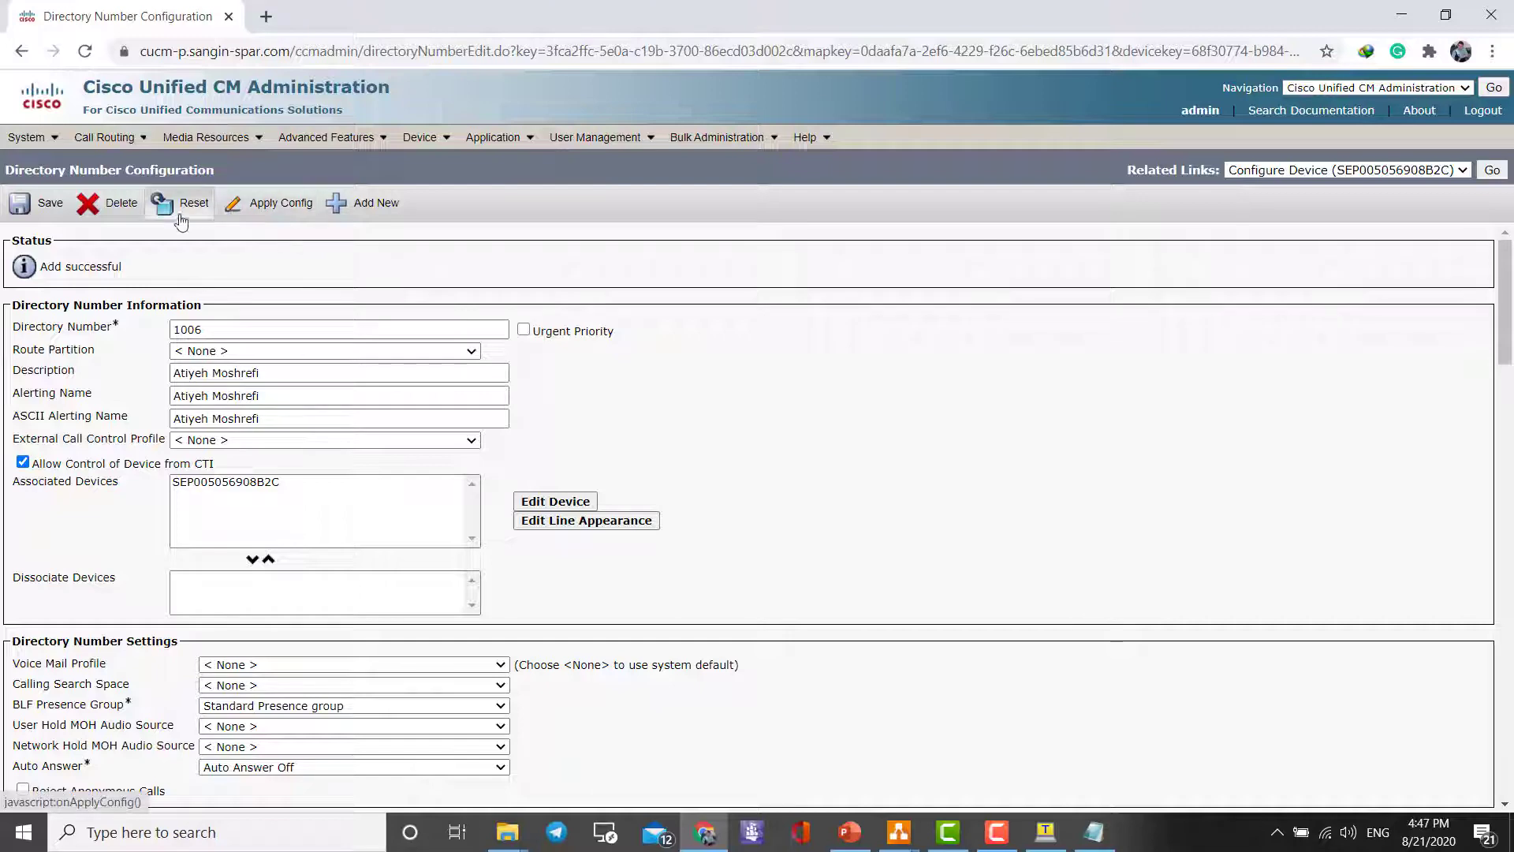
# Reset directory number 1006 and confirm, producing a security protocol violation error.
pyautogui.click(280, 201)
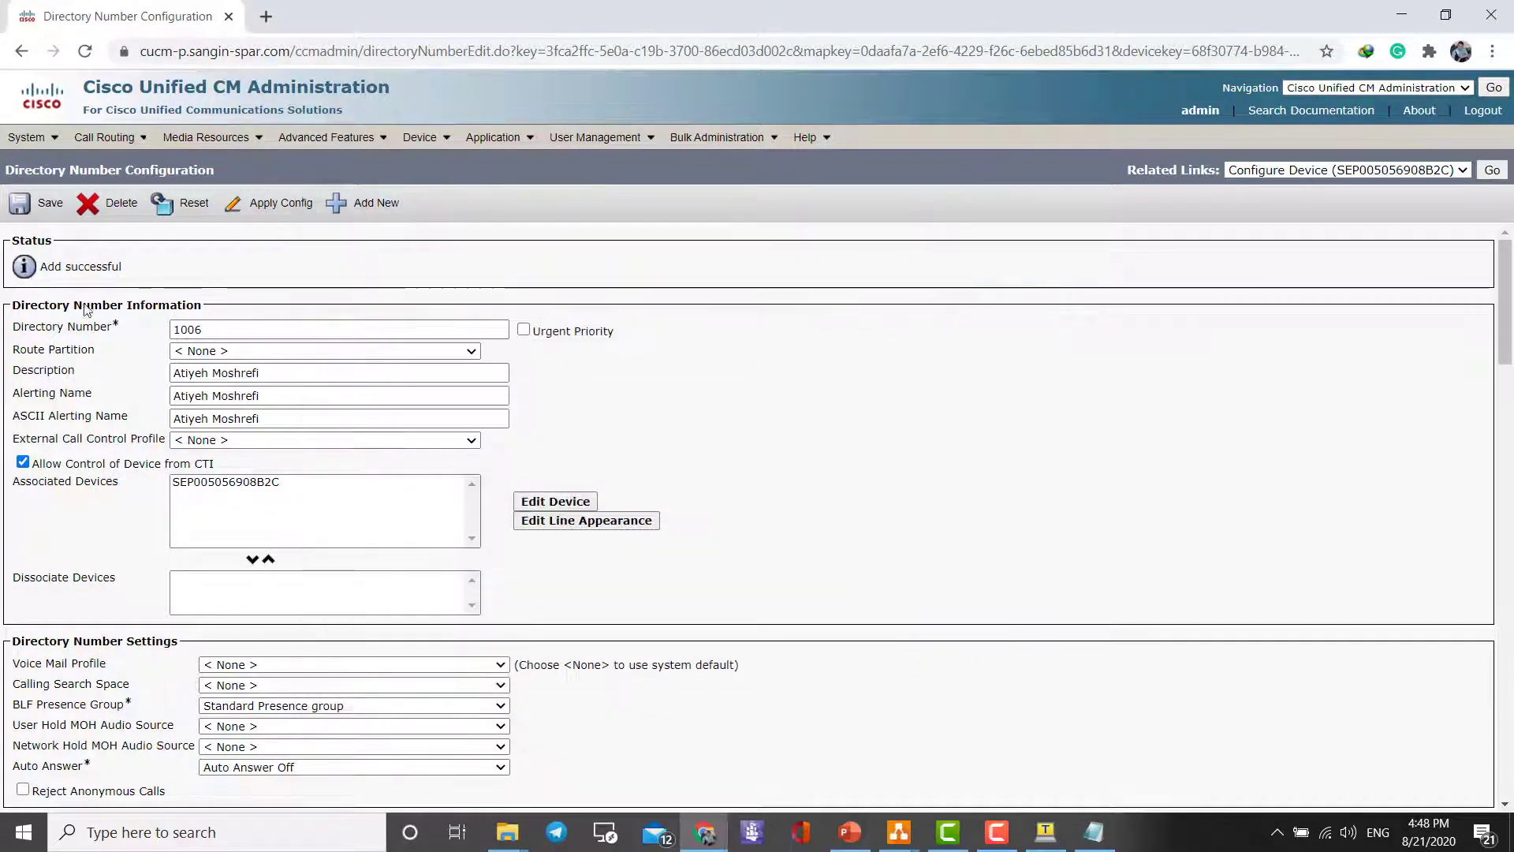
pyautogui.click(39, 203)
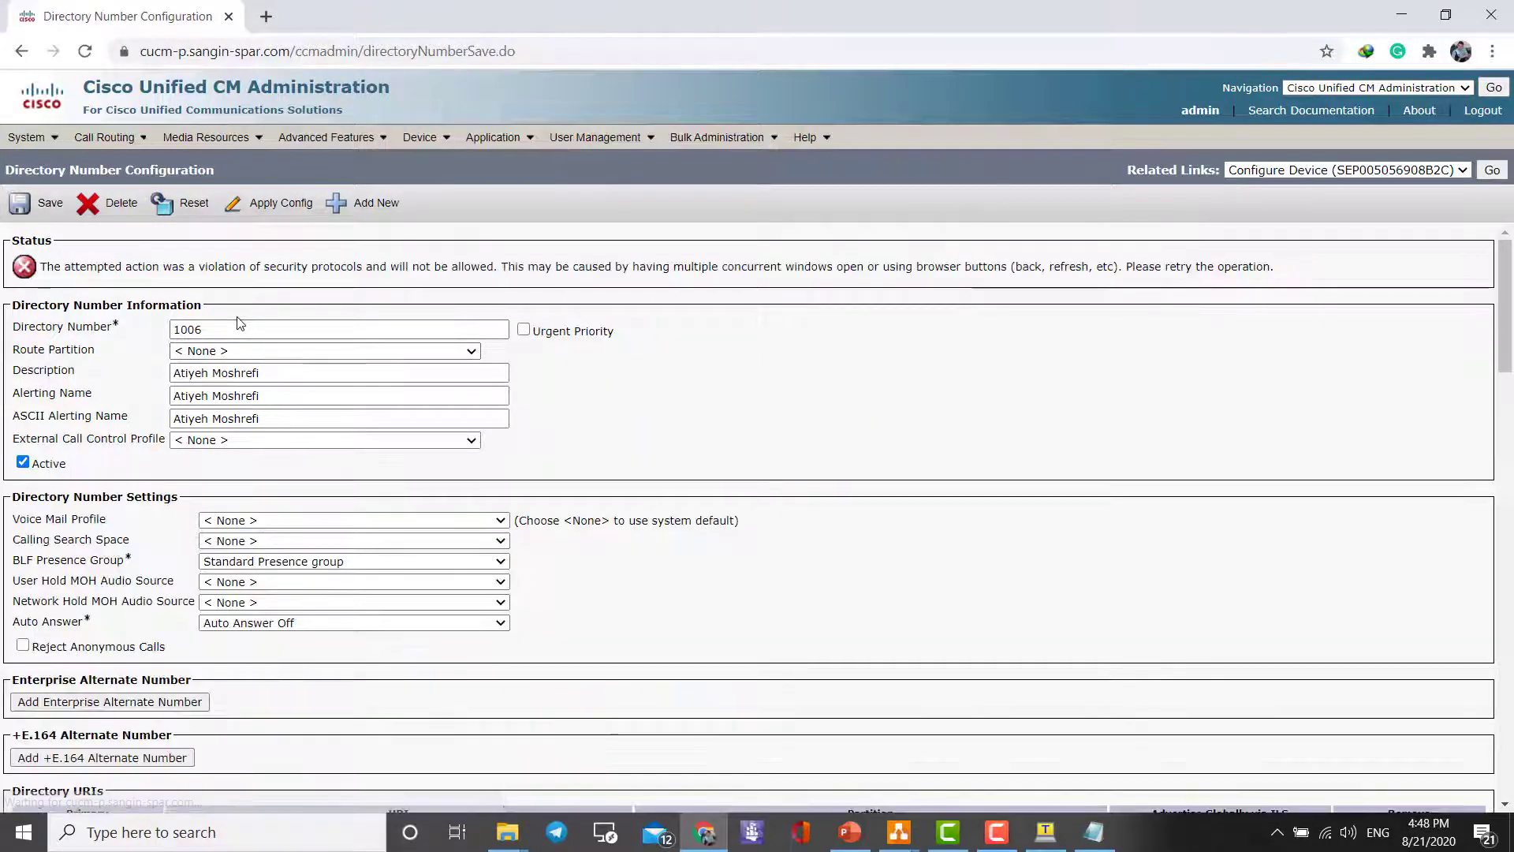